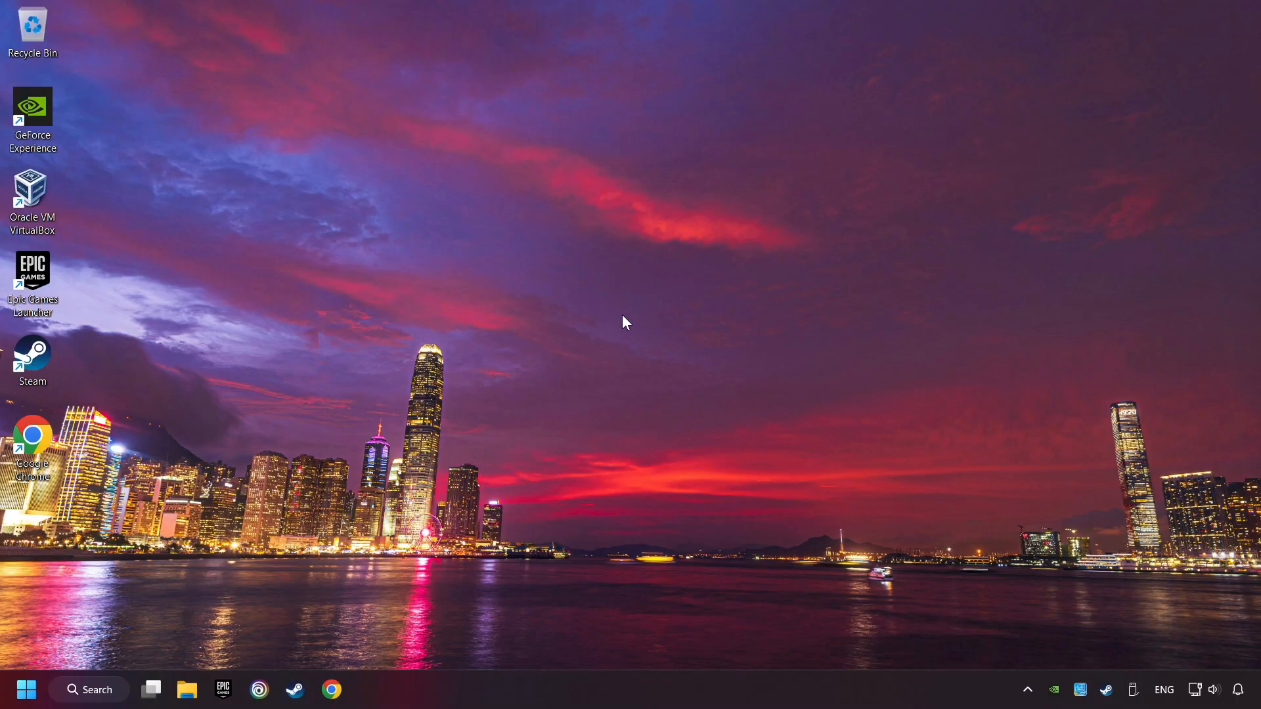
Search Windows for 'device manager' to bring up Device Manager.
click(87, 688)
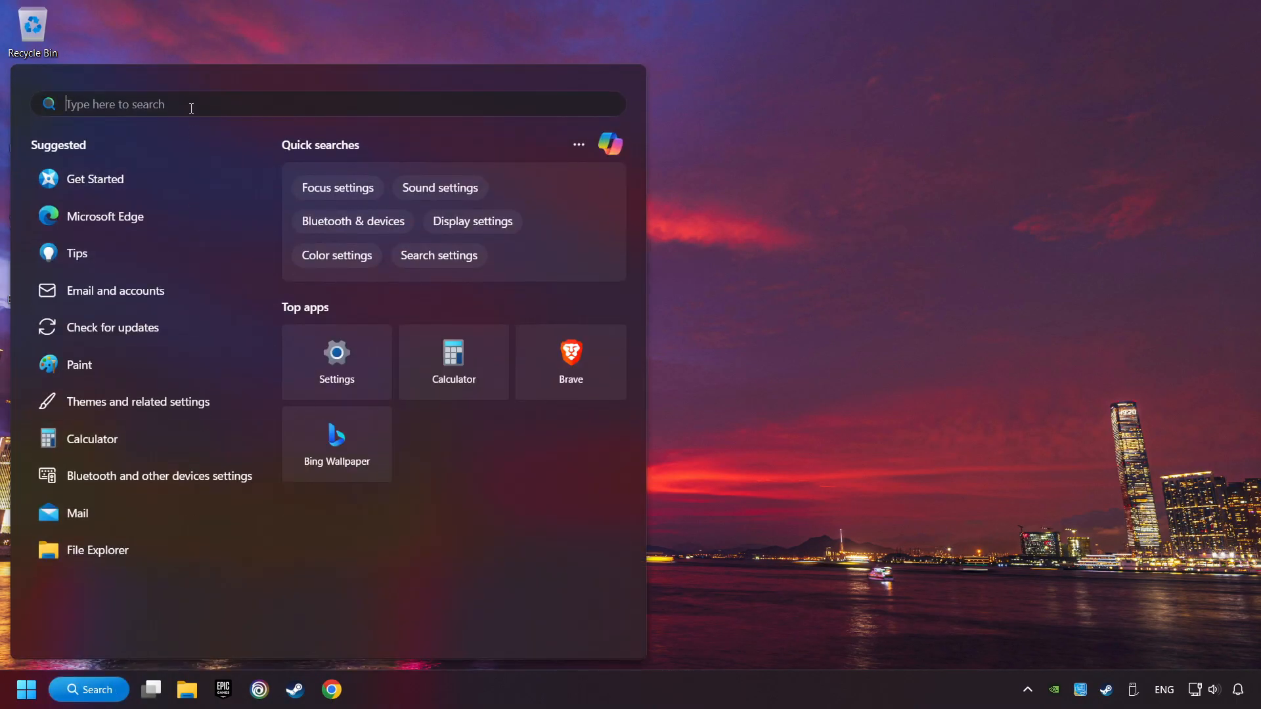
text(device manager)
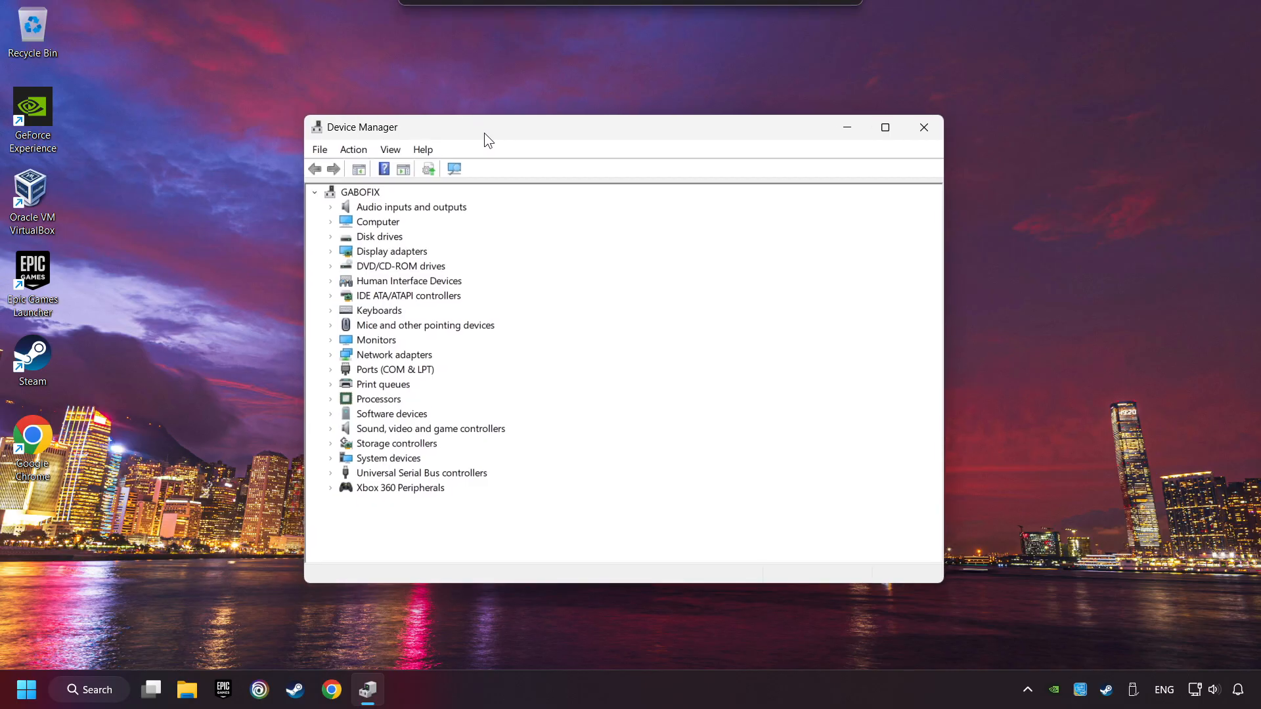
mouse_move(362, 498)
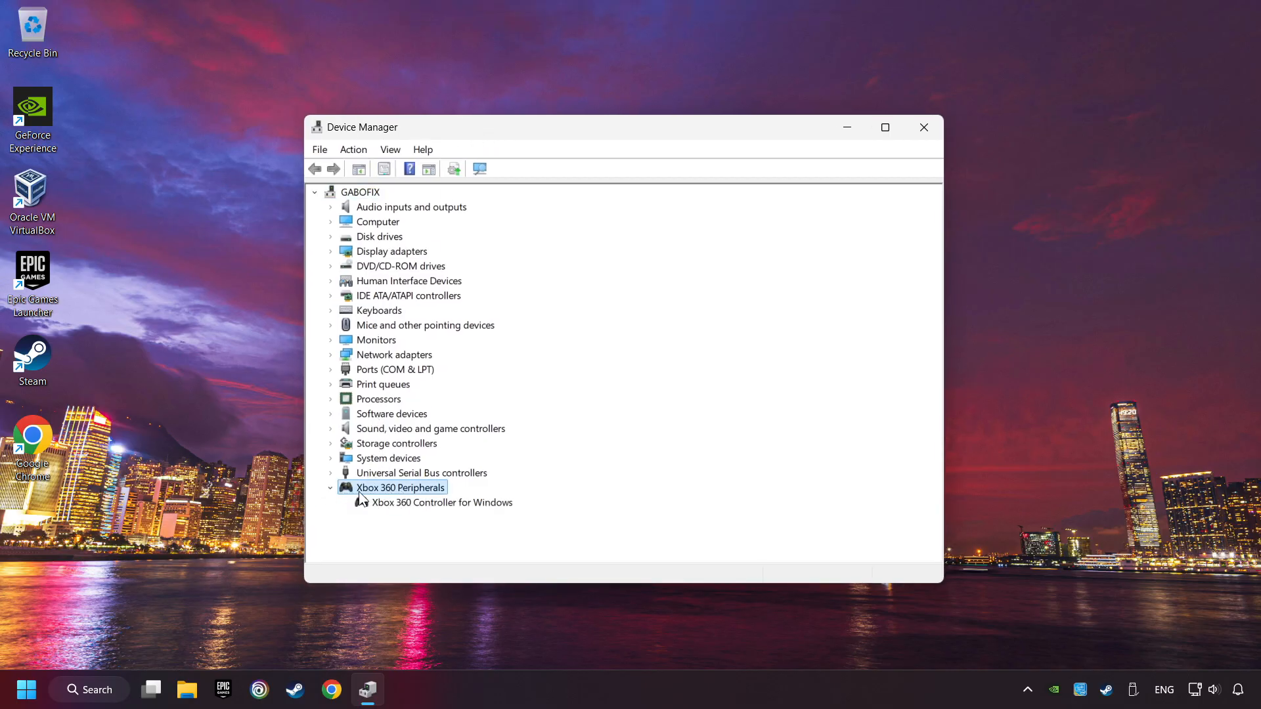
Disable the Xbox 360 Controller for Windows and confirm the warning.
click(441, 502)
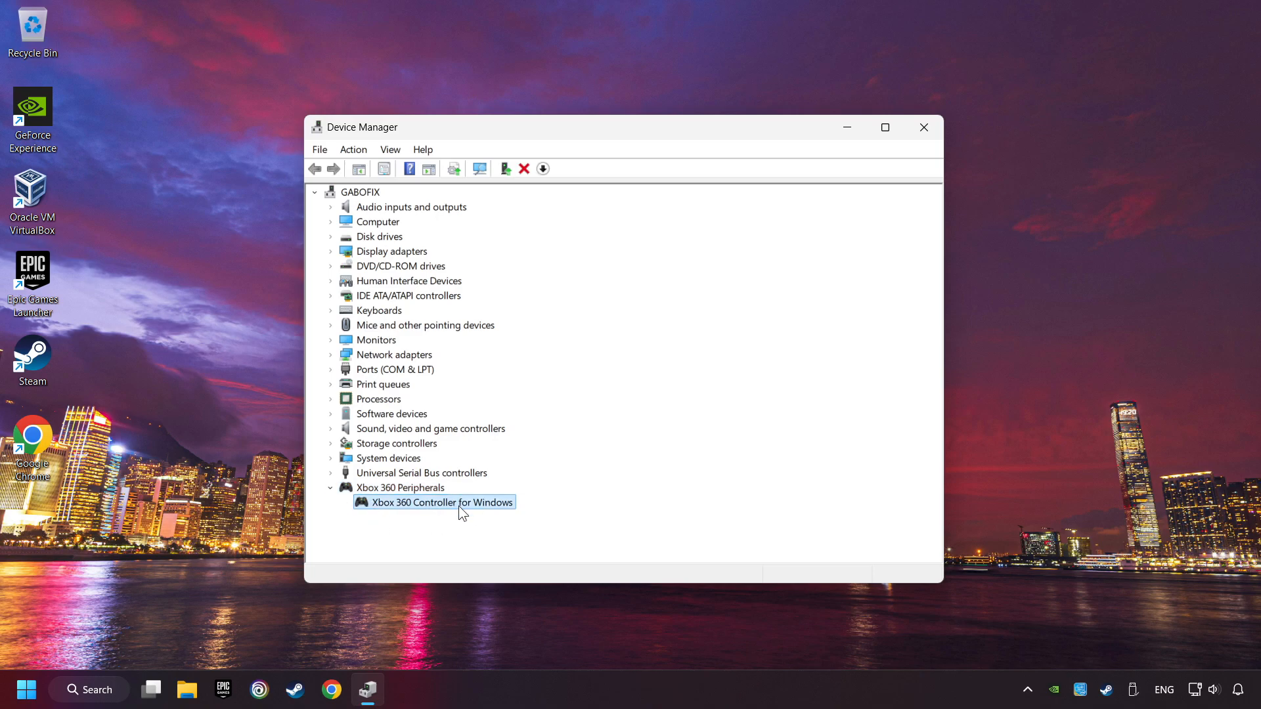
right_click(441, 502)
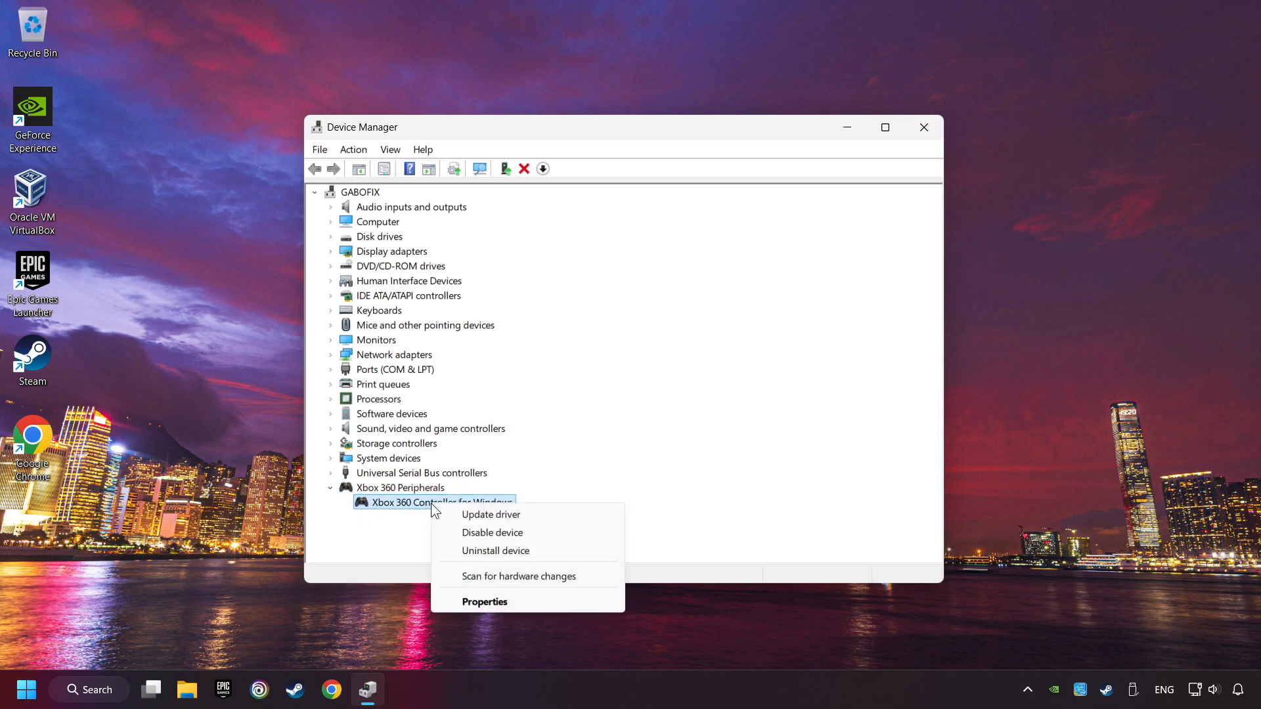
mouse_move(492, 533)
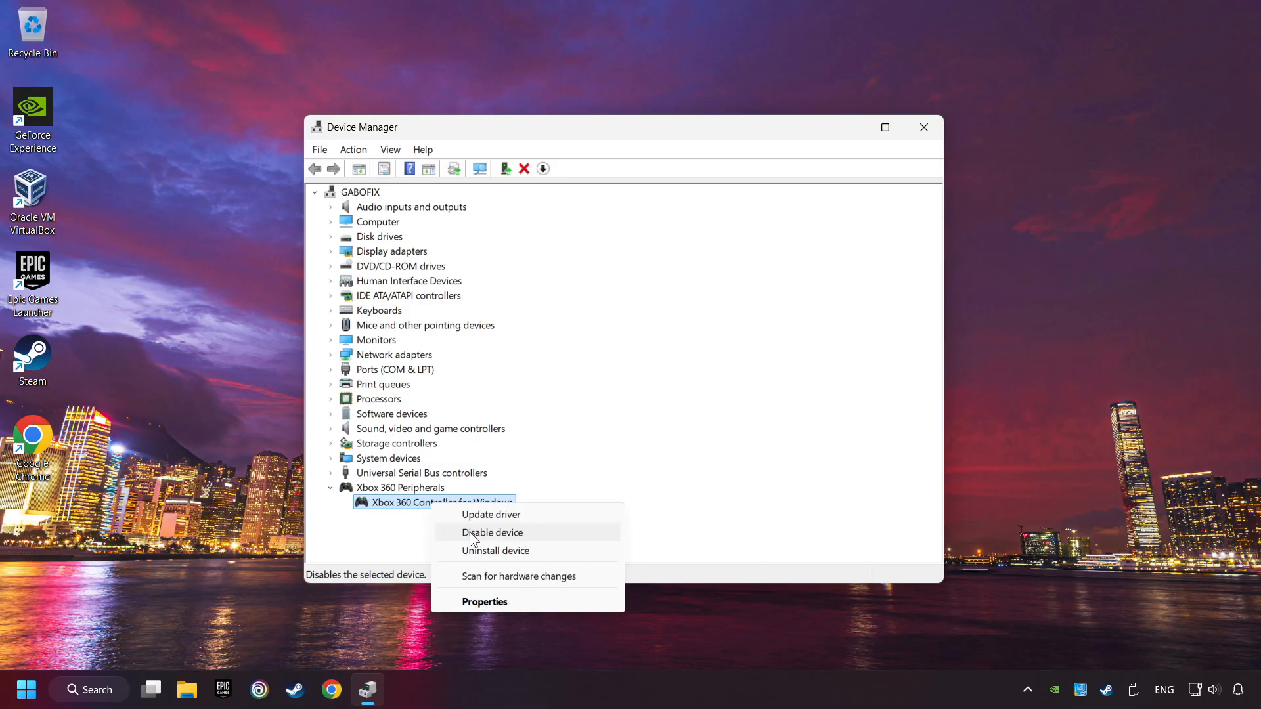
mouse_move(541, 541)
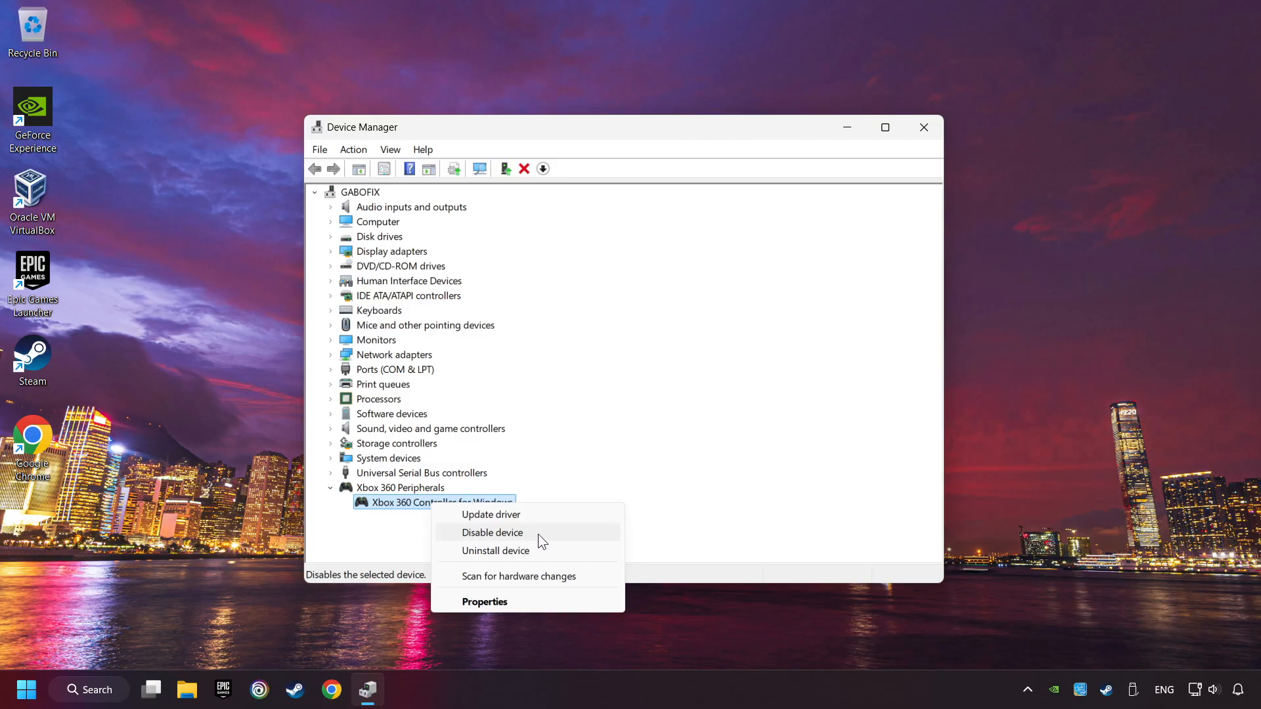
click(491, 532)
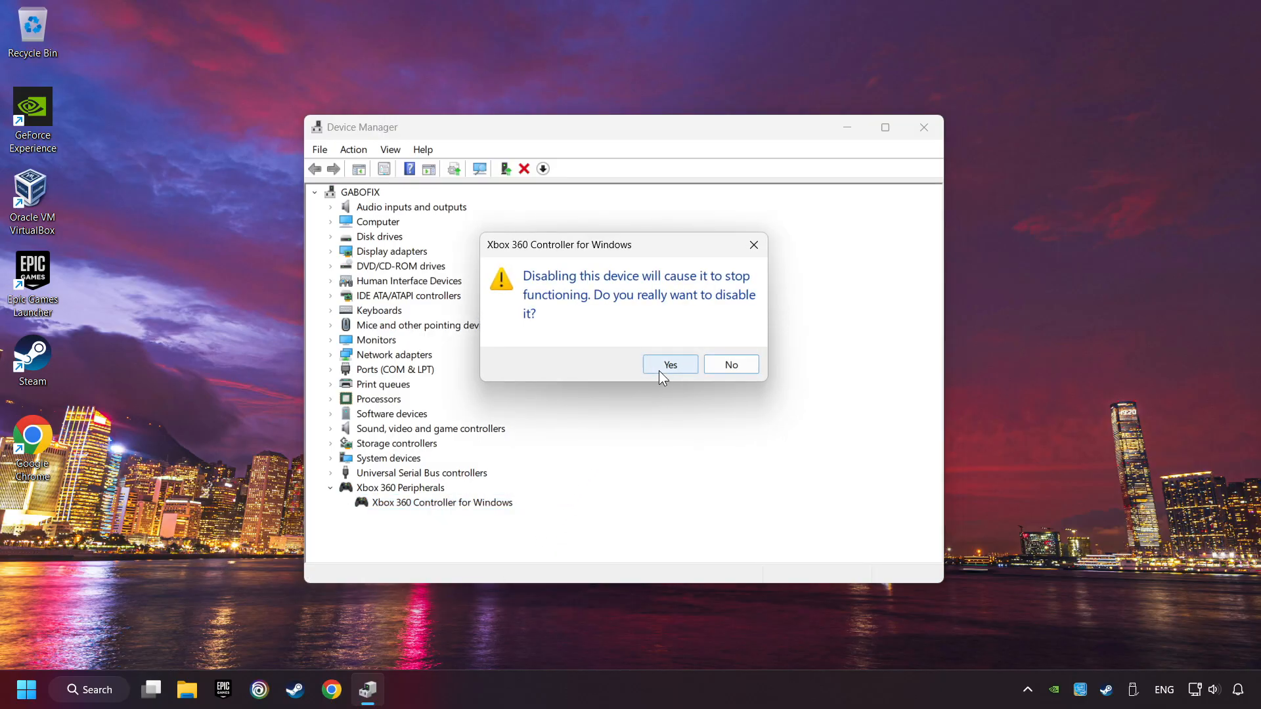
click(669, 364)
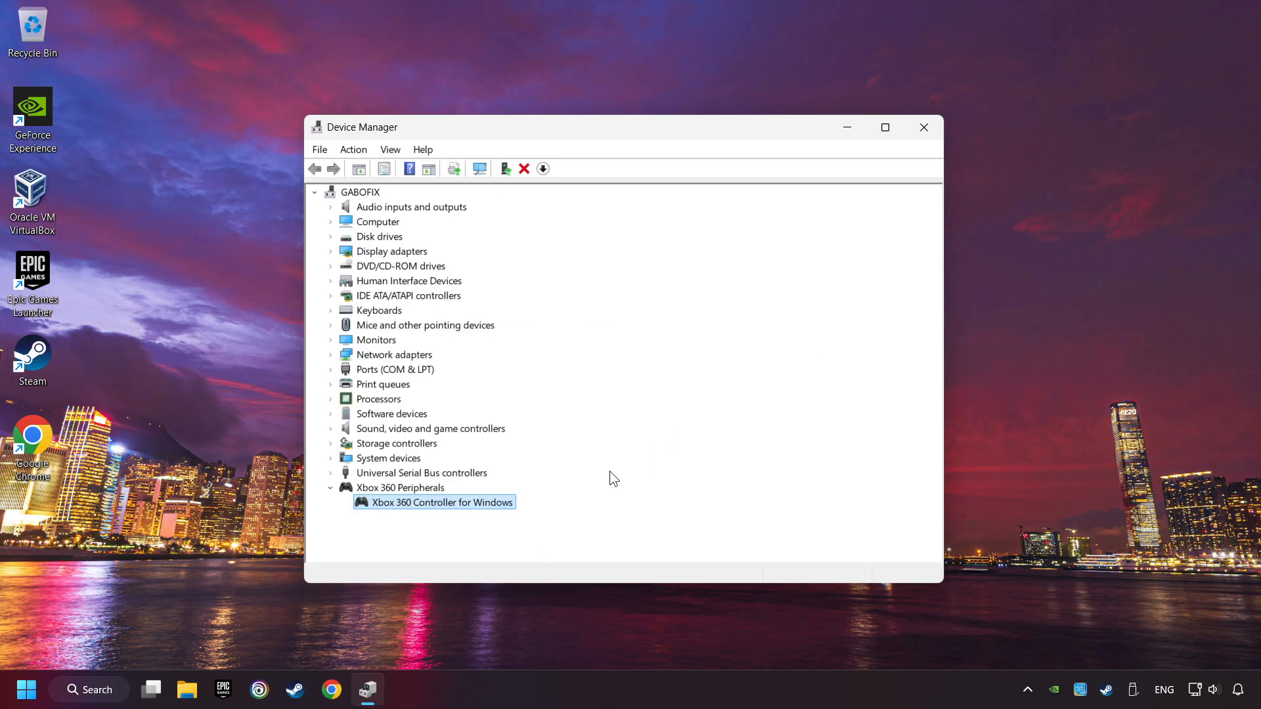
mouse_move(434, 505)
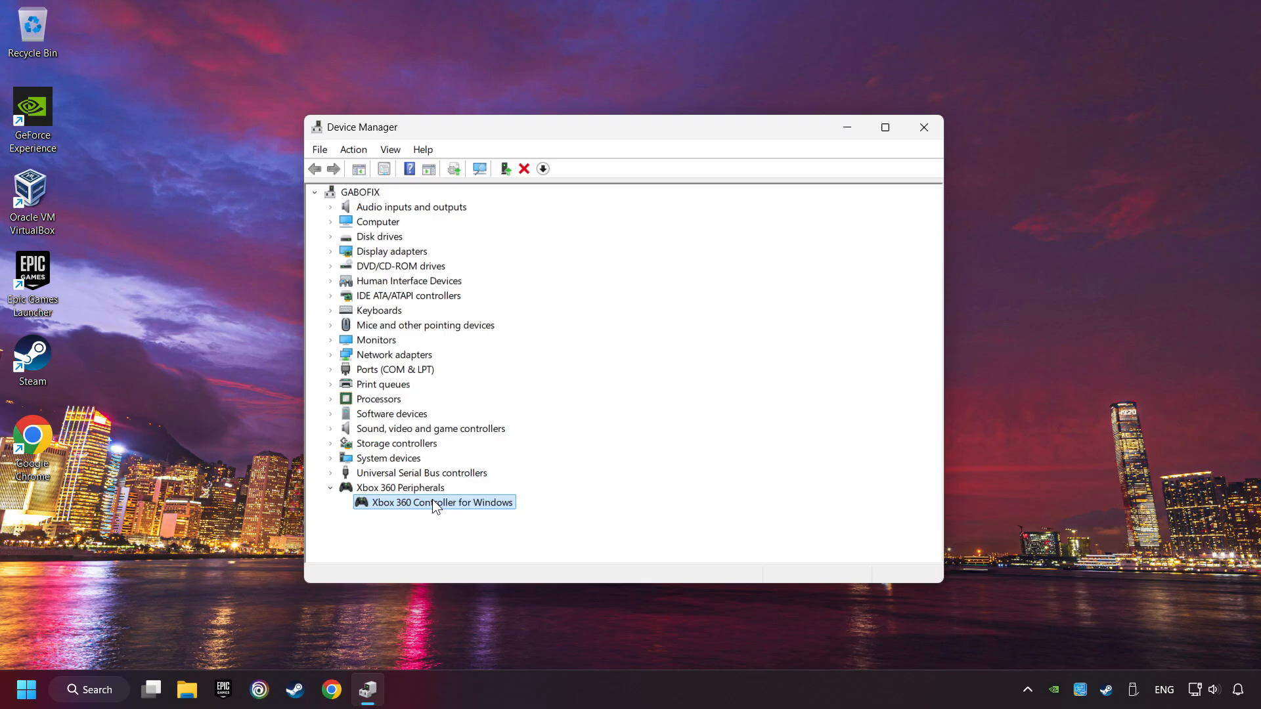
Reinstall the Xbox 360 Controller for Windows driver by manually picking its model.
right_click(434, 501)
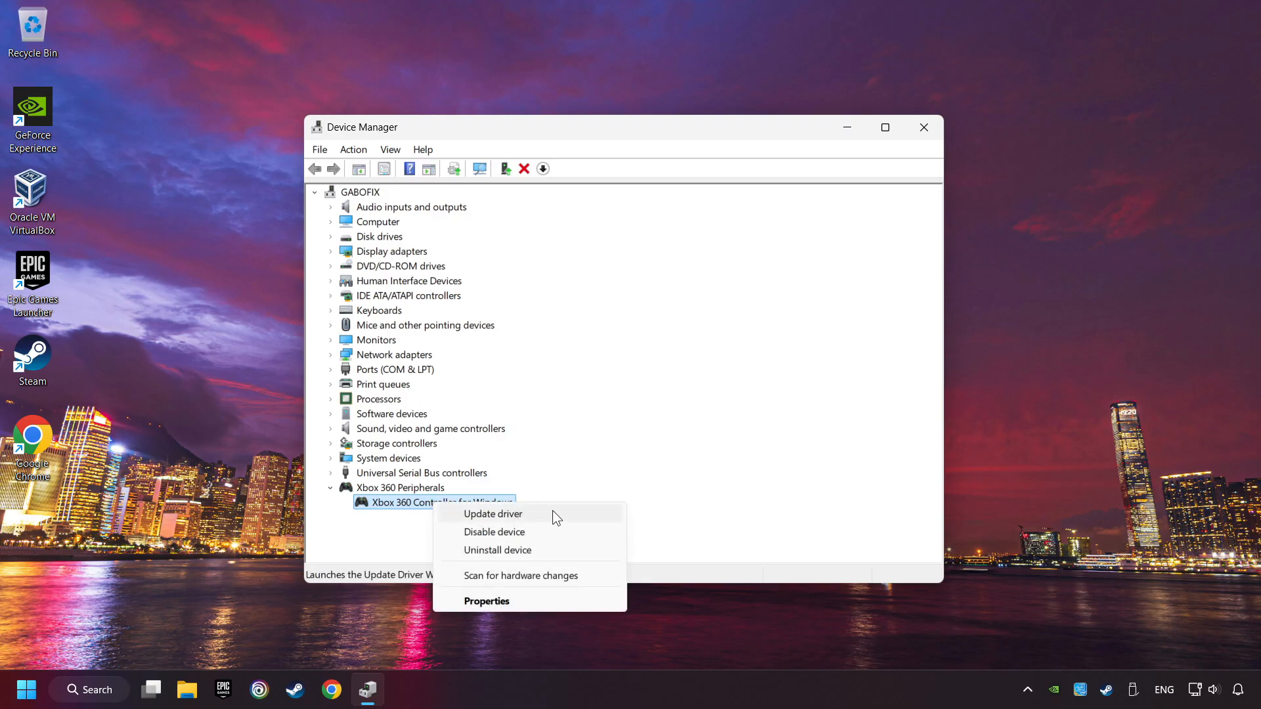
click(493, 513)
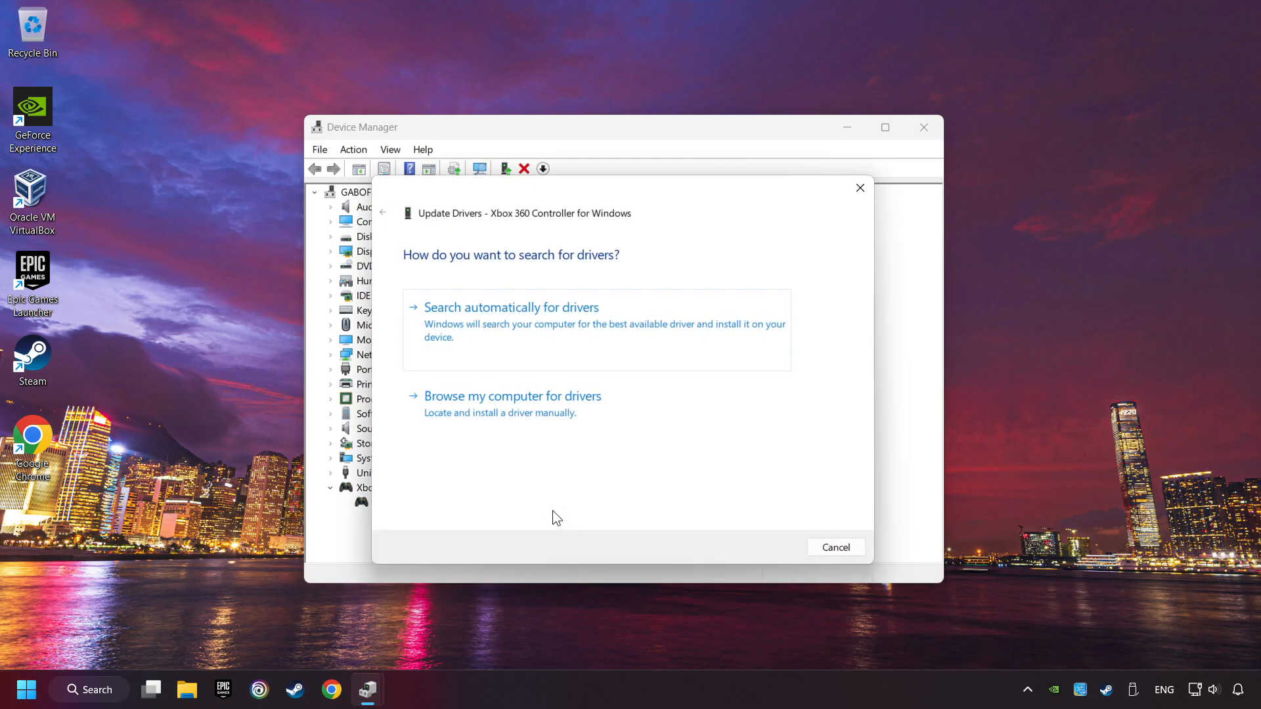
mouse_move(452, 425)
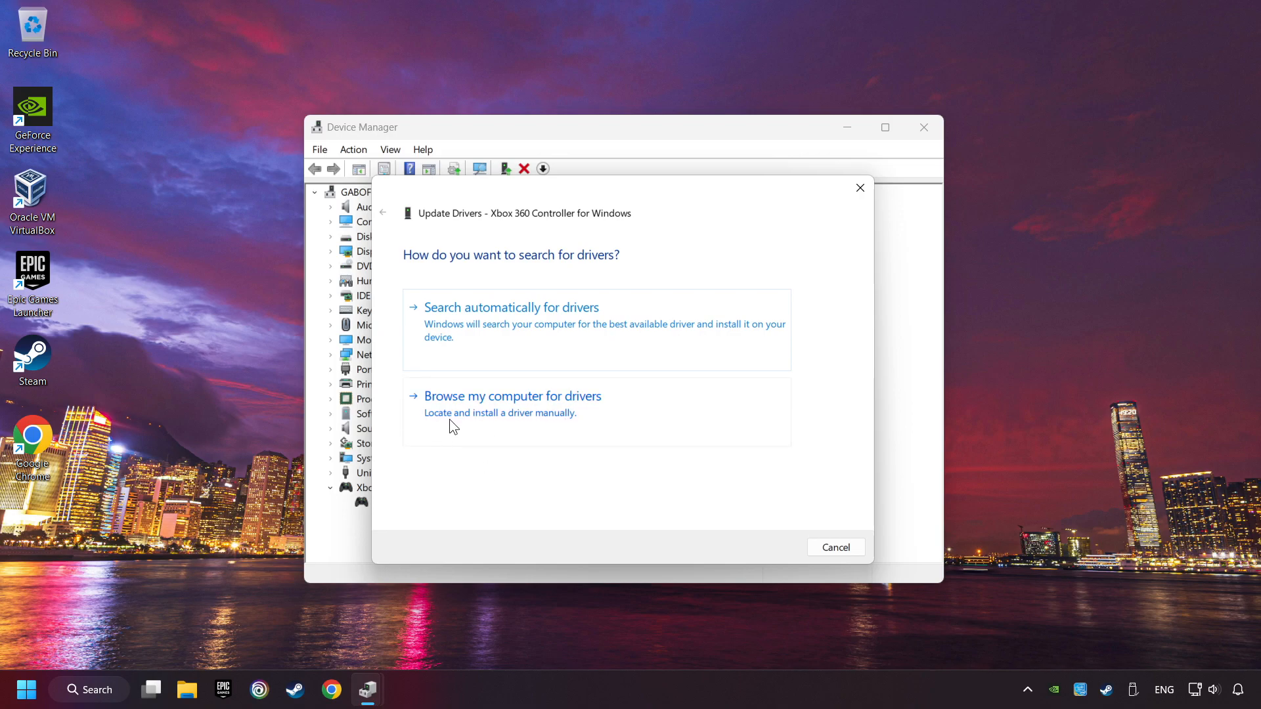
click(512, 395)
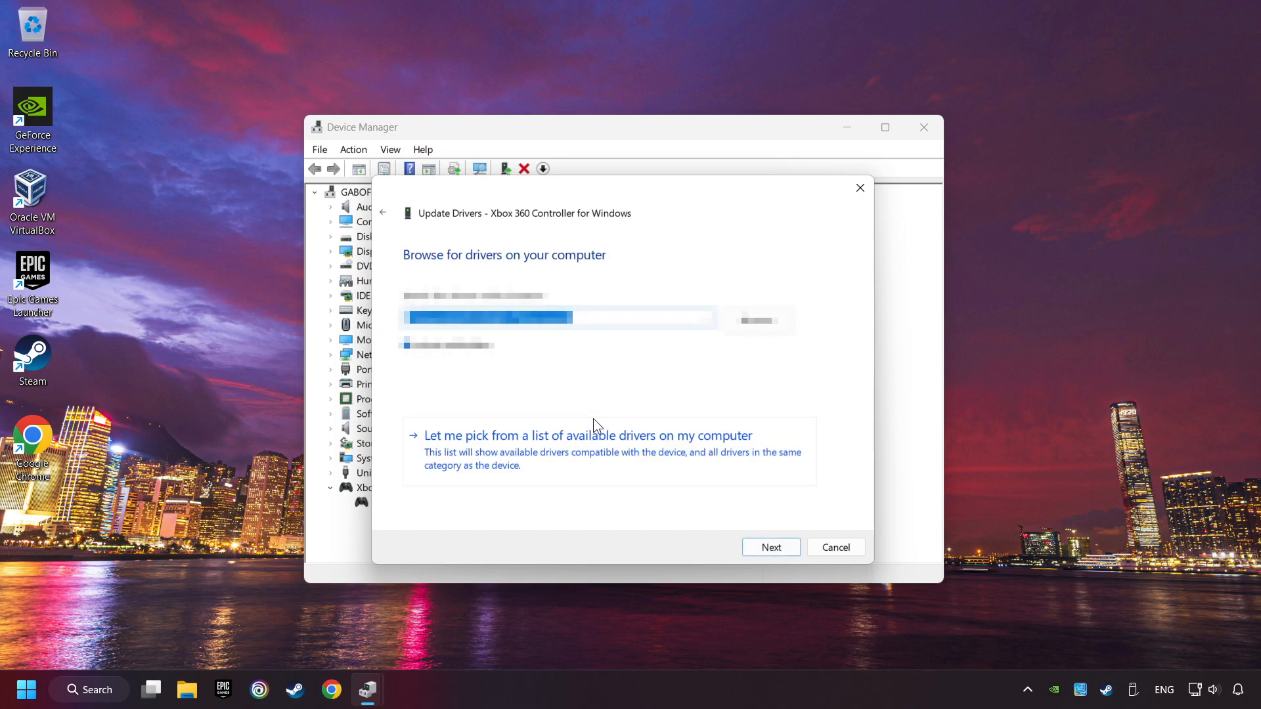
mouse_move(523, 455)
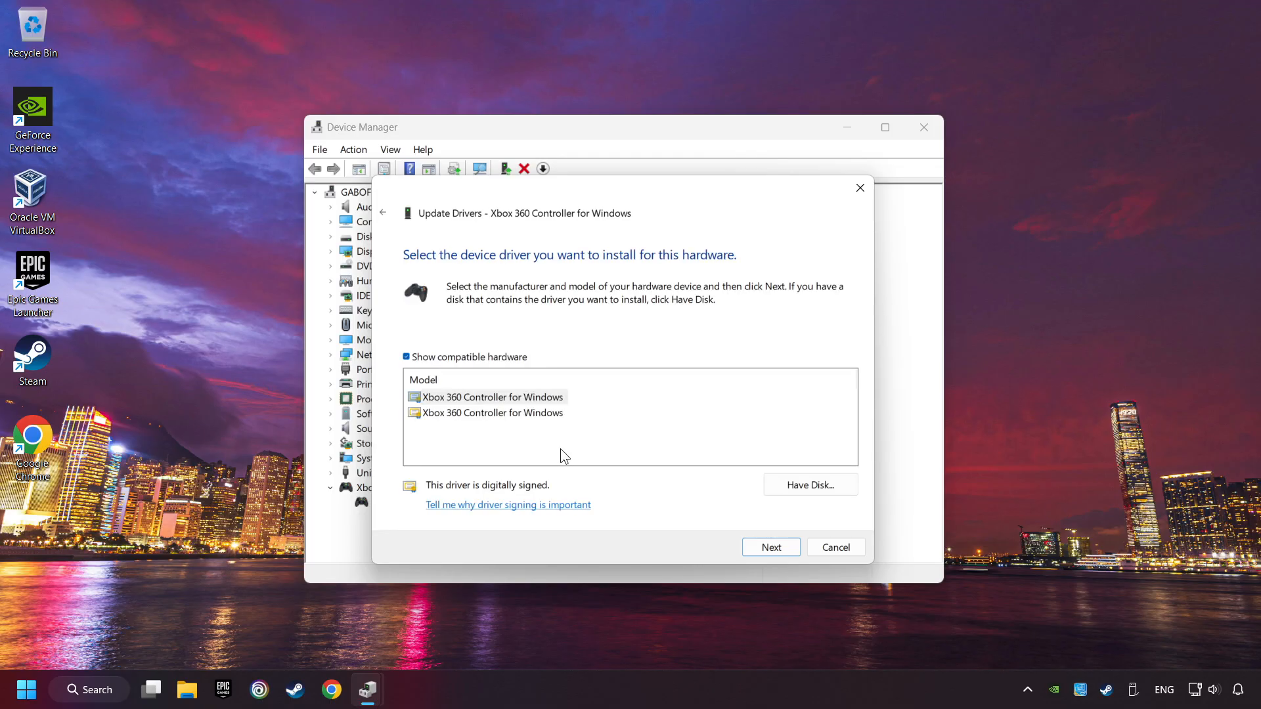
click(491, 396)
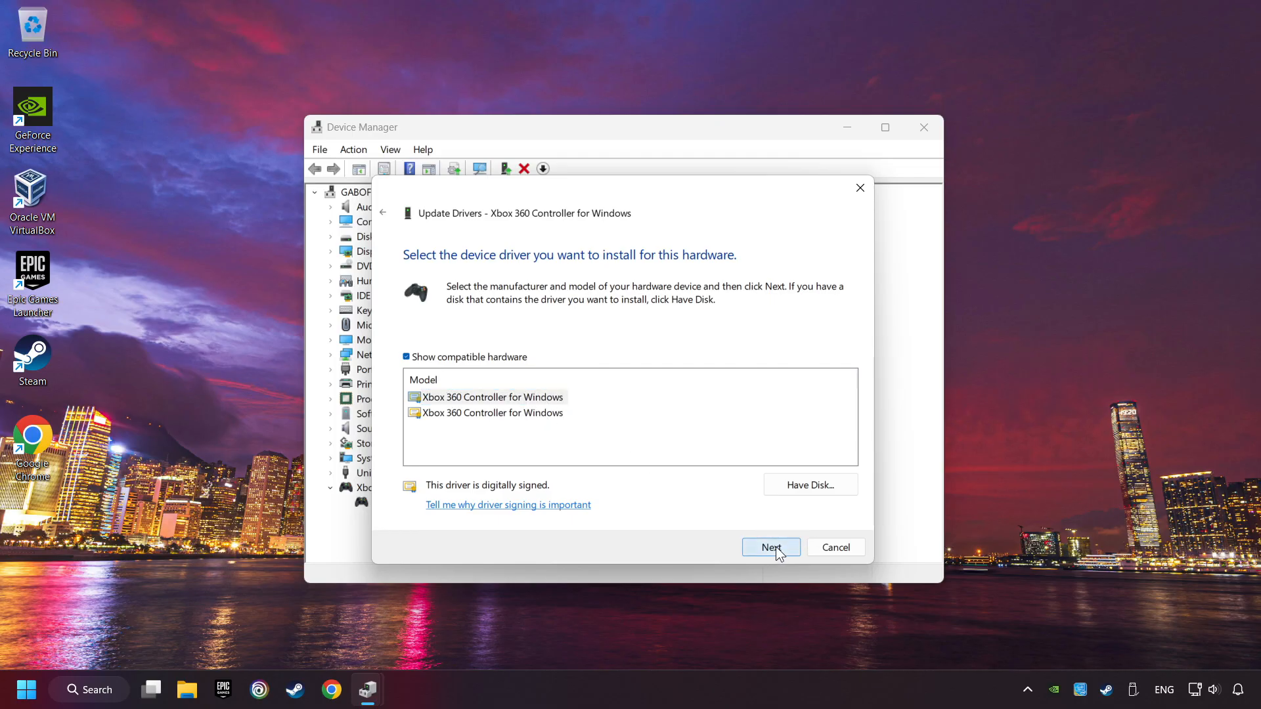
click(769, 547)
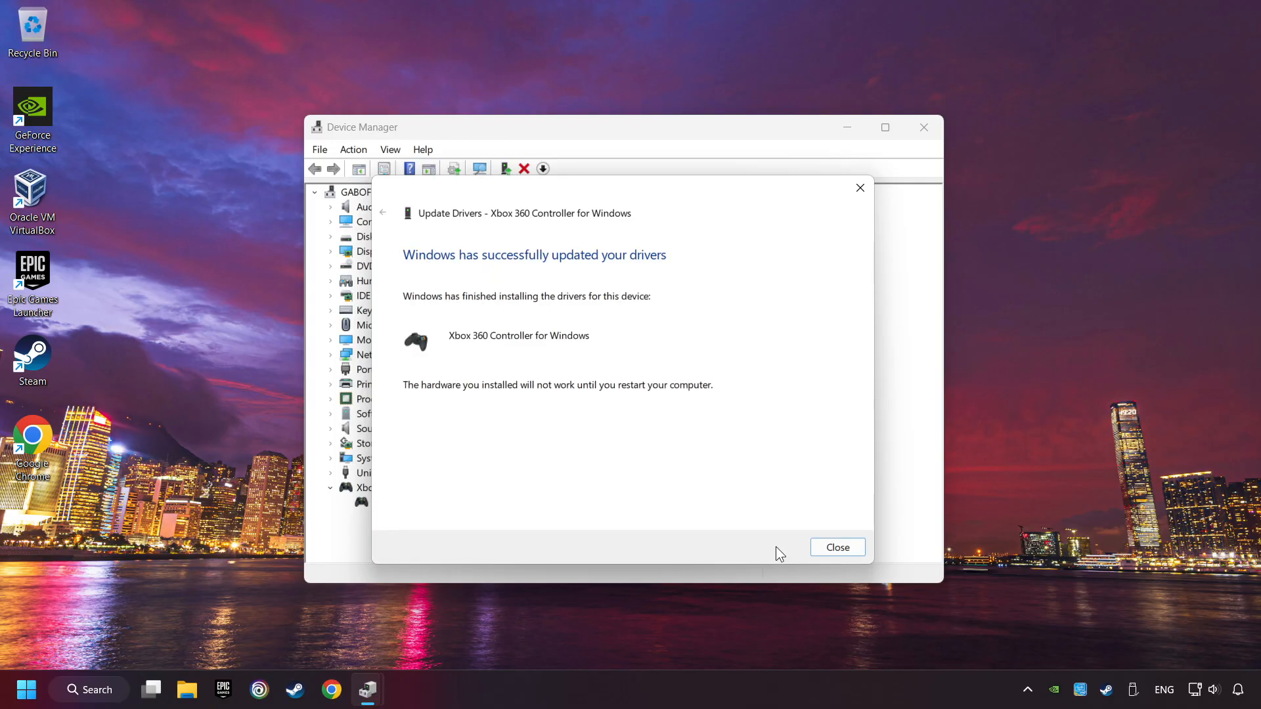
mouse_move(638, 359)
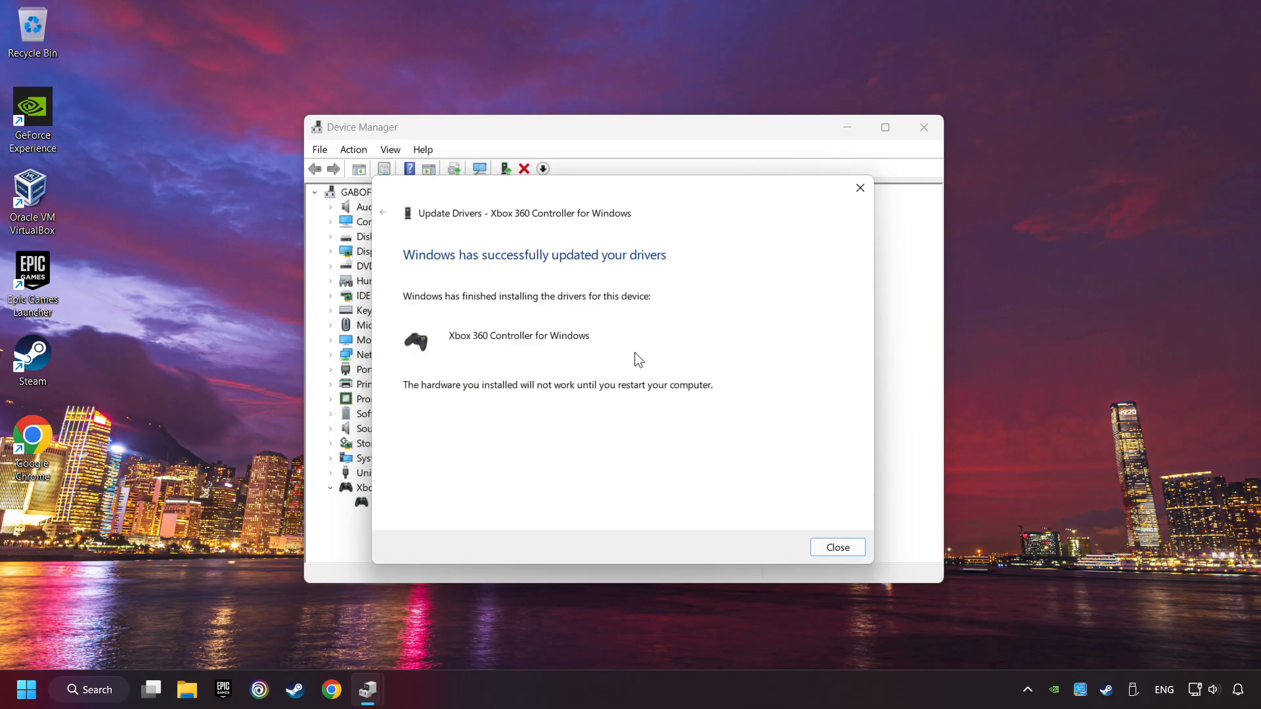
Dismiss the success message and restart the computer to apply the driver.
click(836, 547)
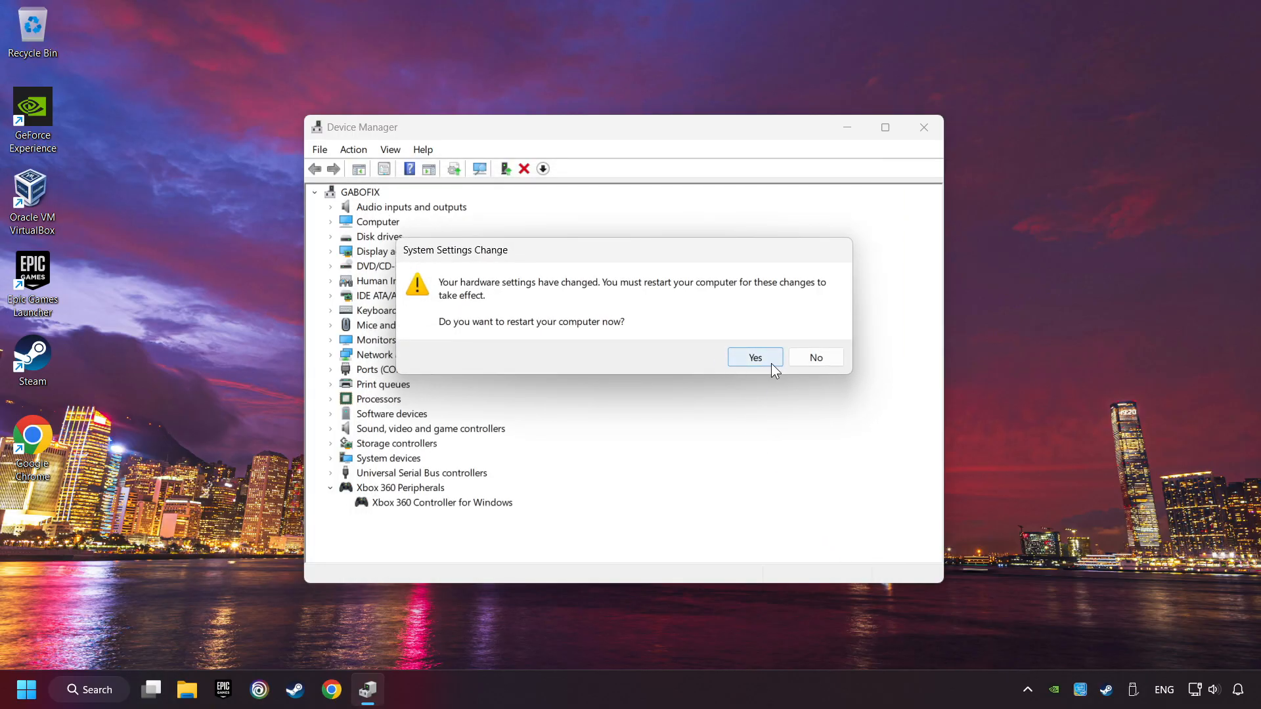
click(814, 357)
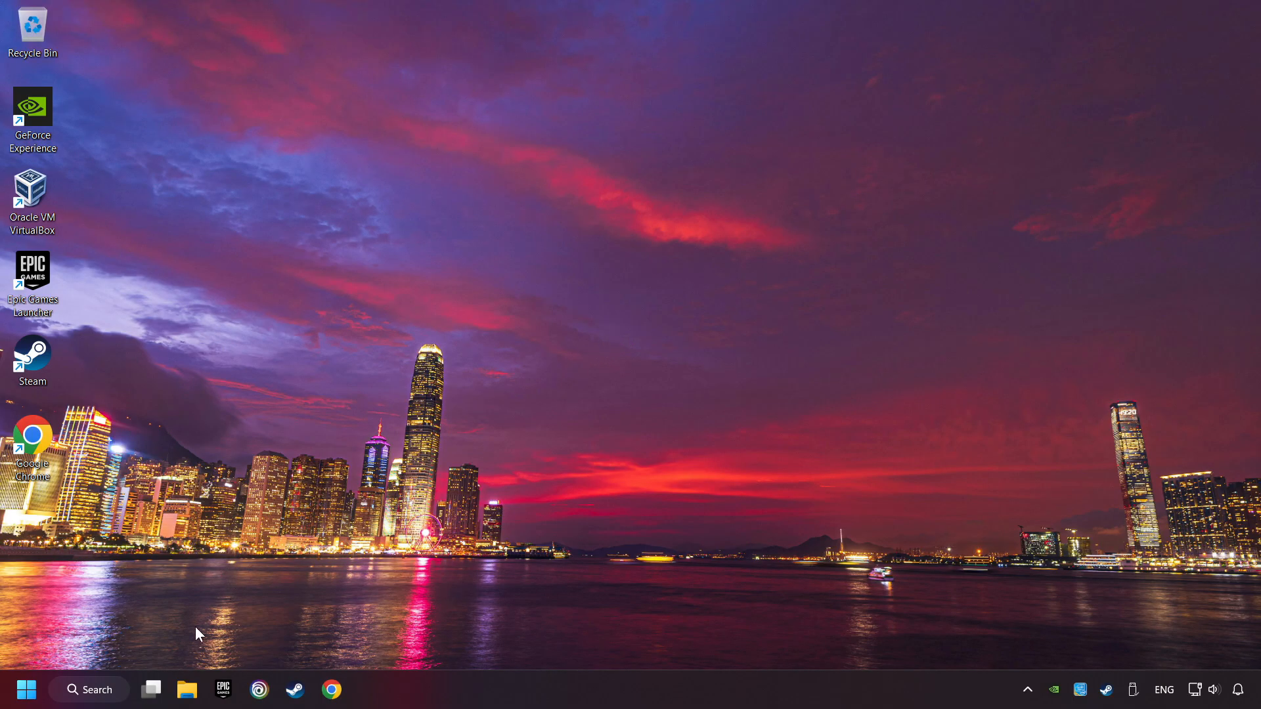
Reopen Device Manager from search and expand Universal Serial Bus controllers.
click(88, 689)
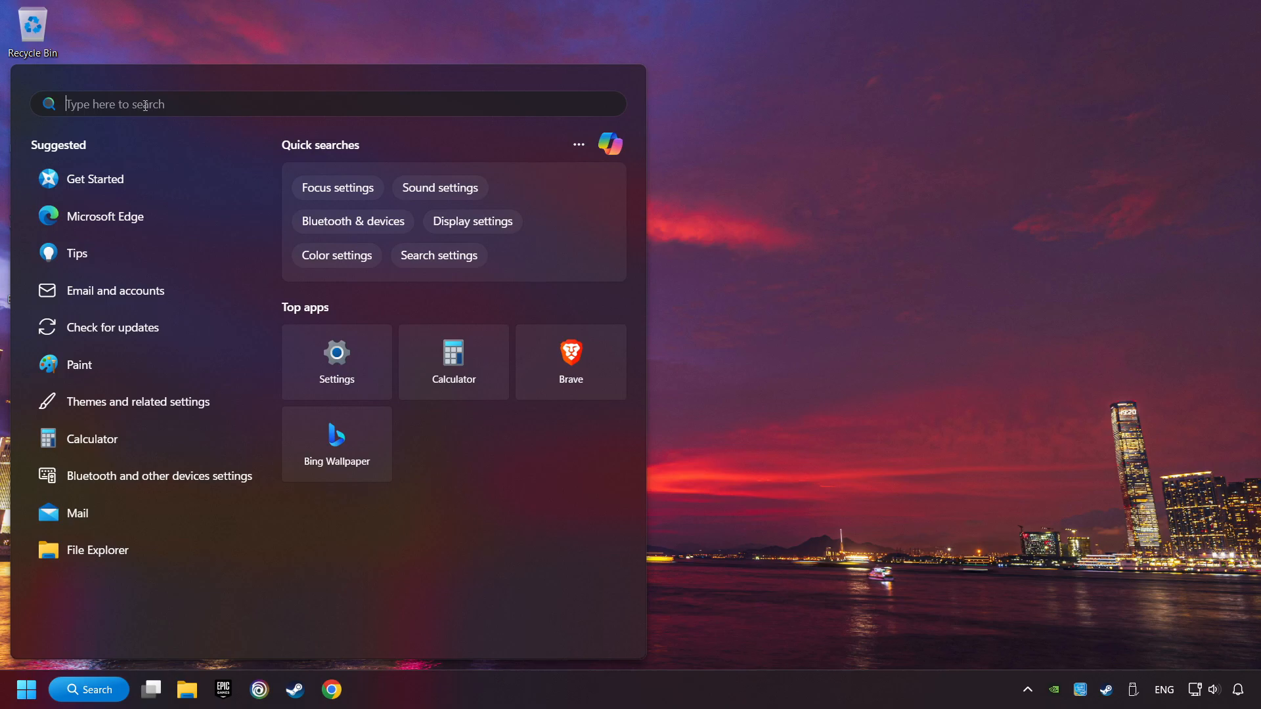
text(device manager)
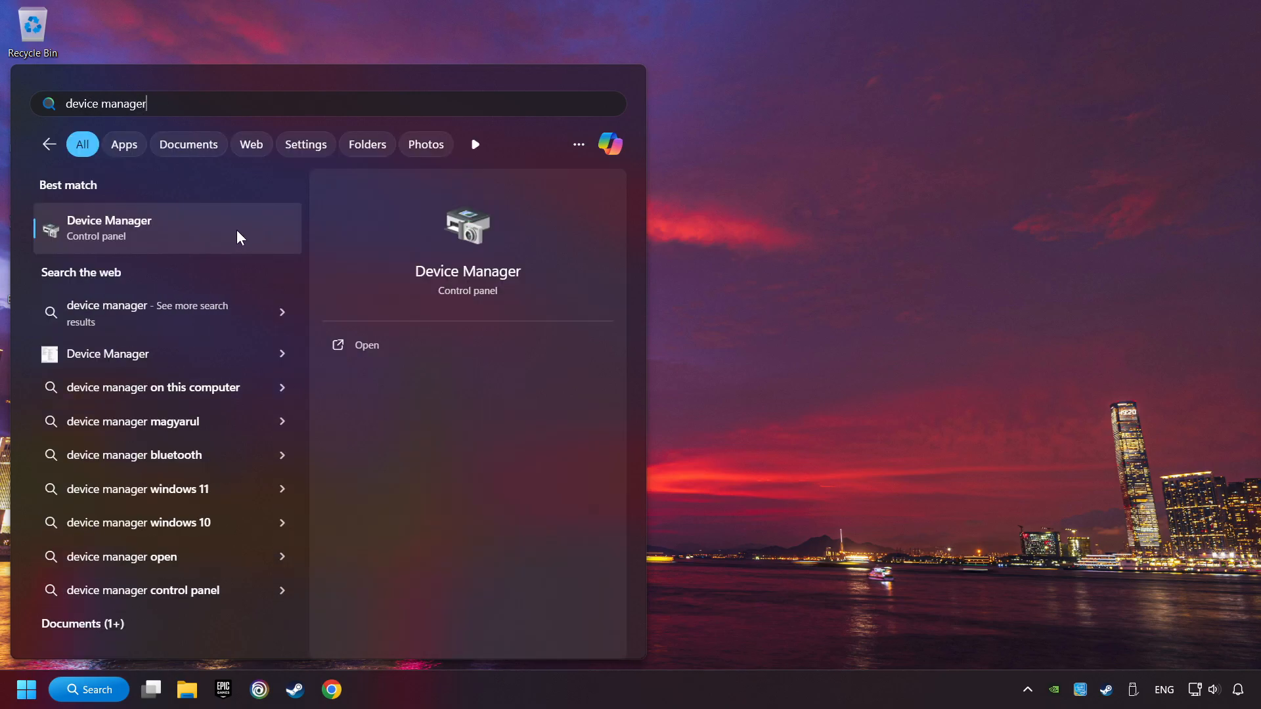
click(366, 344)
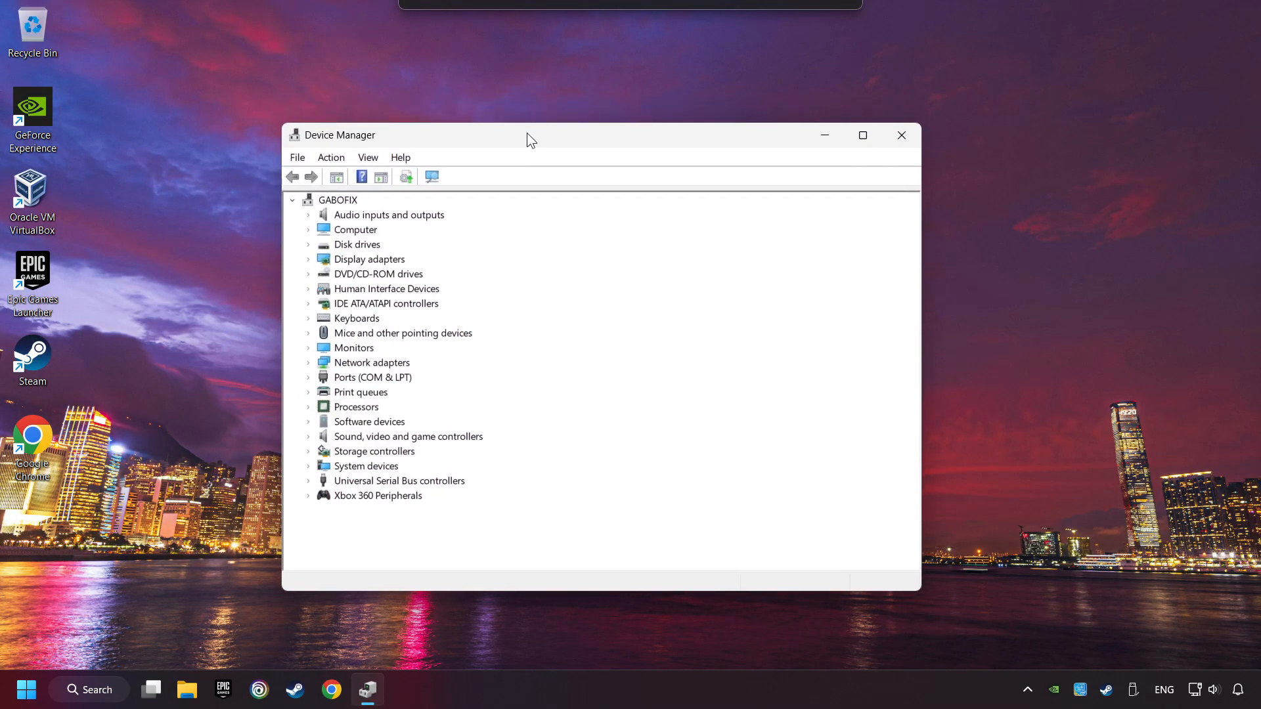
mouse_move(429, 336)
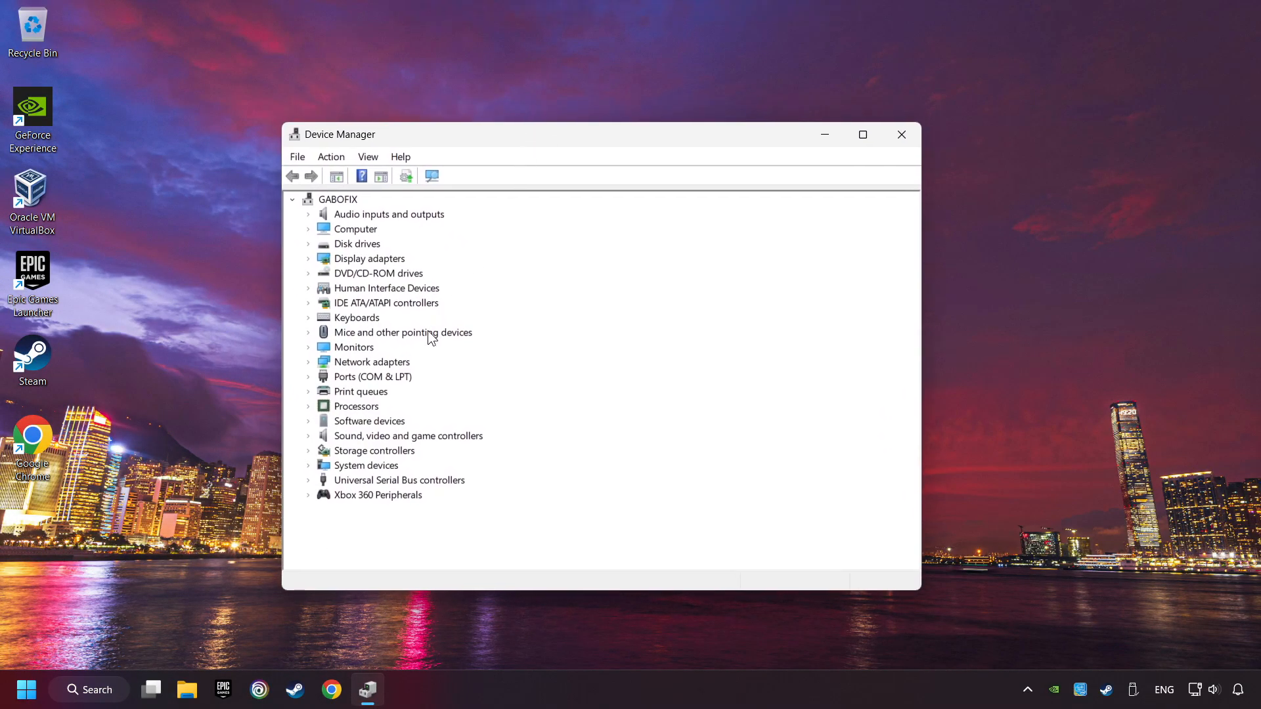
click(398, 480)
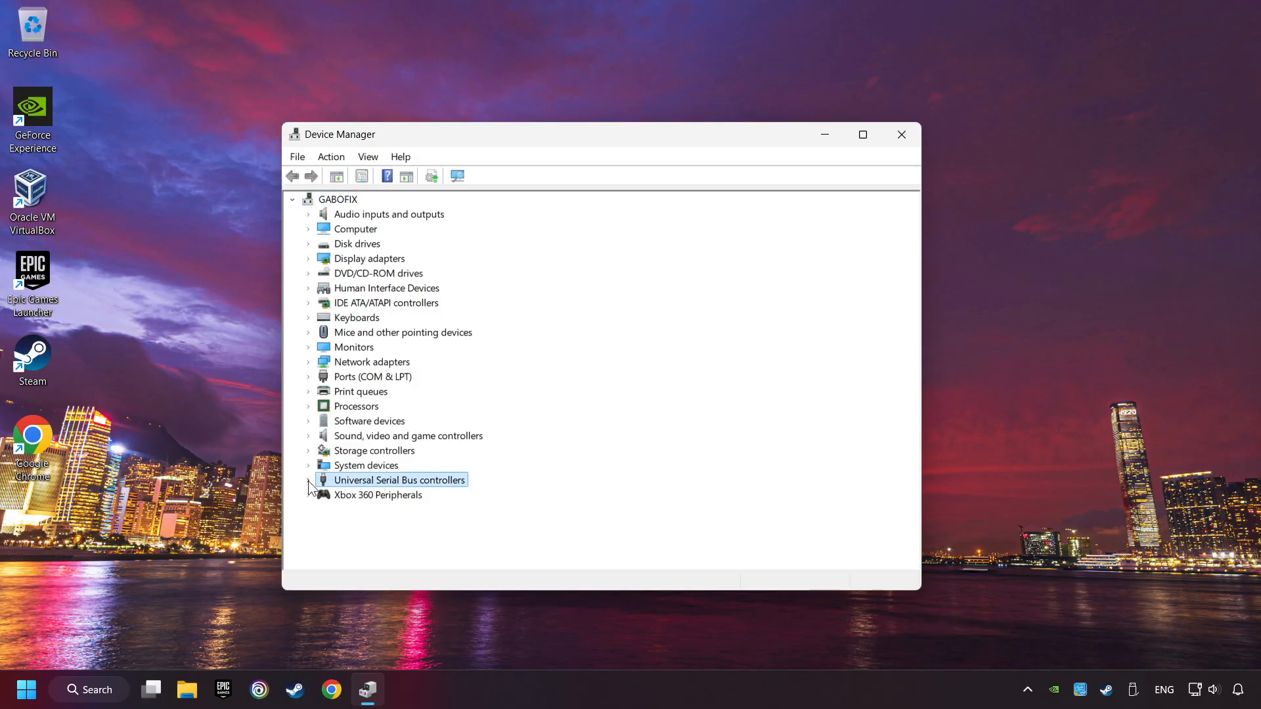
click(308, 480)
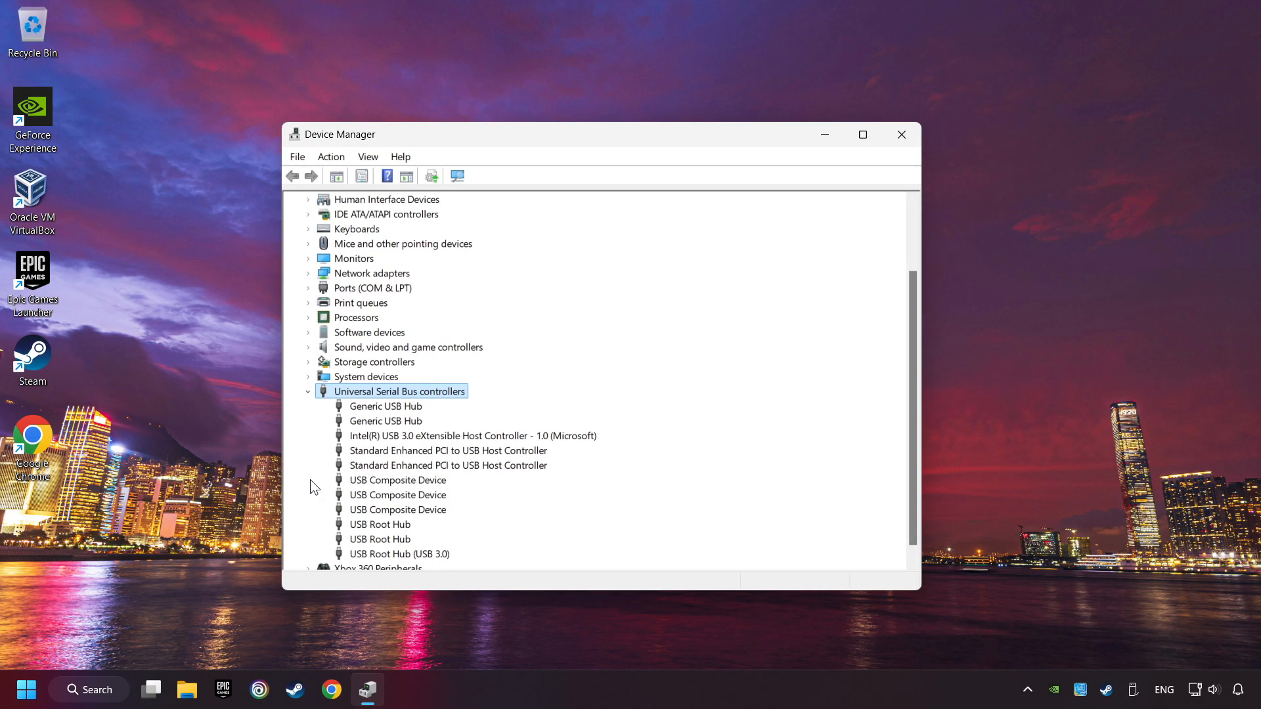
Allow the Generic USB Hub to be turned off to save power, then close Device Manager.
right_click(384, 405)
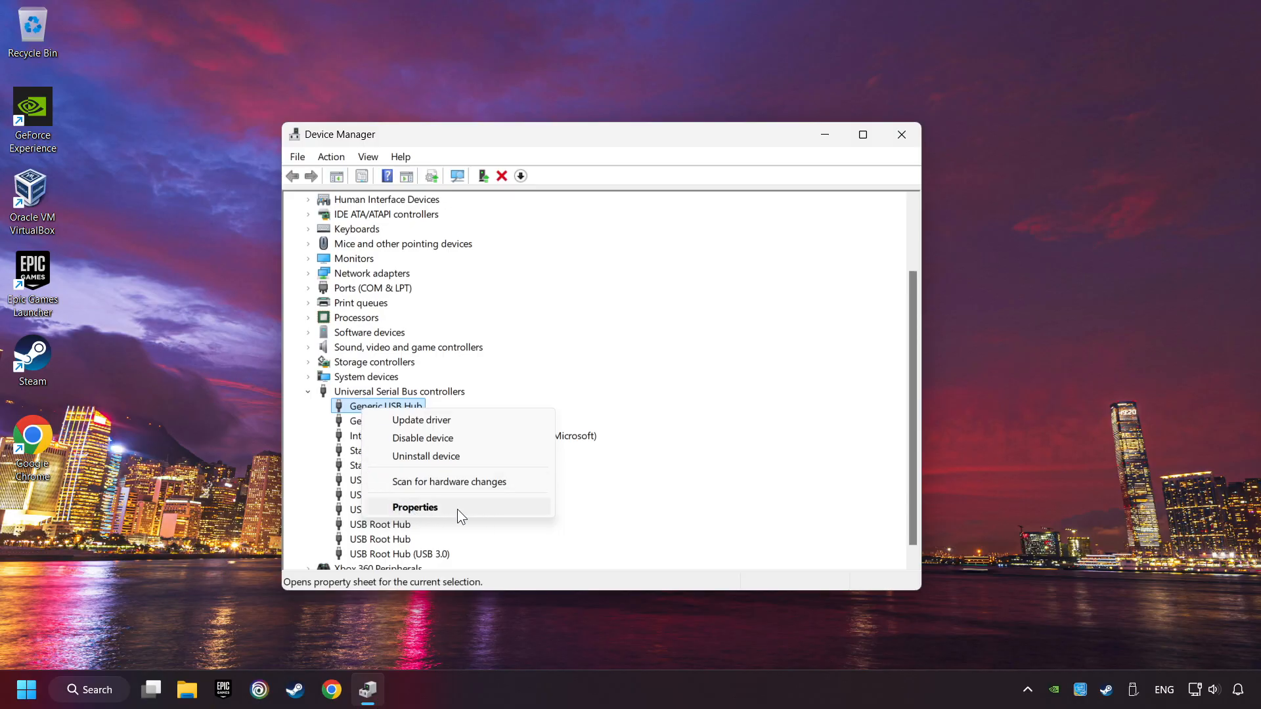
click(415, 506)
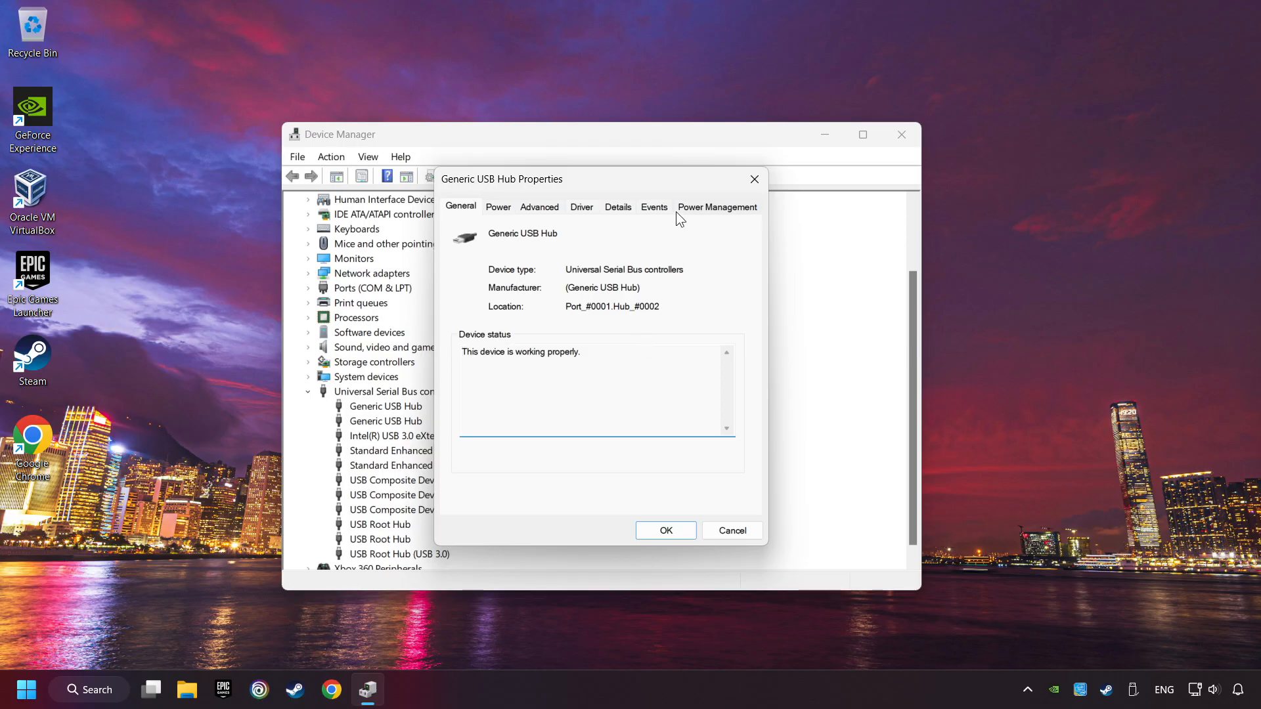
mouse_move(721, 216)
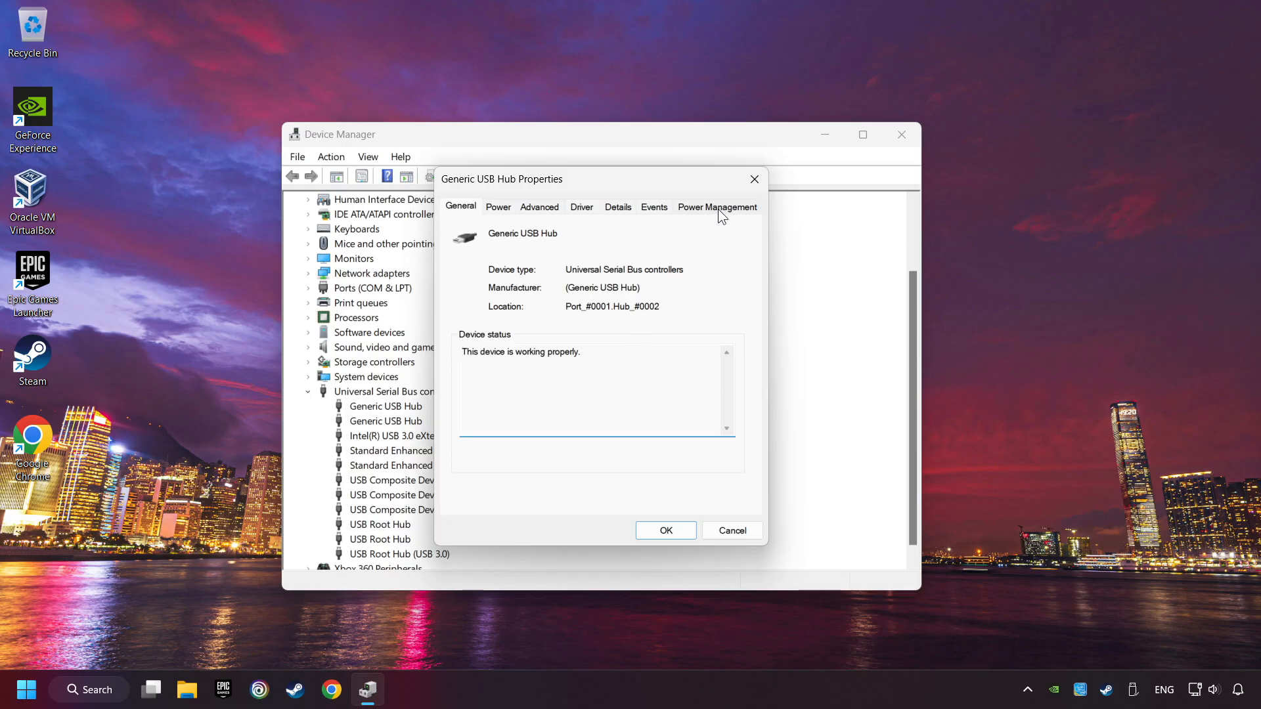
click(716, 207)
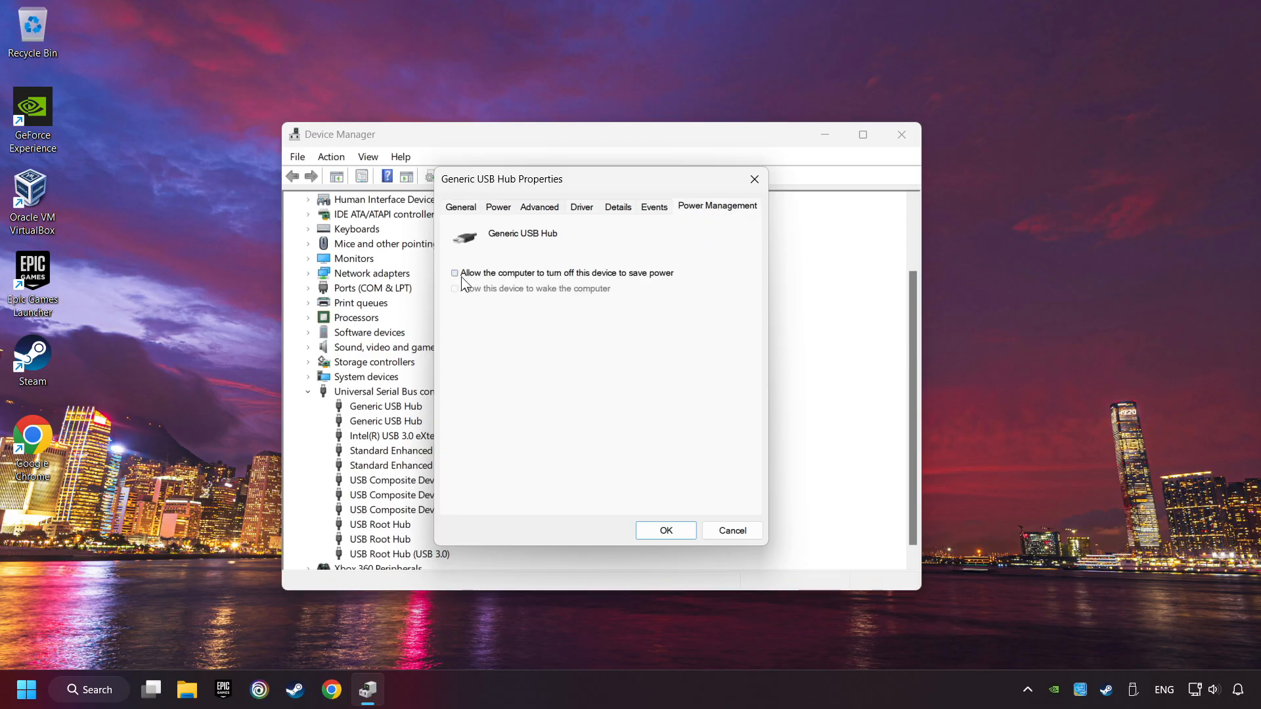
click(455, 273)
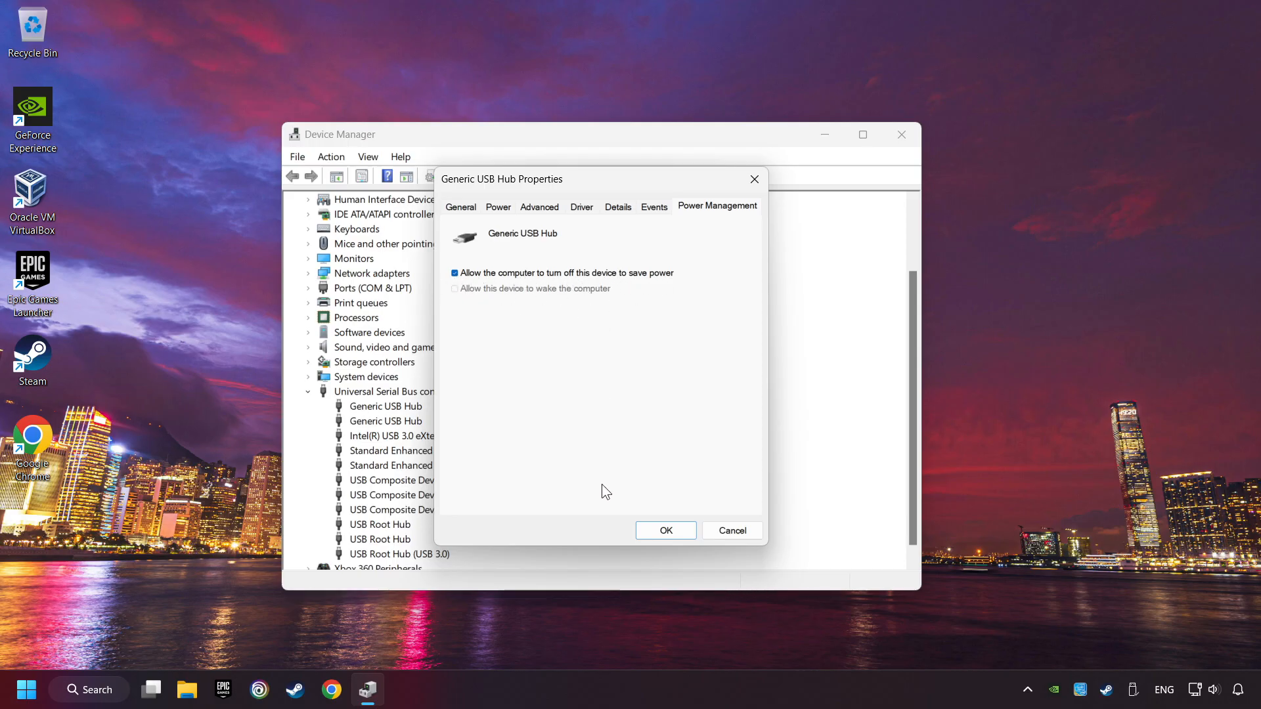
click(664, 530)
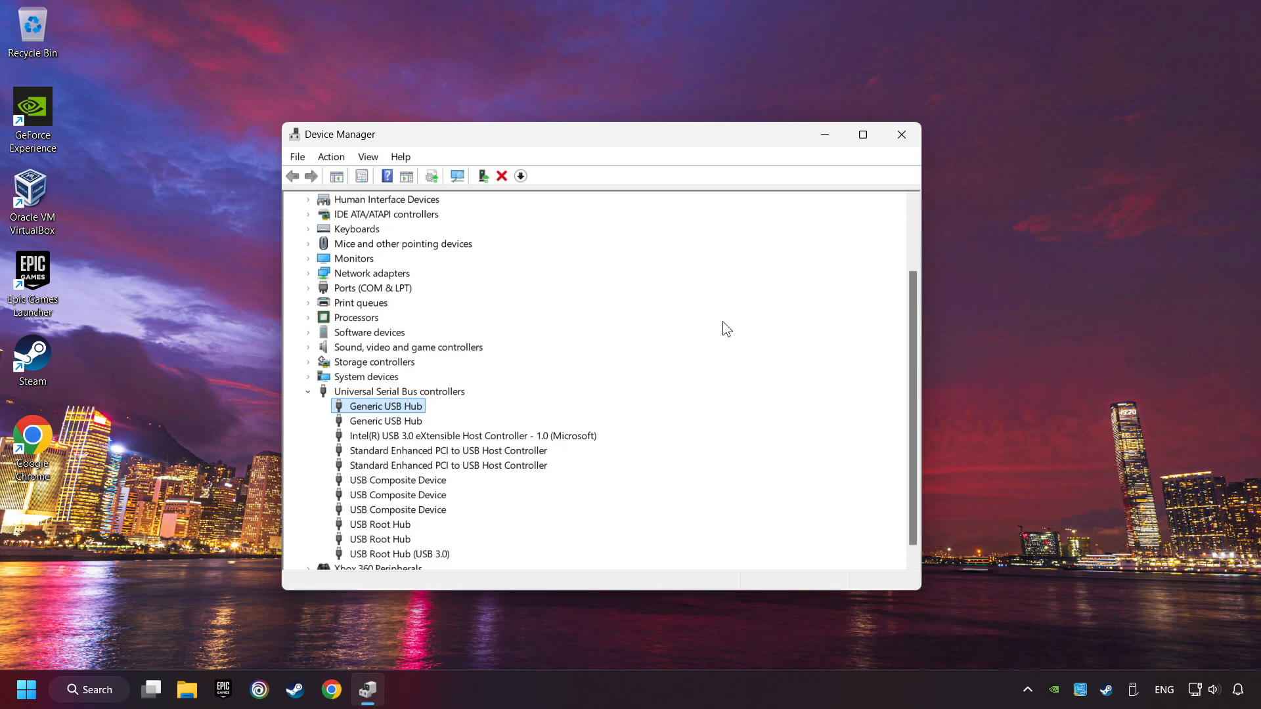
mouse_move(901, 133)
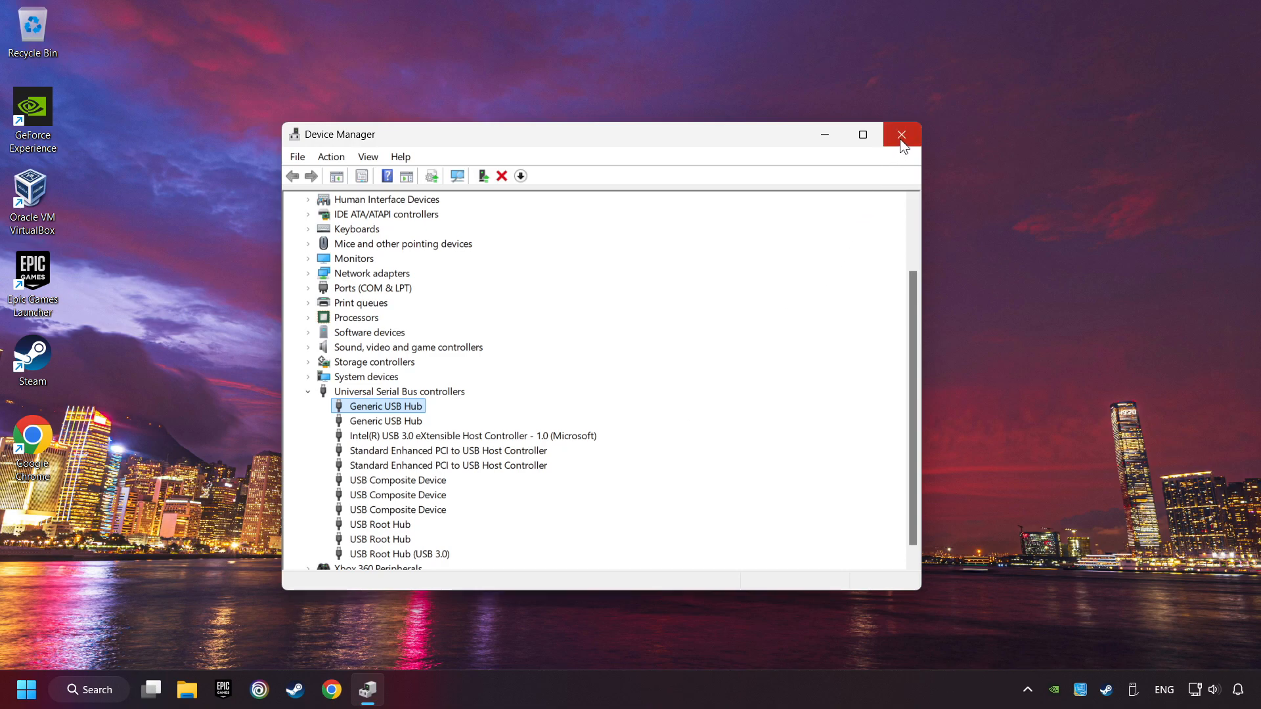
click(901, 134)
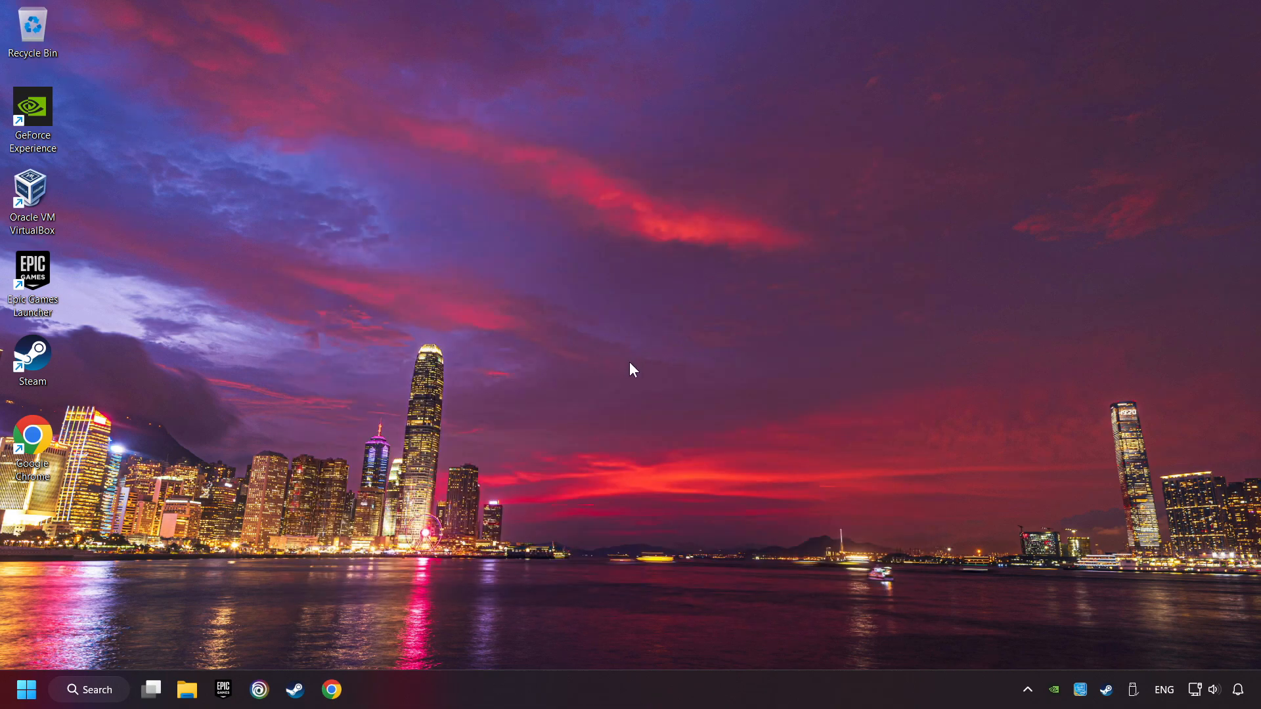
Search Windows for 'controller' to find Set up USB game controllers.
click(89, 689)
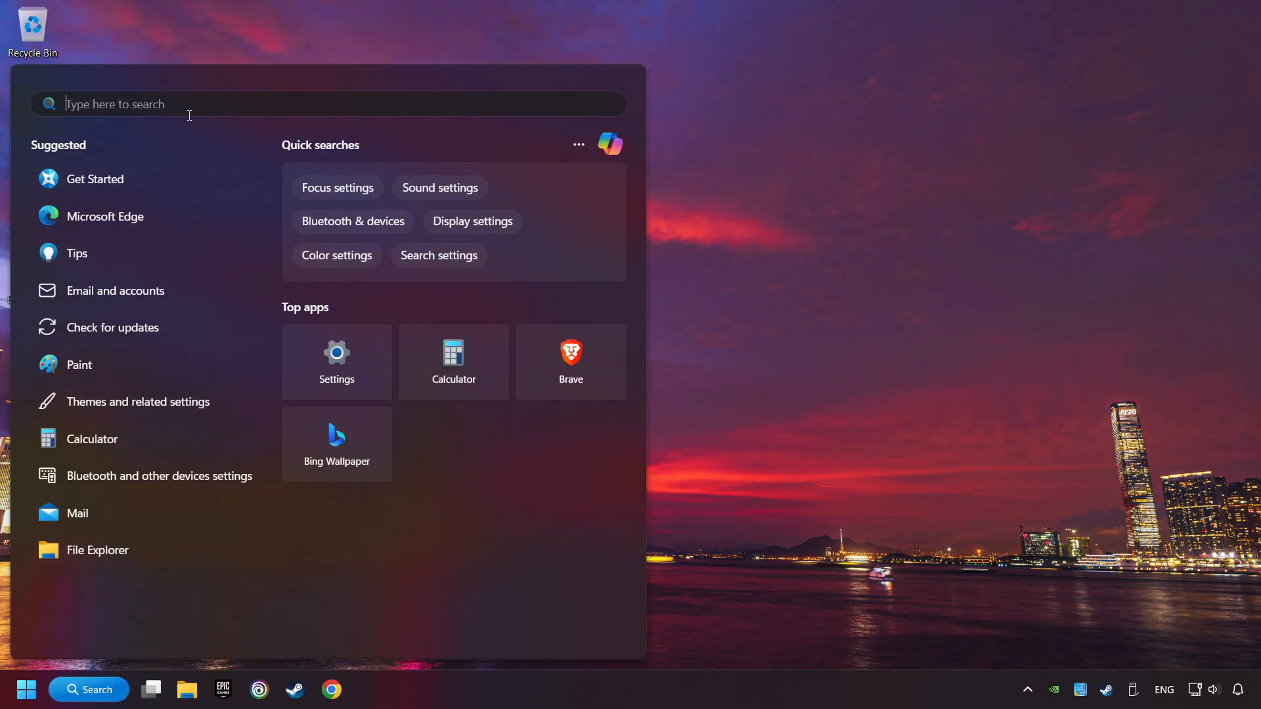
text(controller)
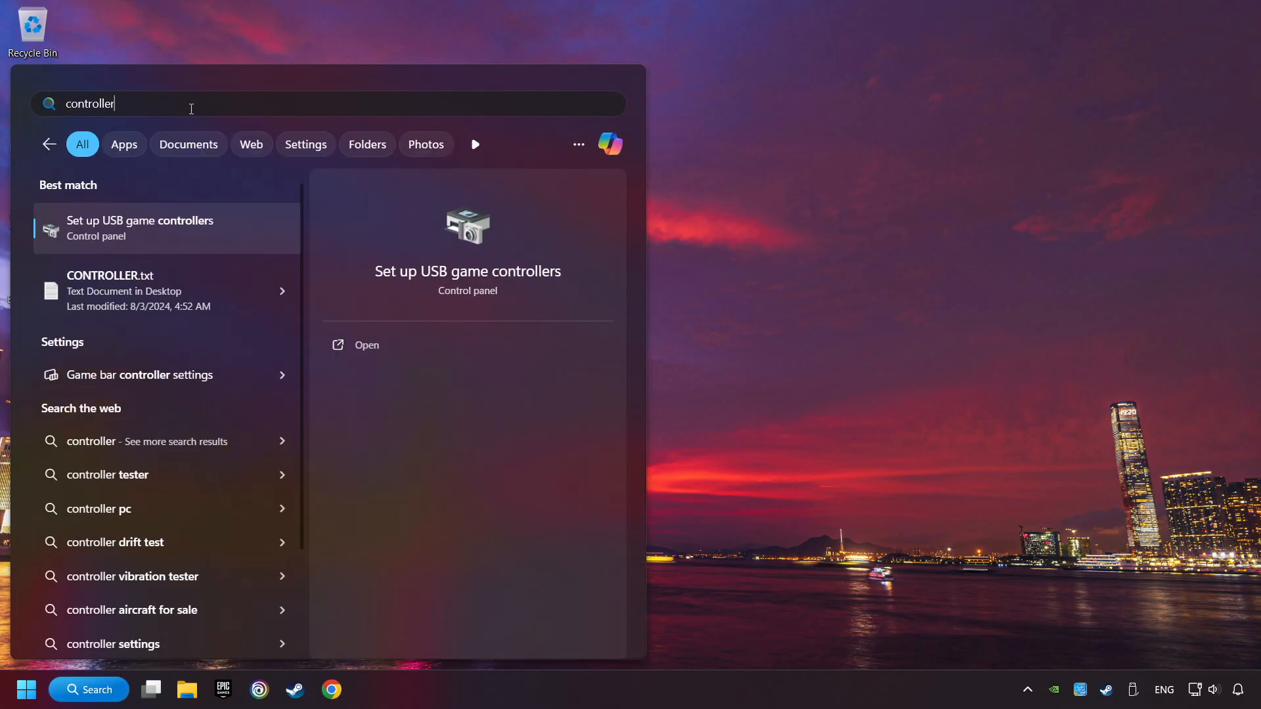
mouse_move(123, 243)
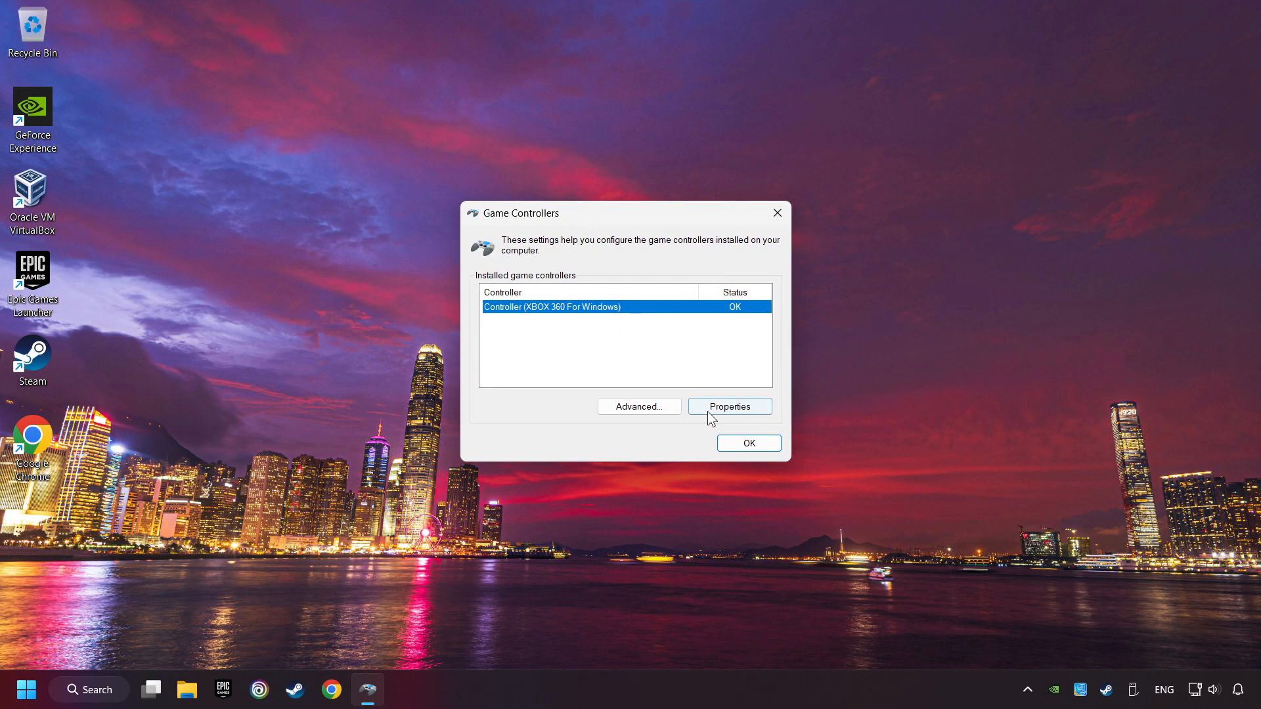
Start calibrating the Xbox 360 controller and advance through the center-point and axis pages.
click(729, 406)
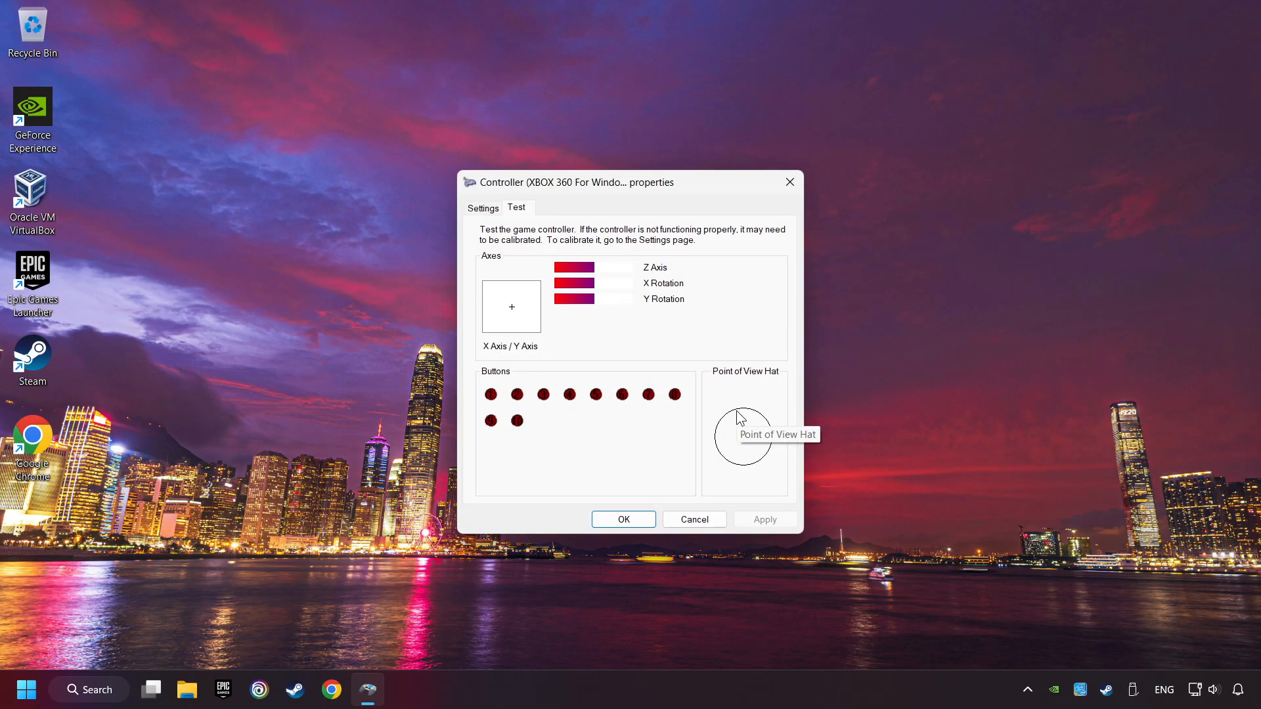
click(483, 208)
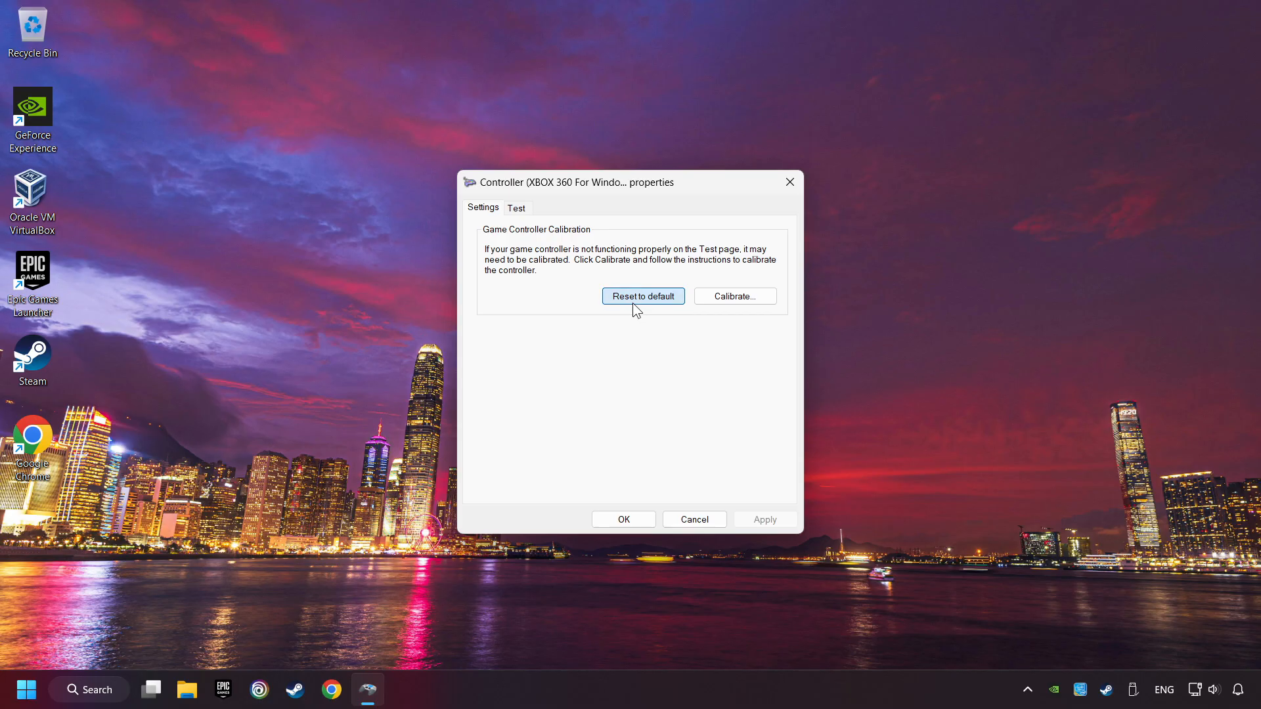
mouse_move(734, 296)
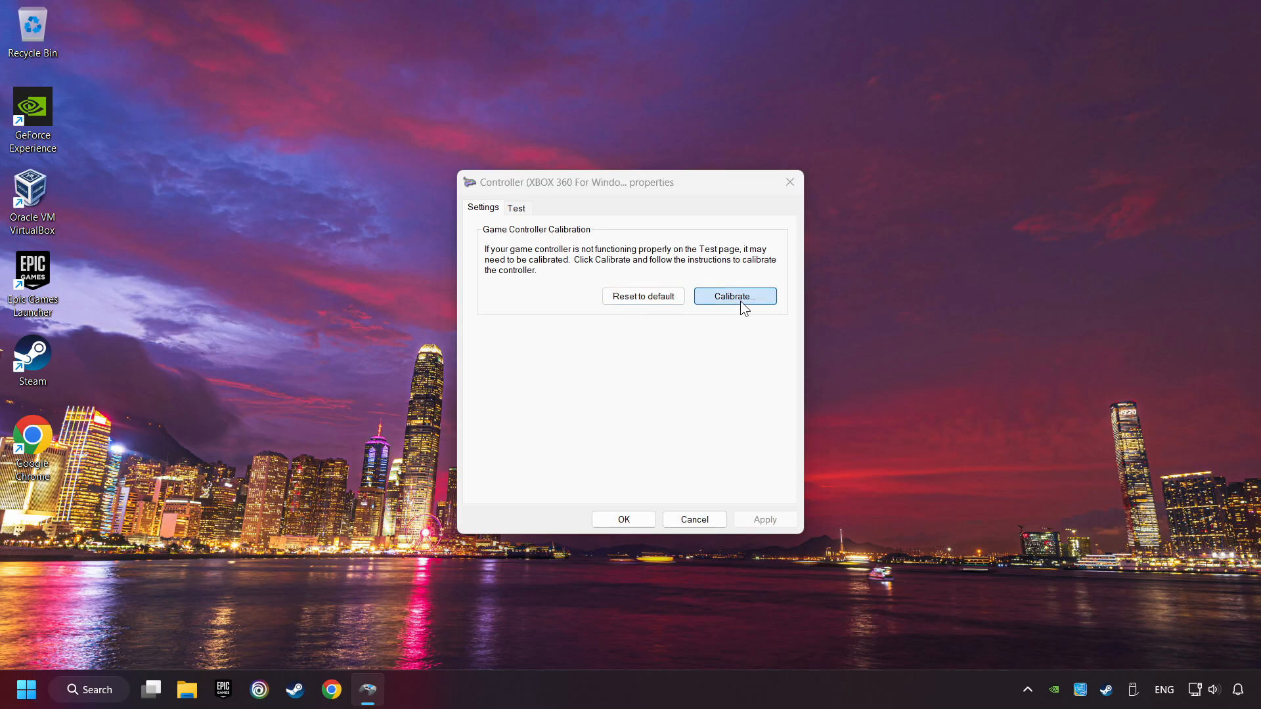
click(732, 296)
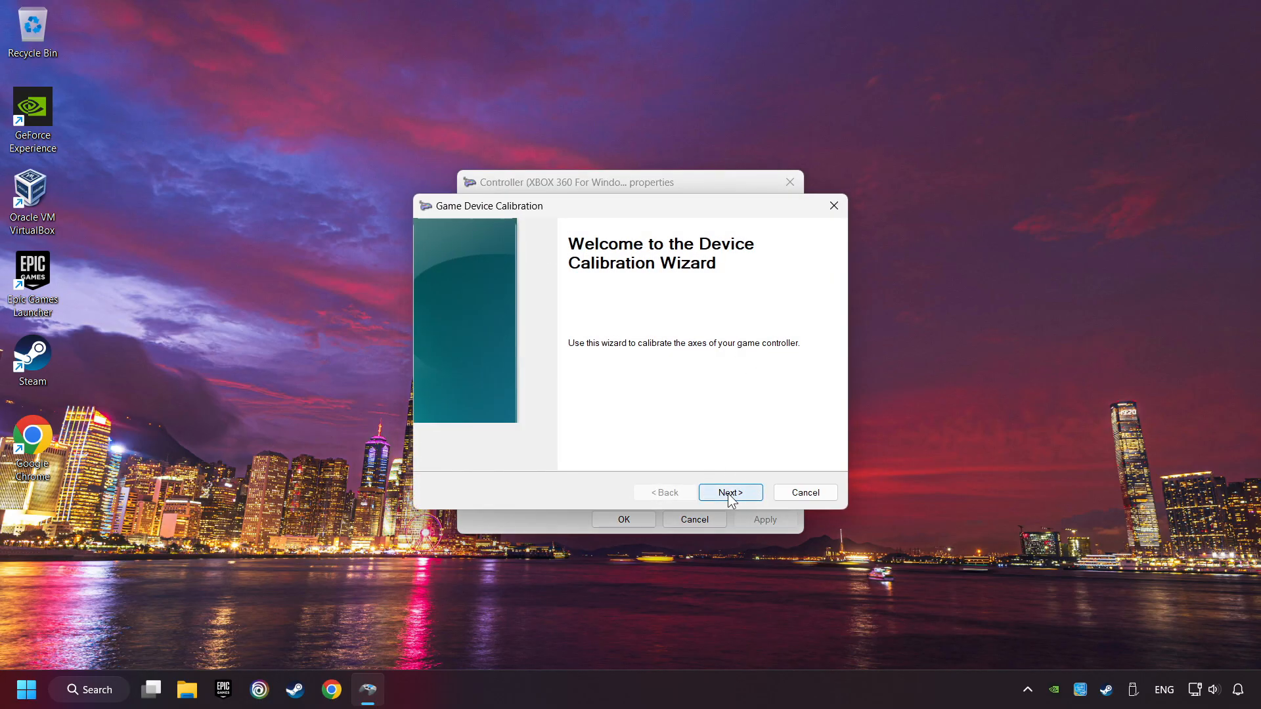
click(728, 492)
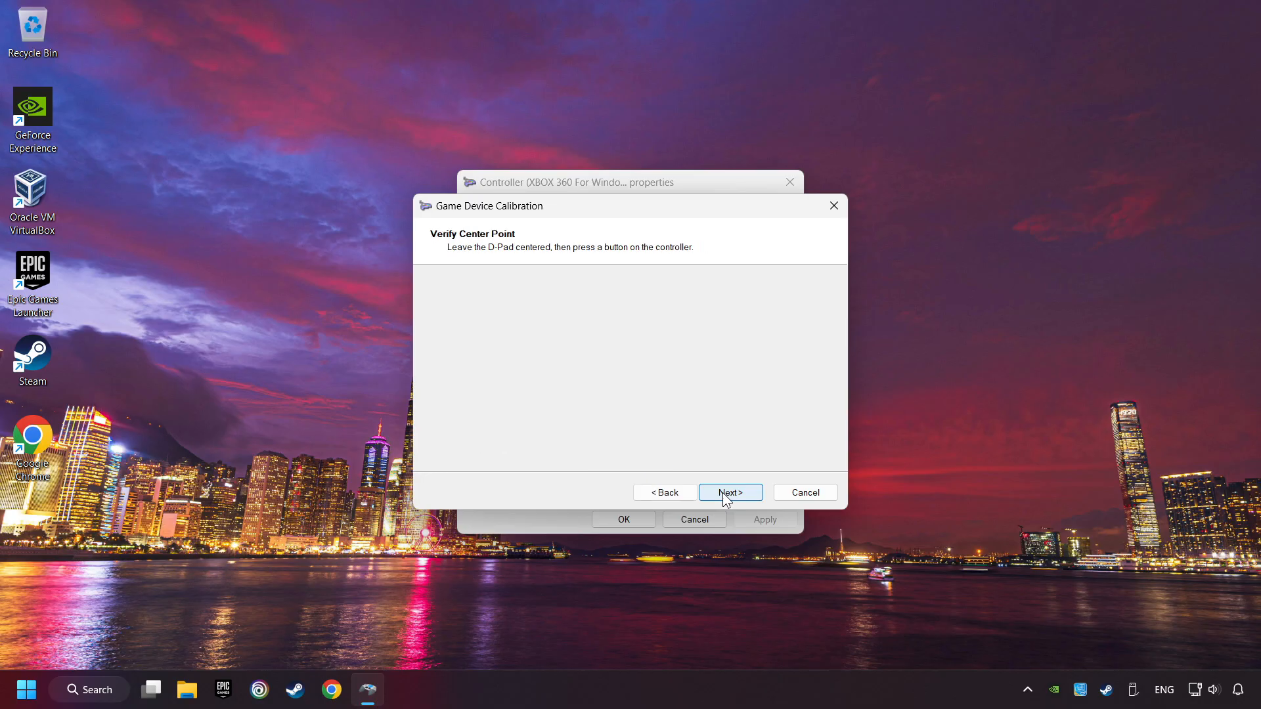
click(729, 492)
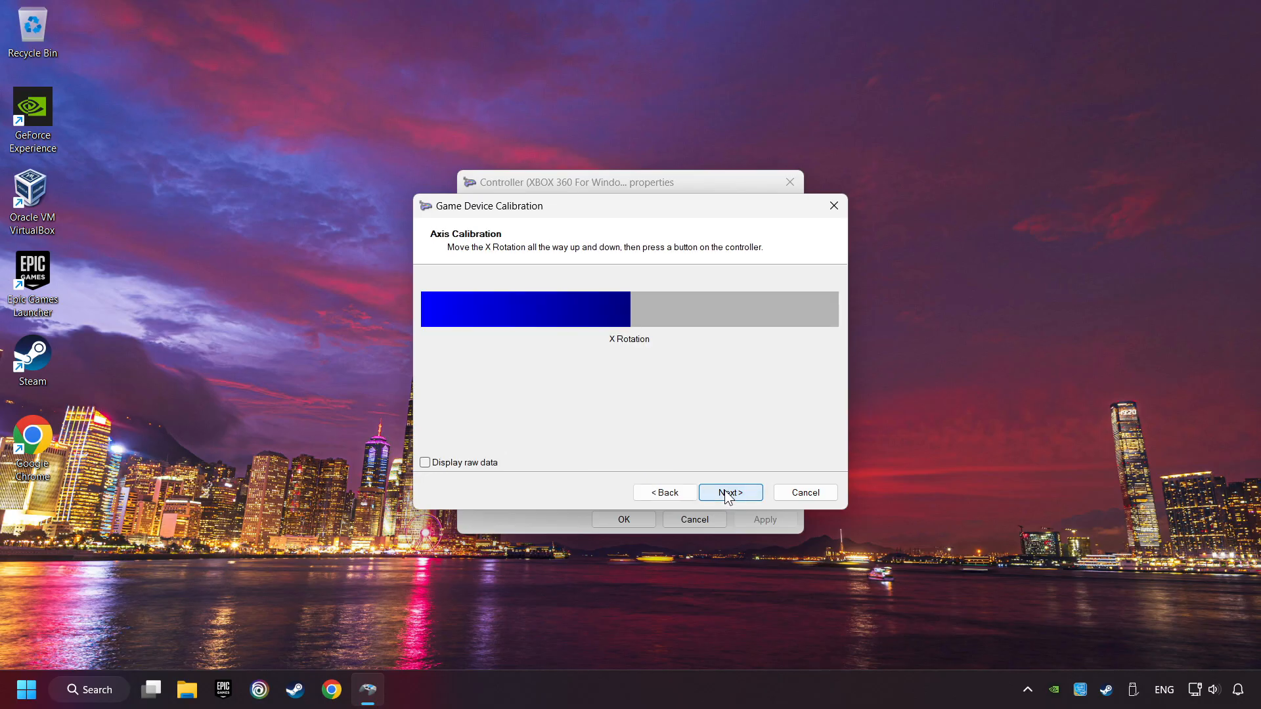
click(728, 492)
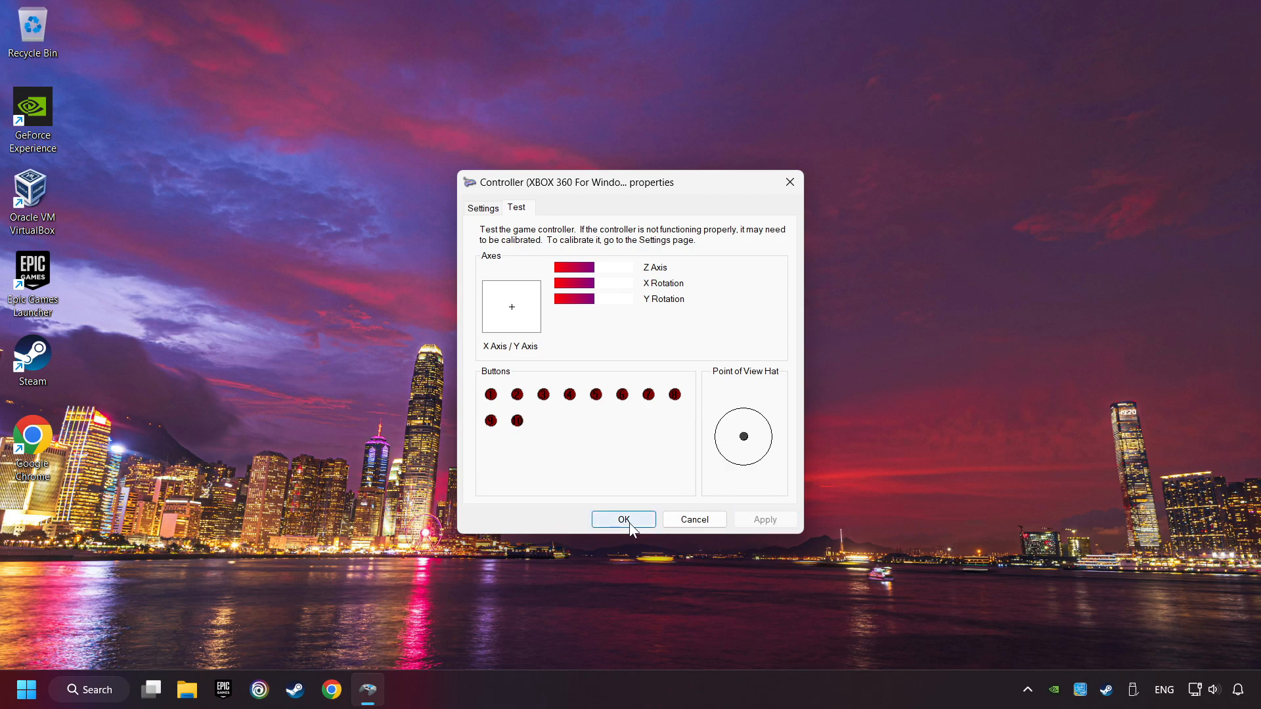
Accept and close the Xbox 360 controller's properties.
click(623, 519)
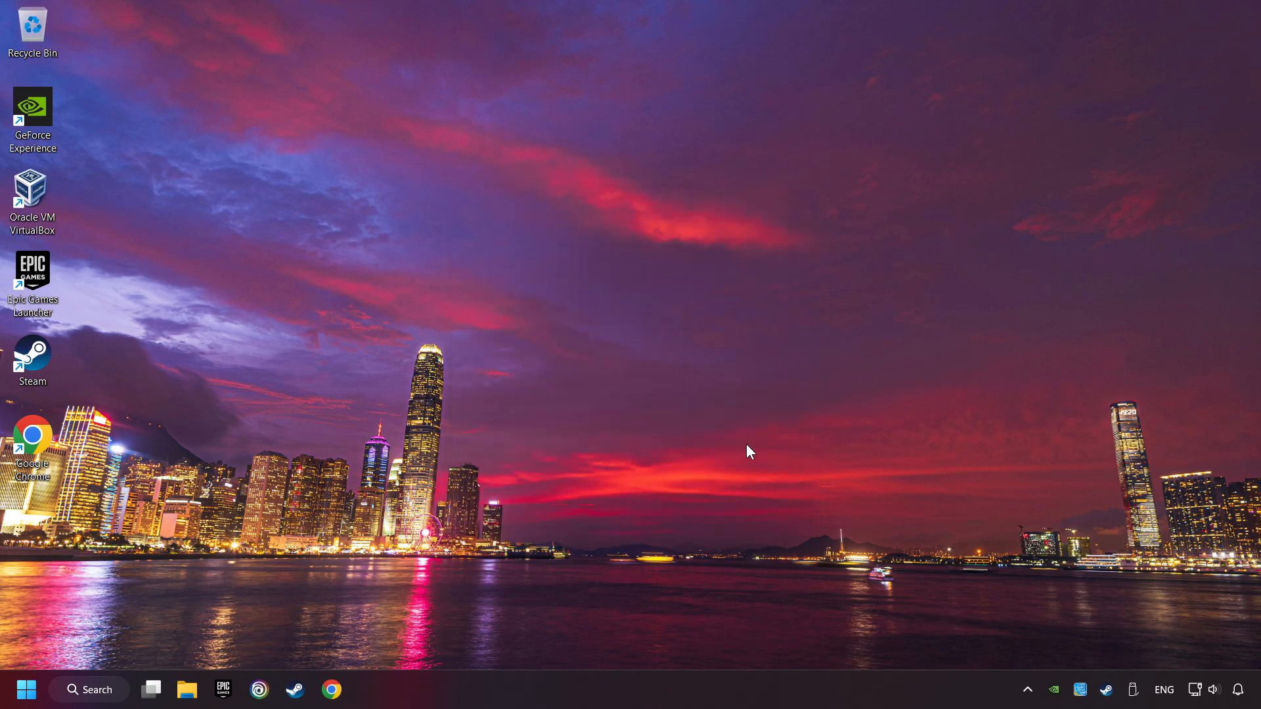
mouse_move(630, 333)
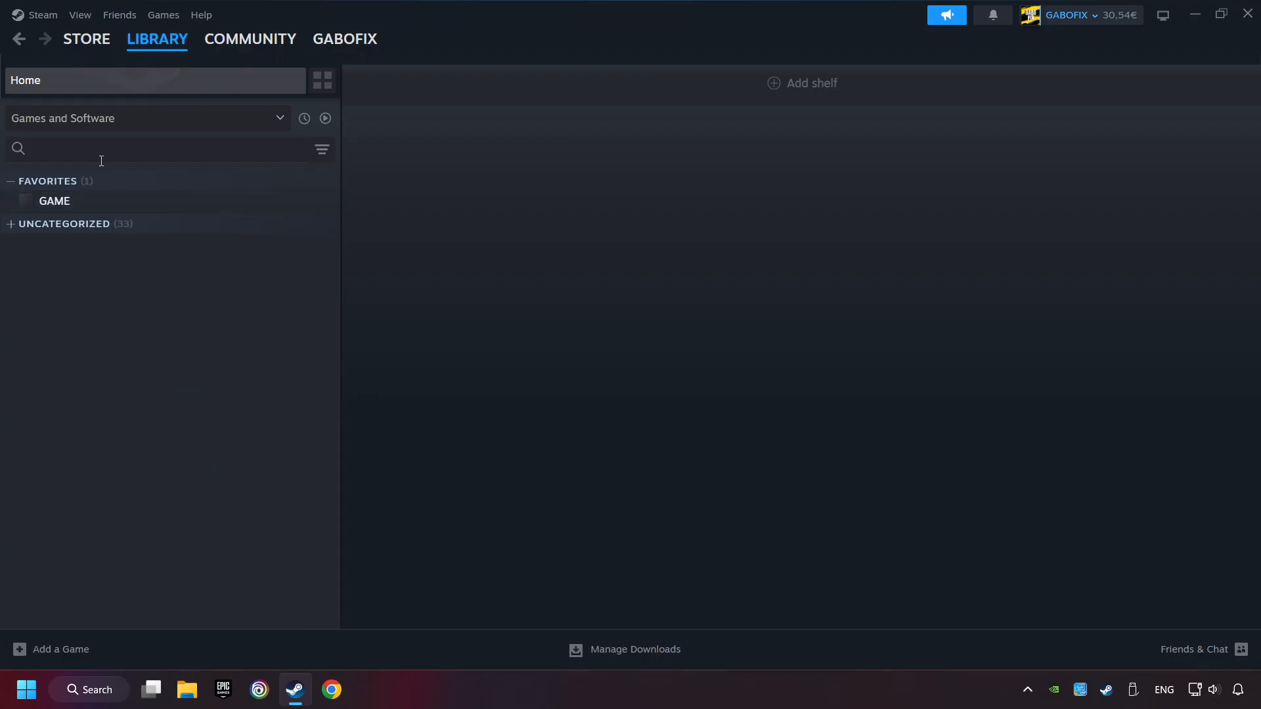
Enable Steam Input for Xbox and Switch Pro controllers in Controller settings, then close Settings.
click(42, 15)
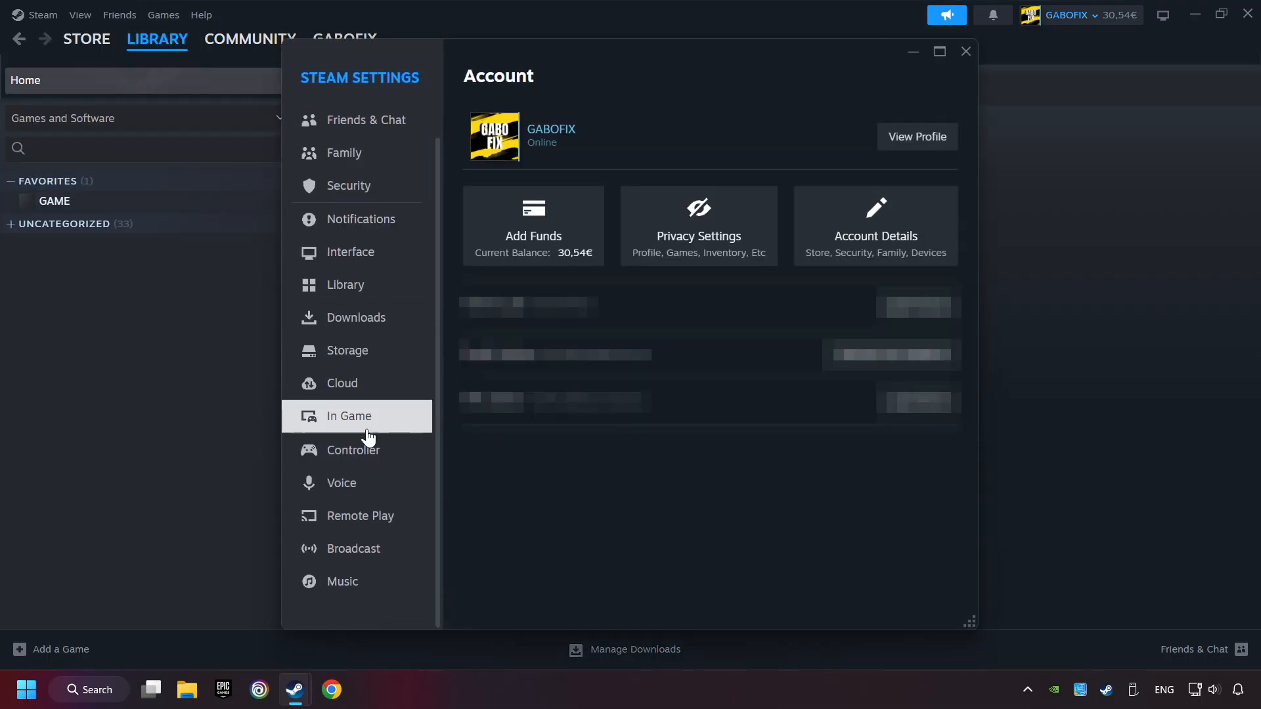
mouse_move(415, 455)
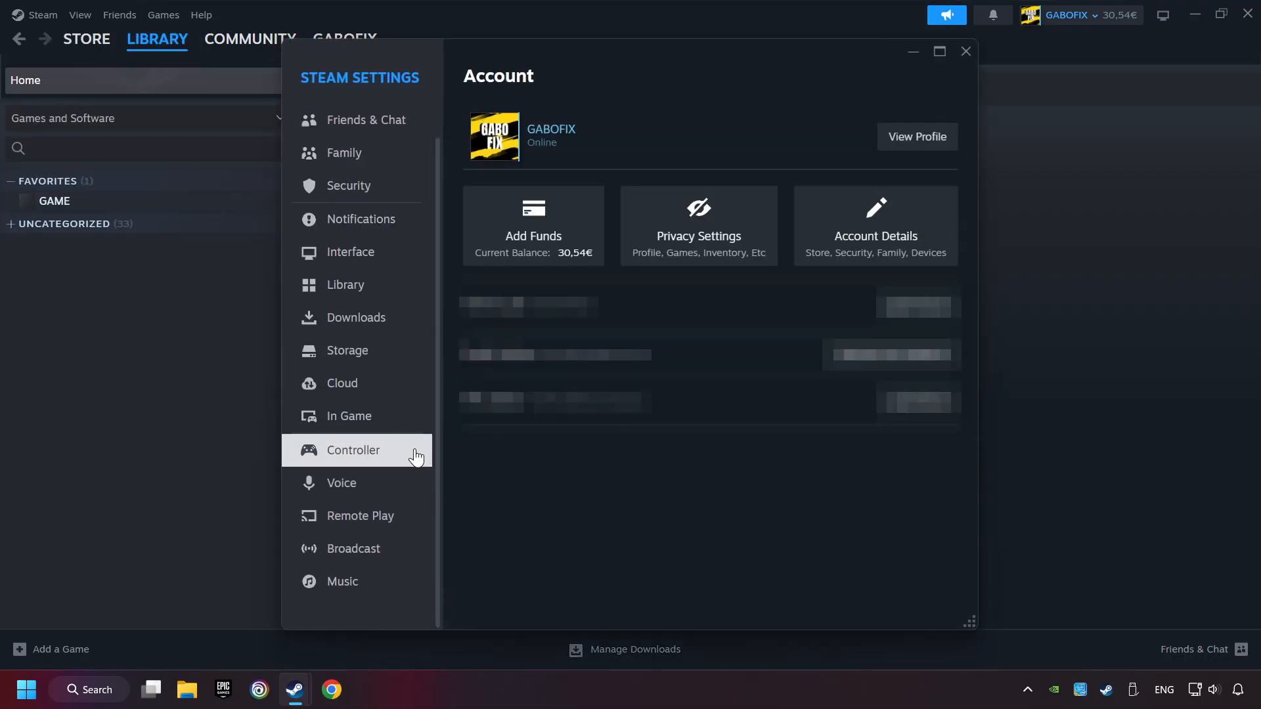
click(352, 449)
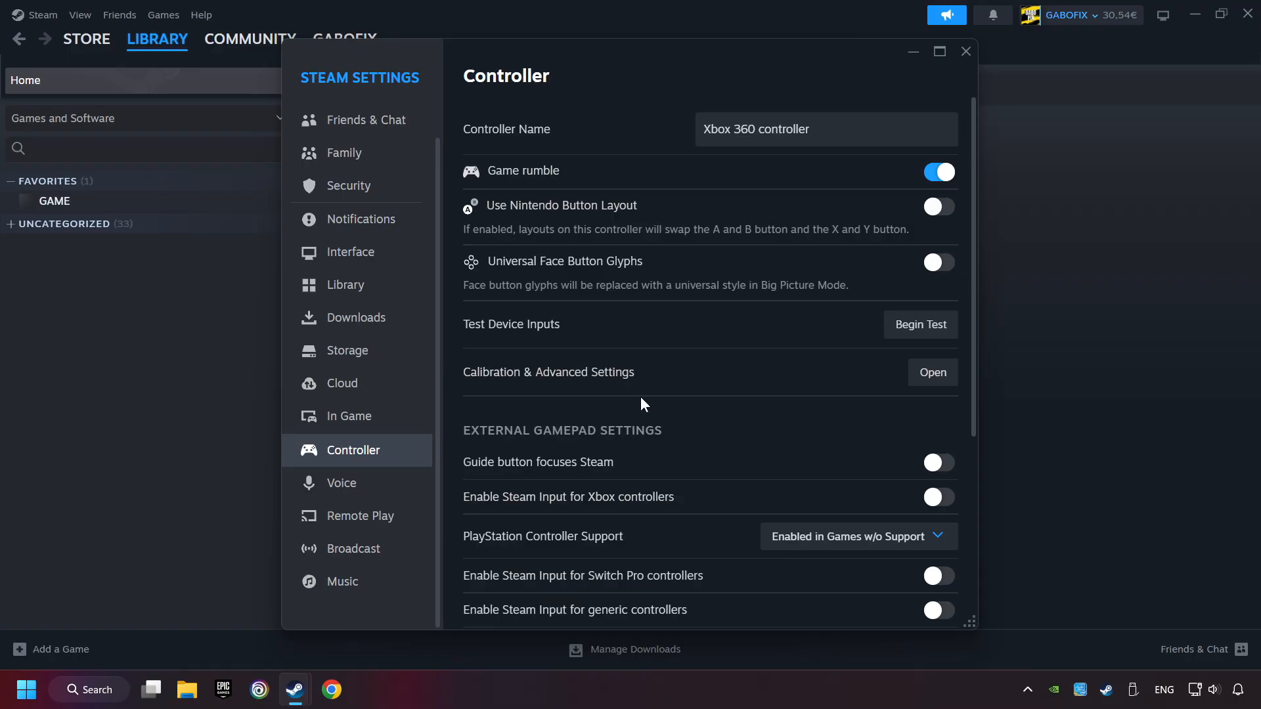
scroll(down, 3)
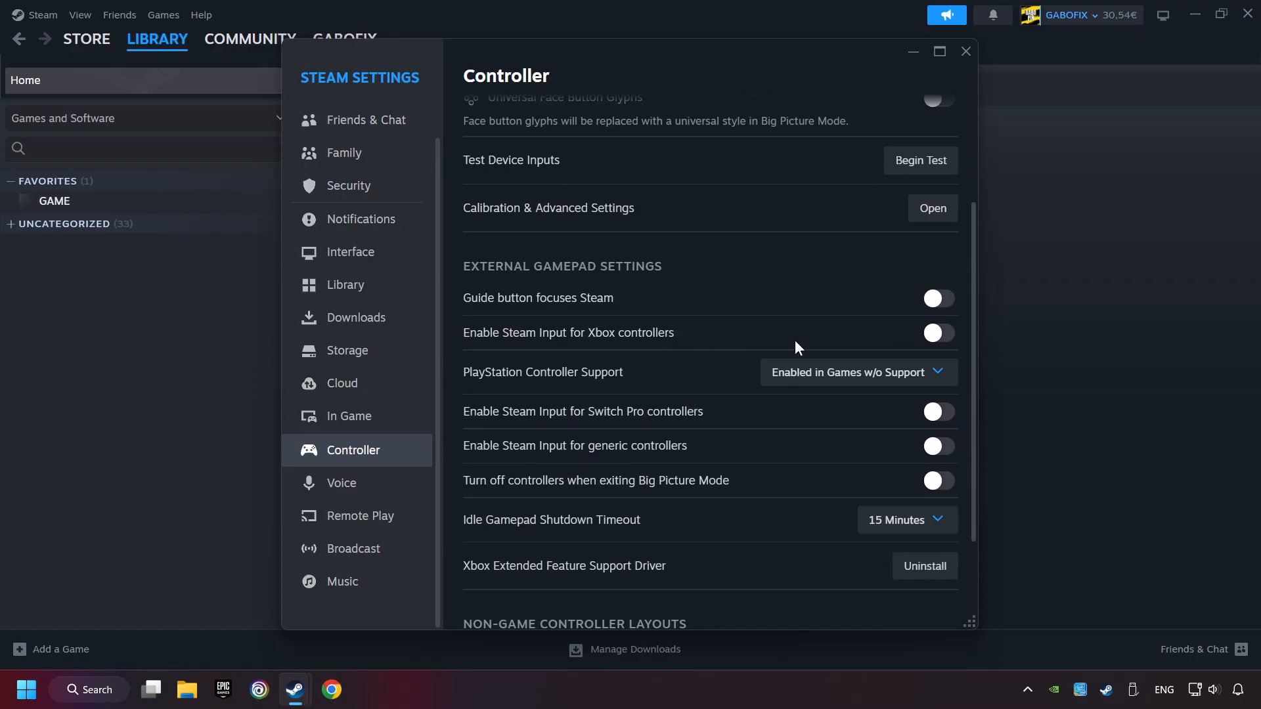
click(938, 333)
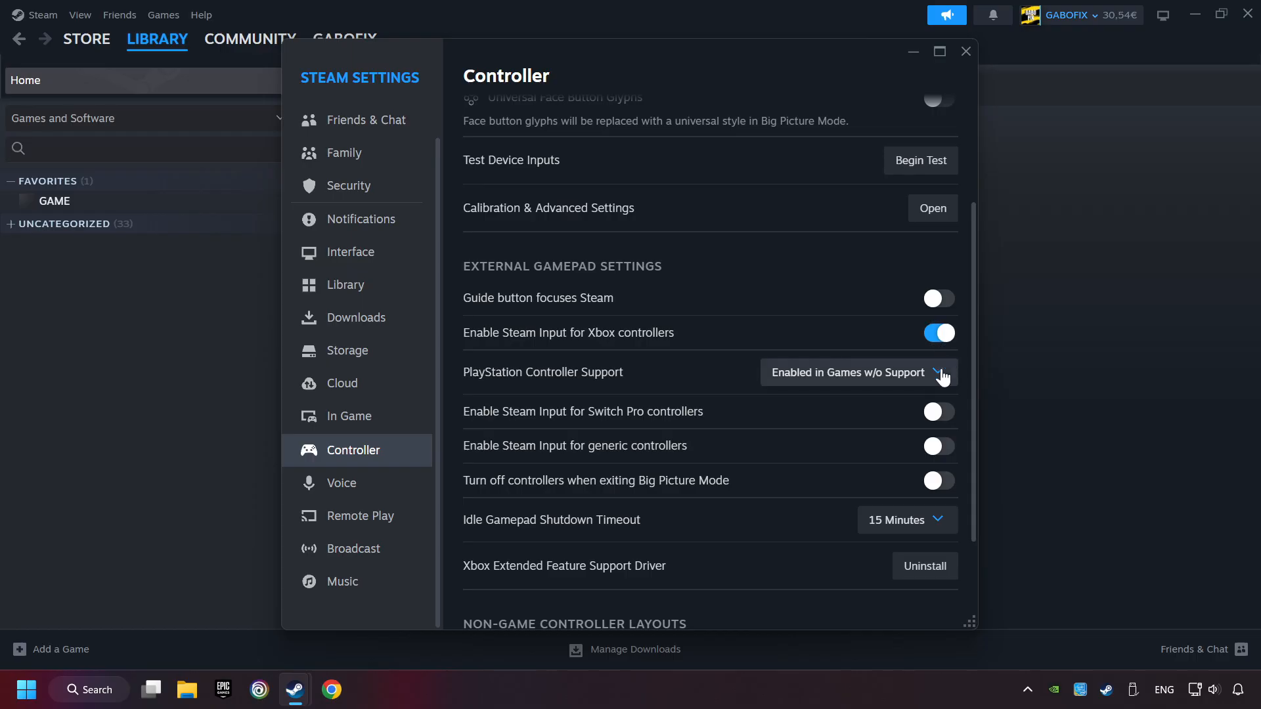
mouse_move(937, 411)
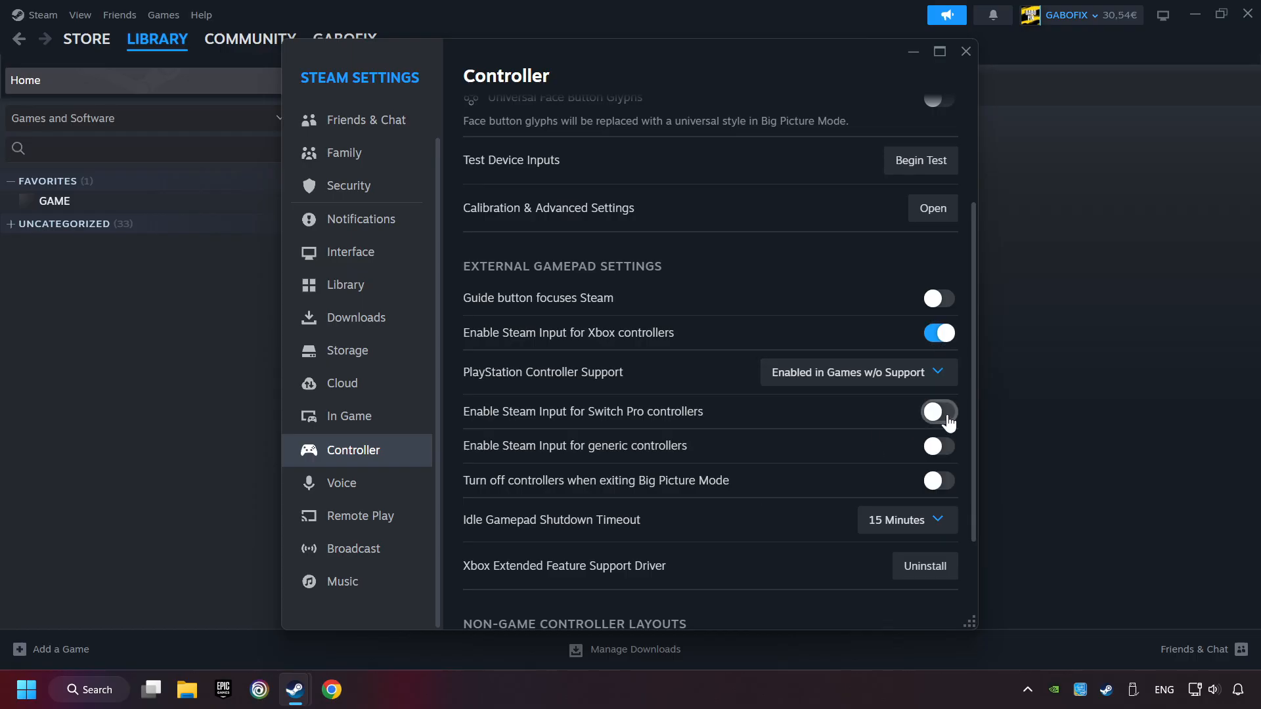
click(937, 411)
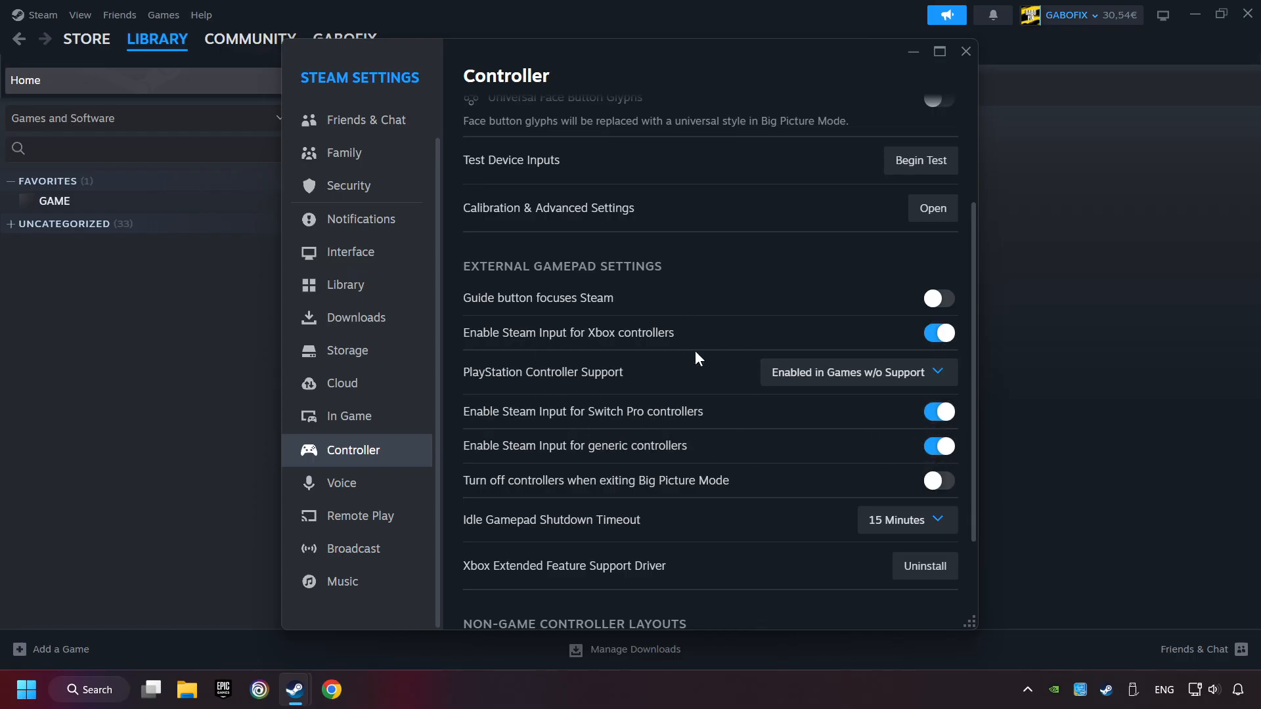
mouse_move(639, 352)
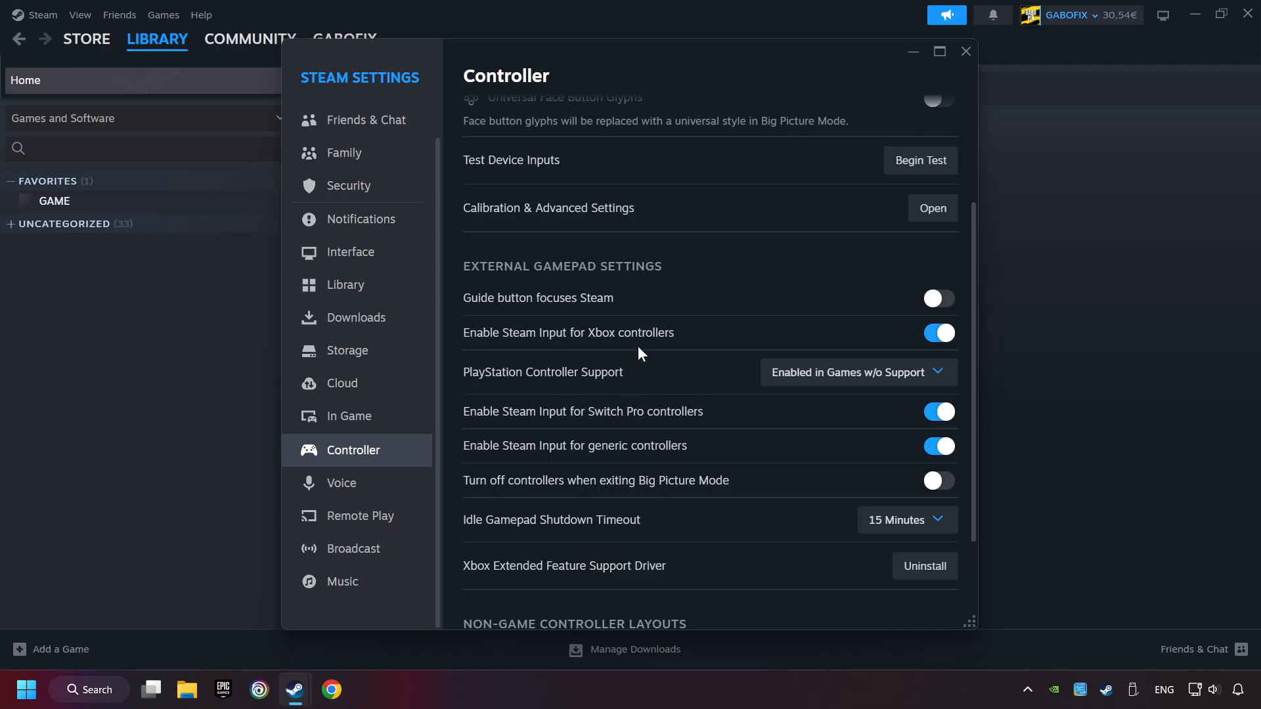
mouse_move(966, 51)
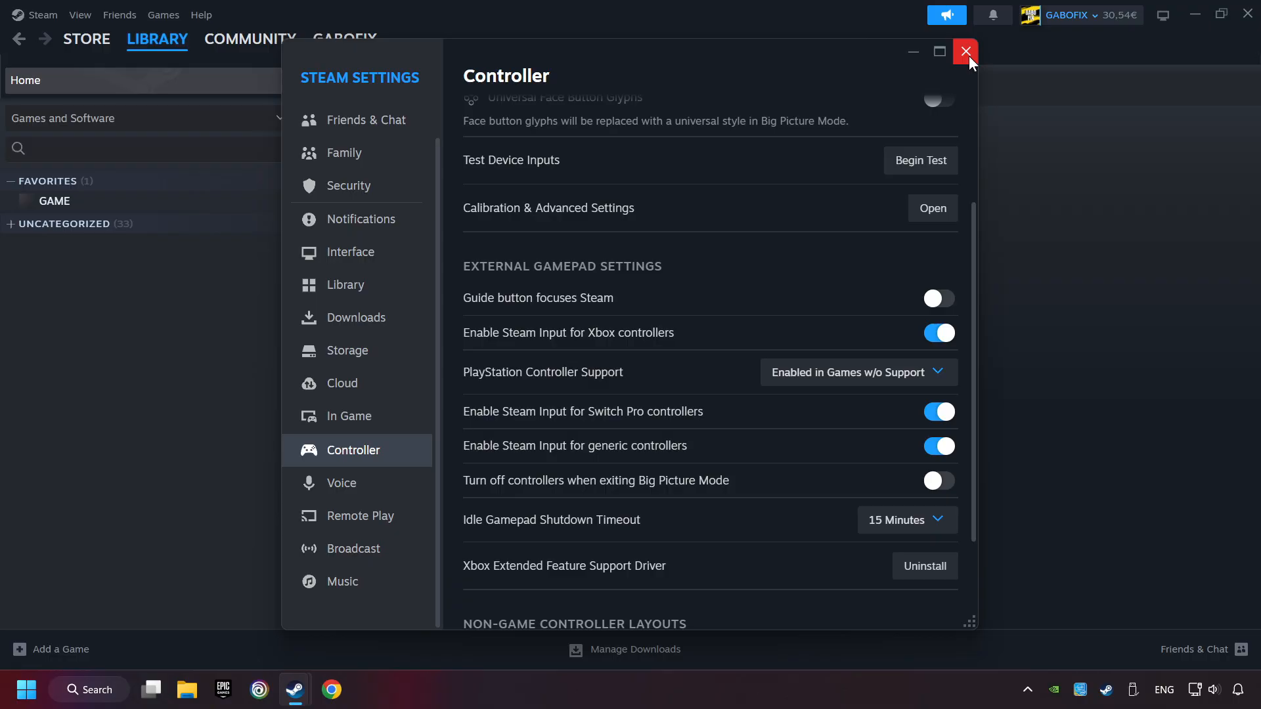
click(966, 51)
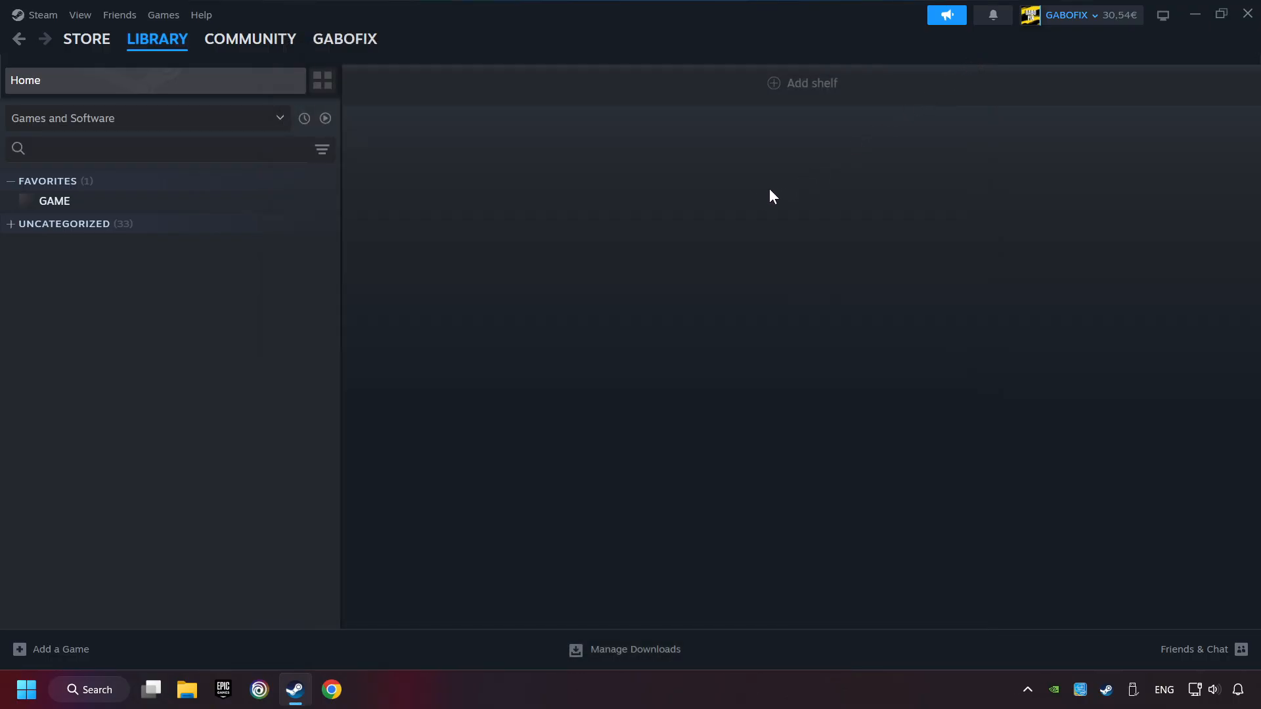
mouse_move(63, 634)
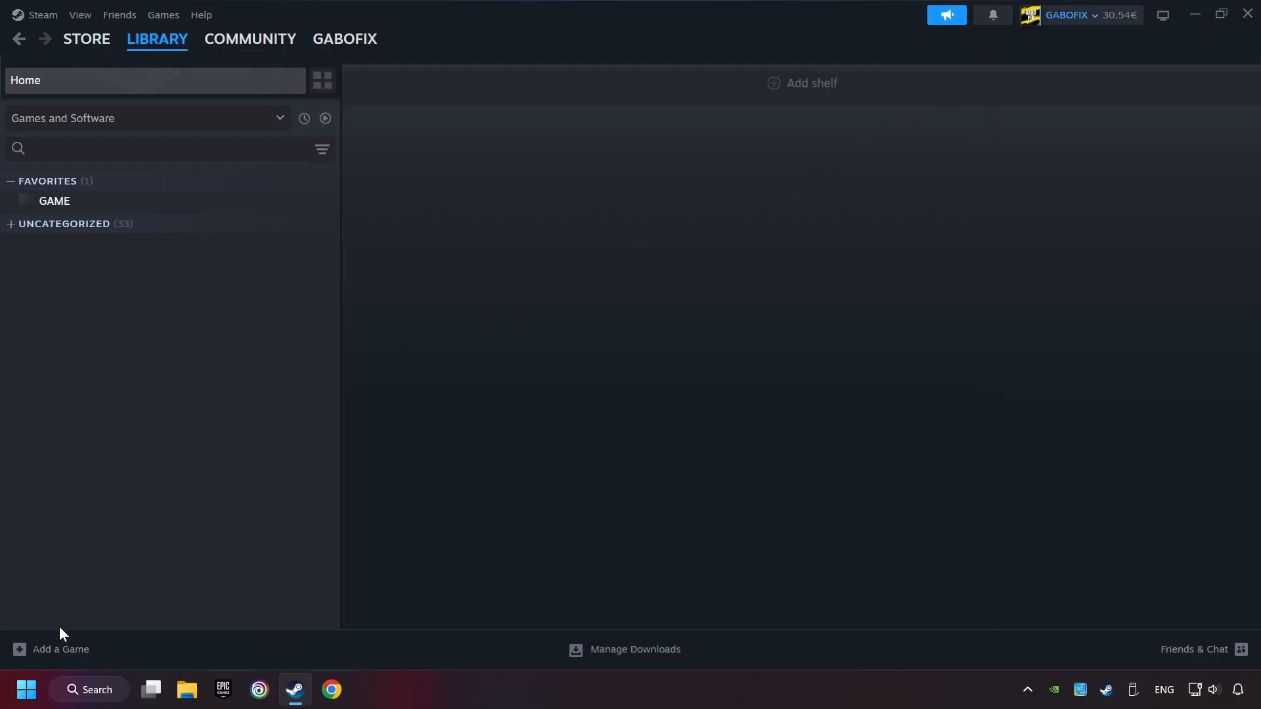
mouse_move(61, 652)
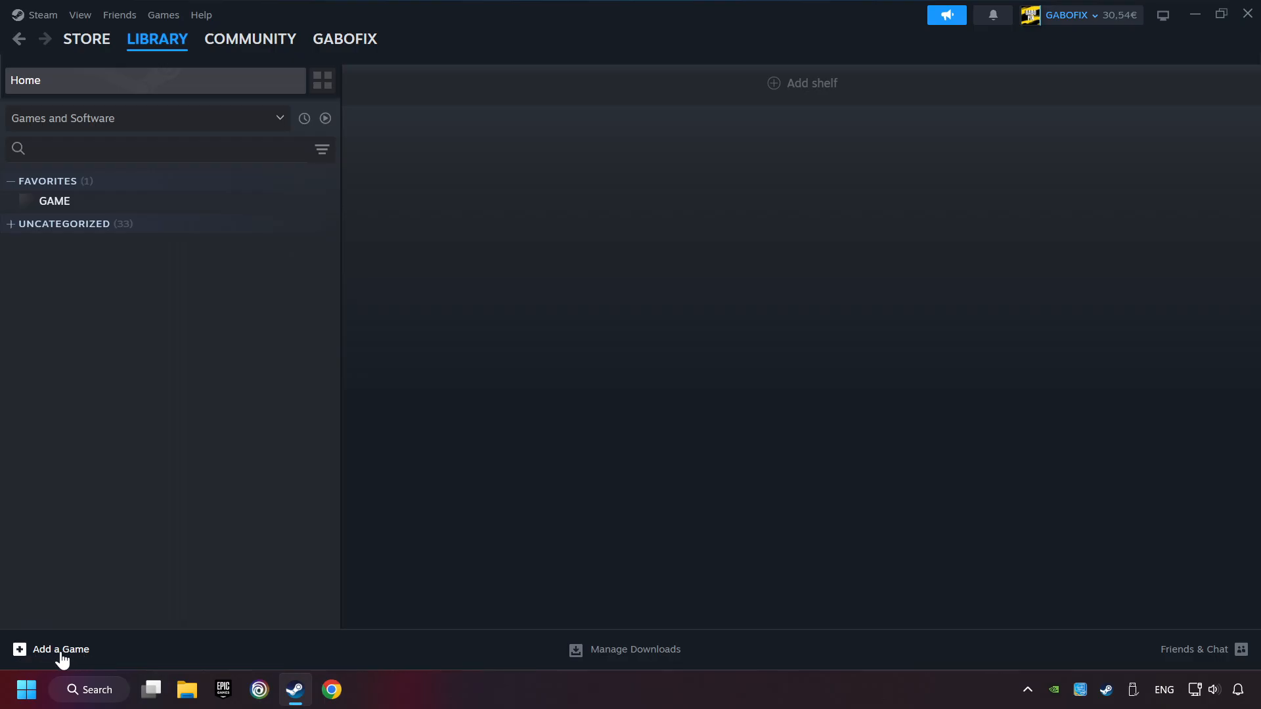
click(51, 649)
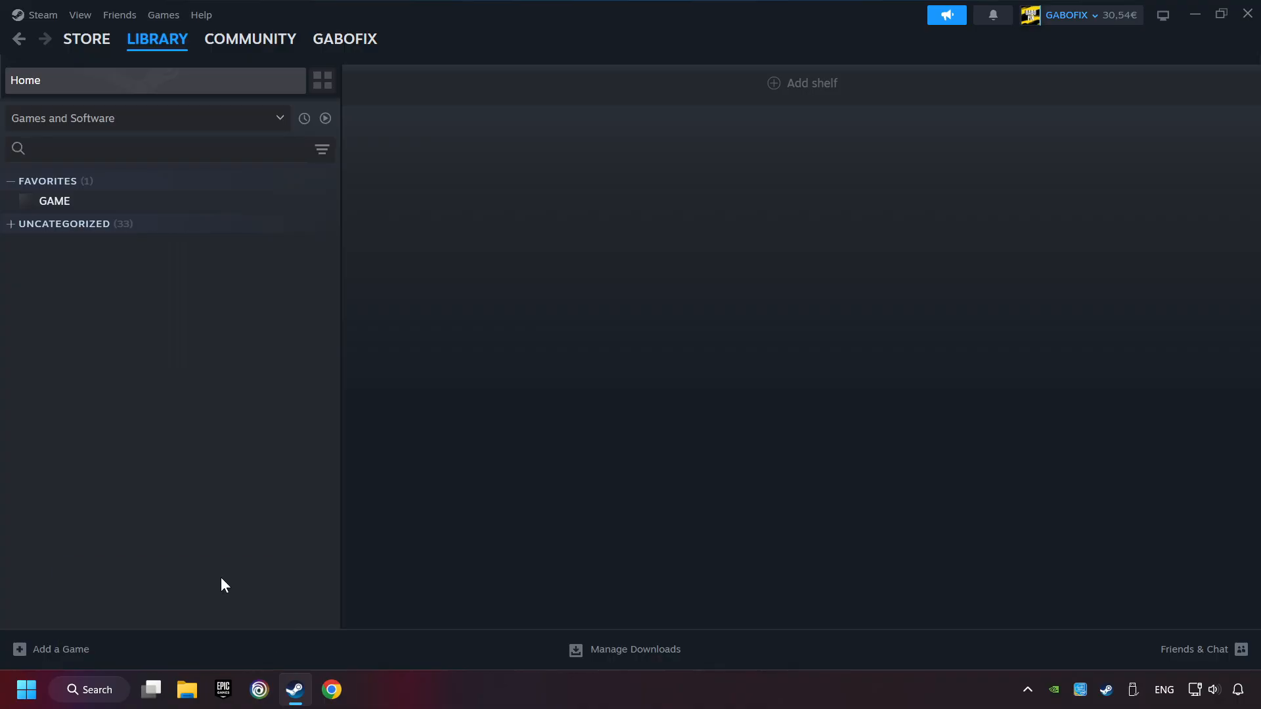
click(61, 649)
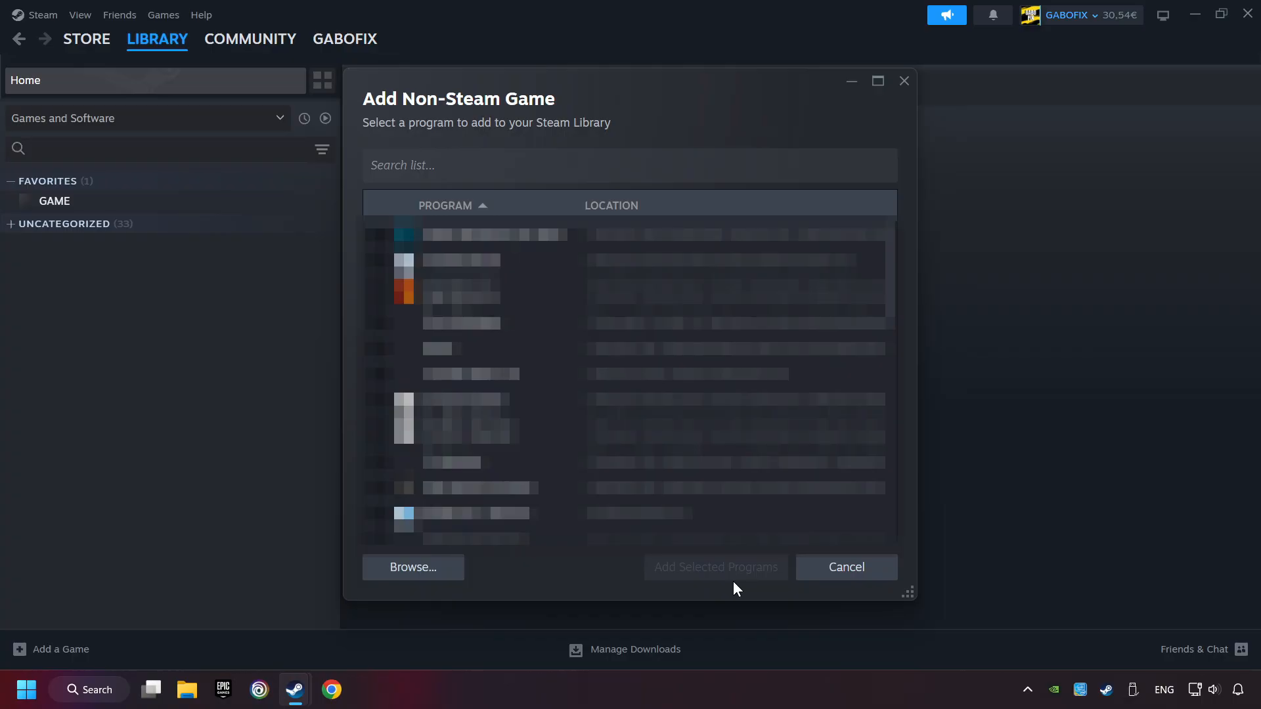
mouse_move(845, 567)
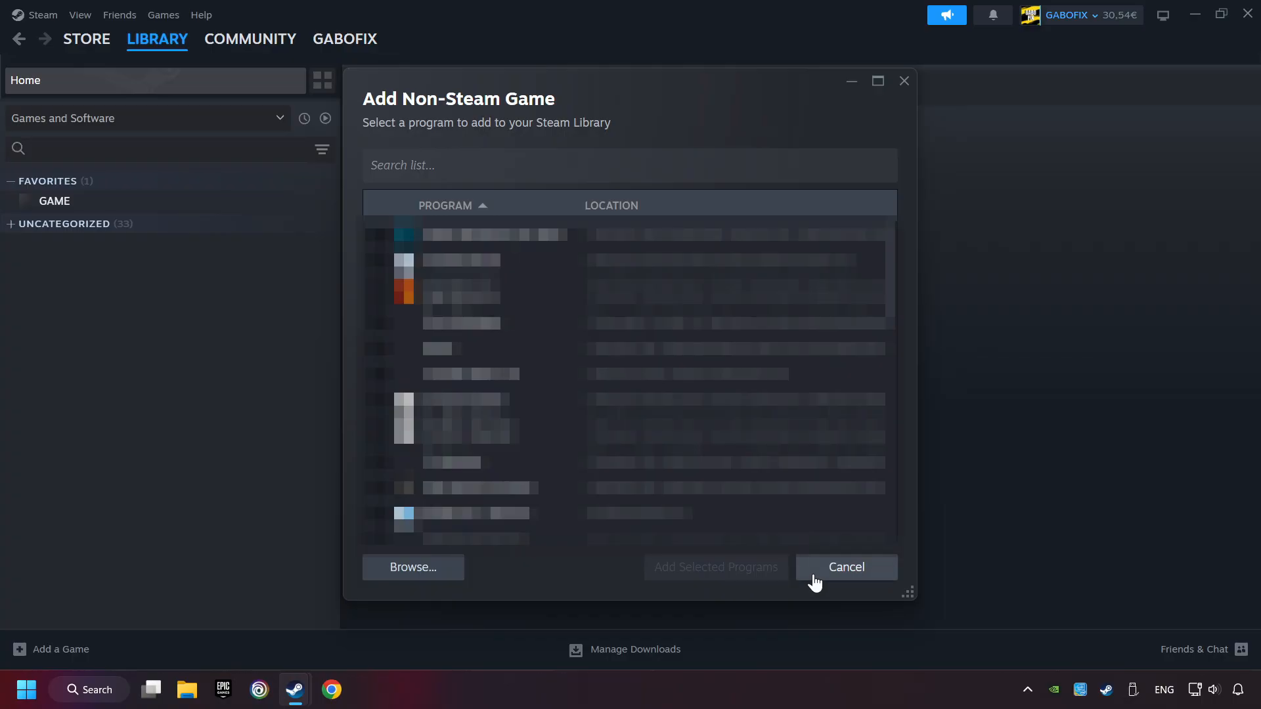
click(845, 567)
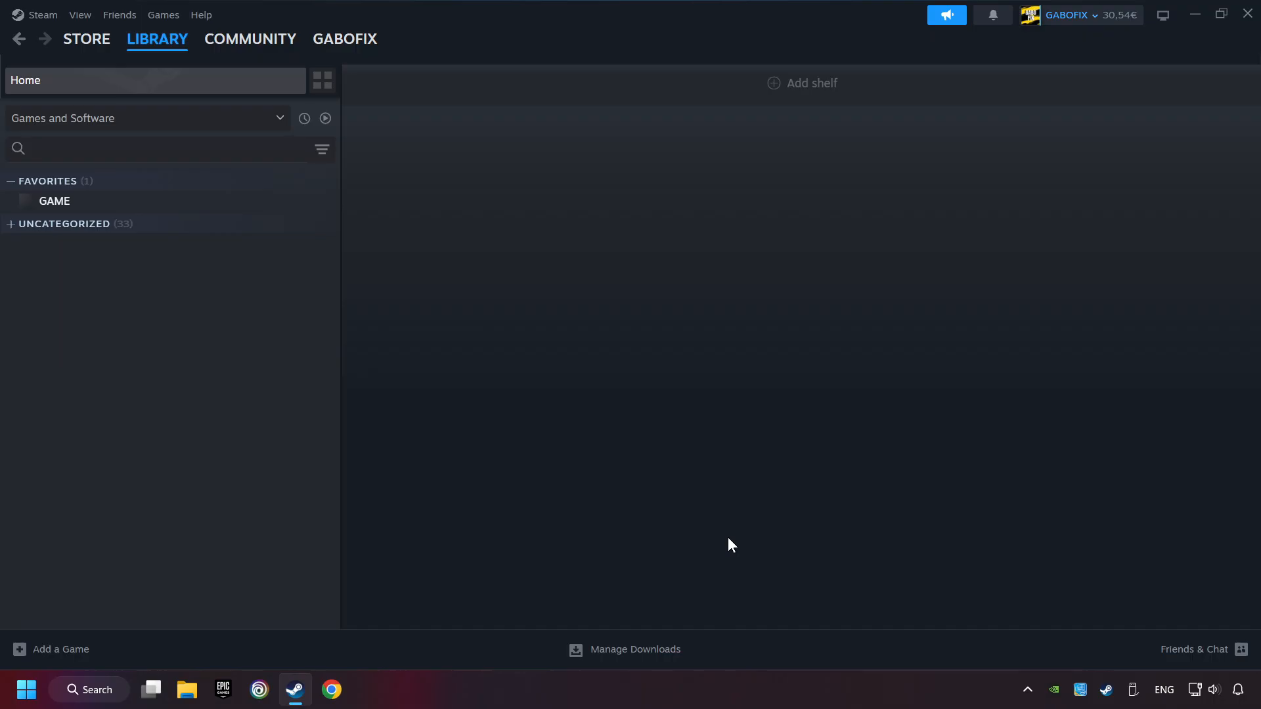
click(157, 39)
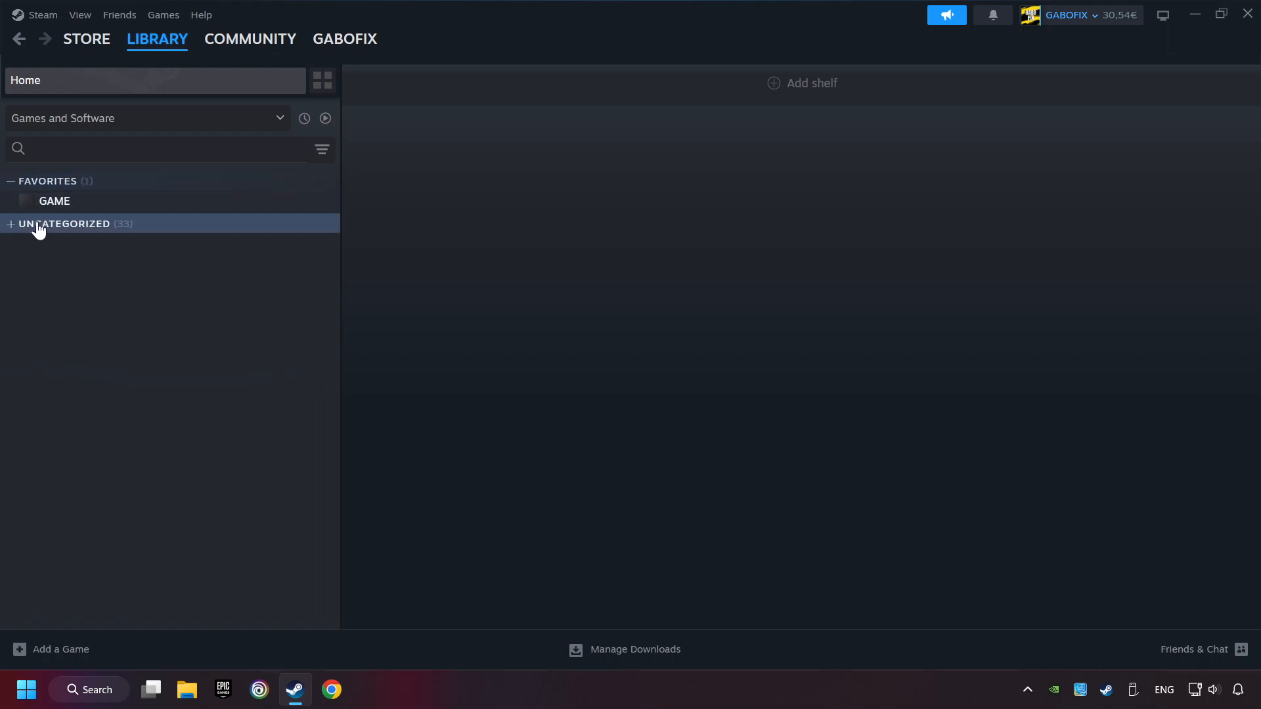
mouse_move(143, 211)
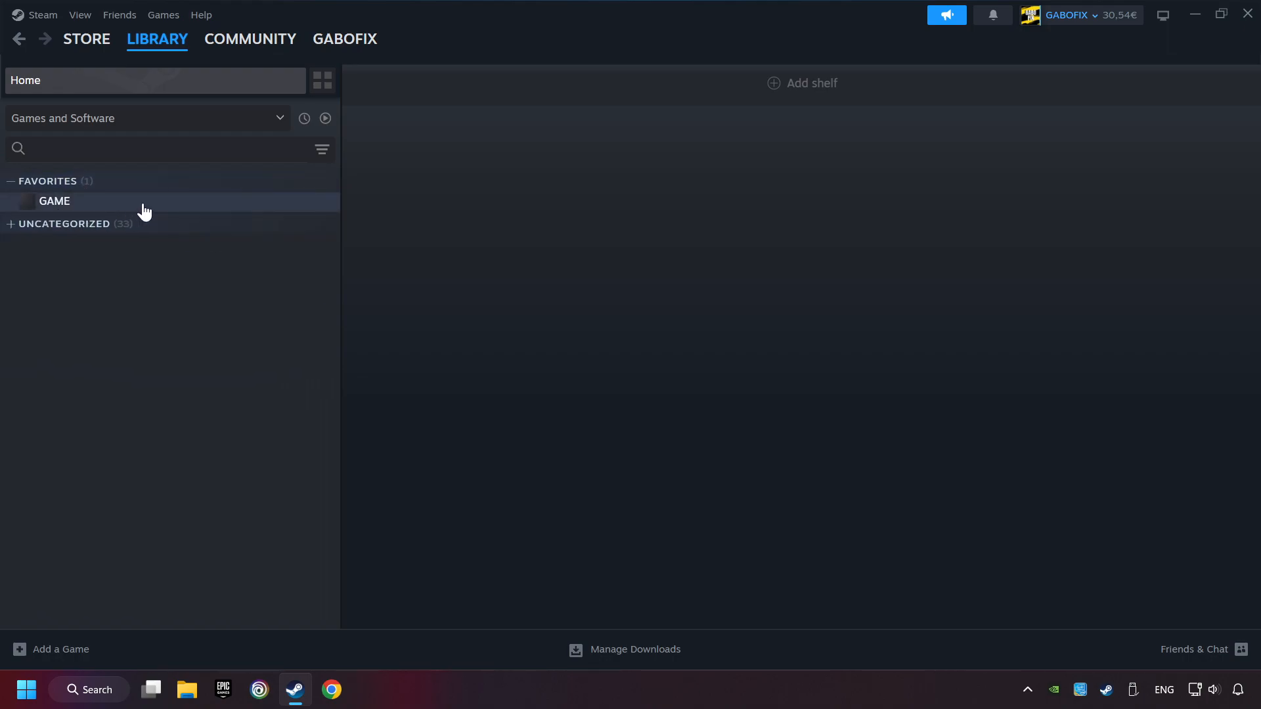
Show the GAME favourite's library page with its non-Steam game notice.
click(54, 201)
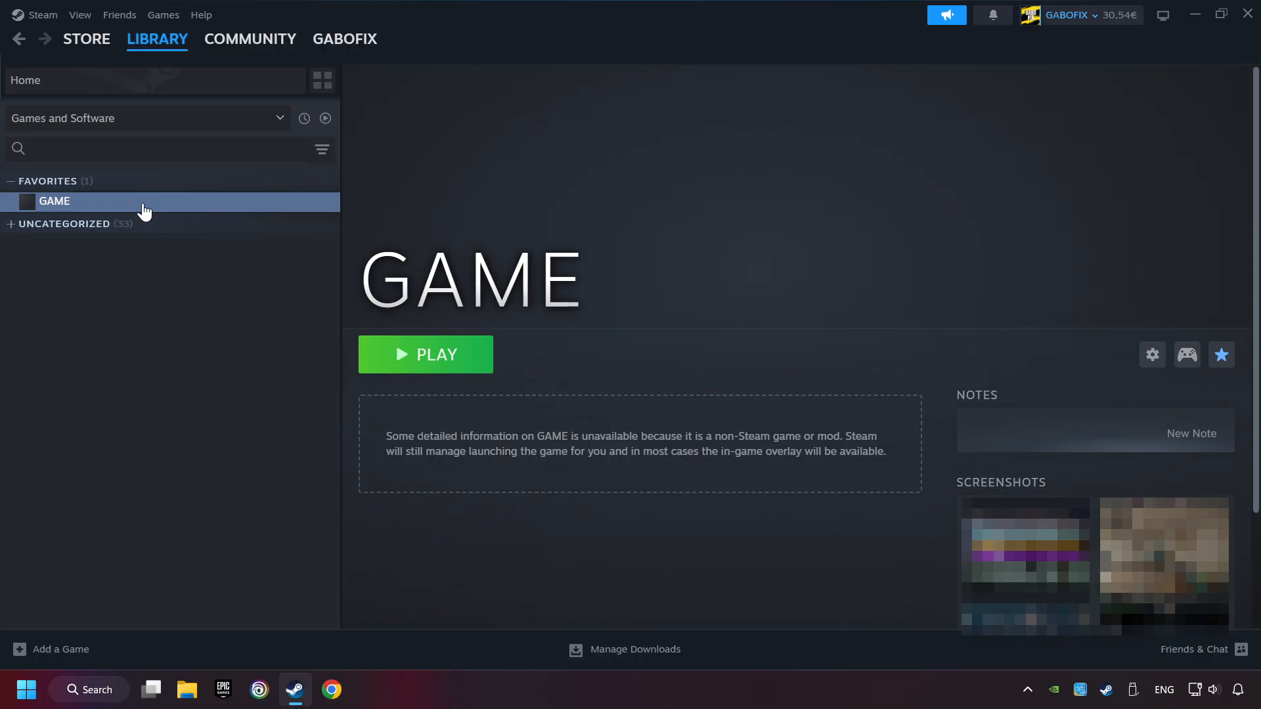
mouse_move(1003, 343)
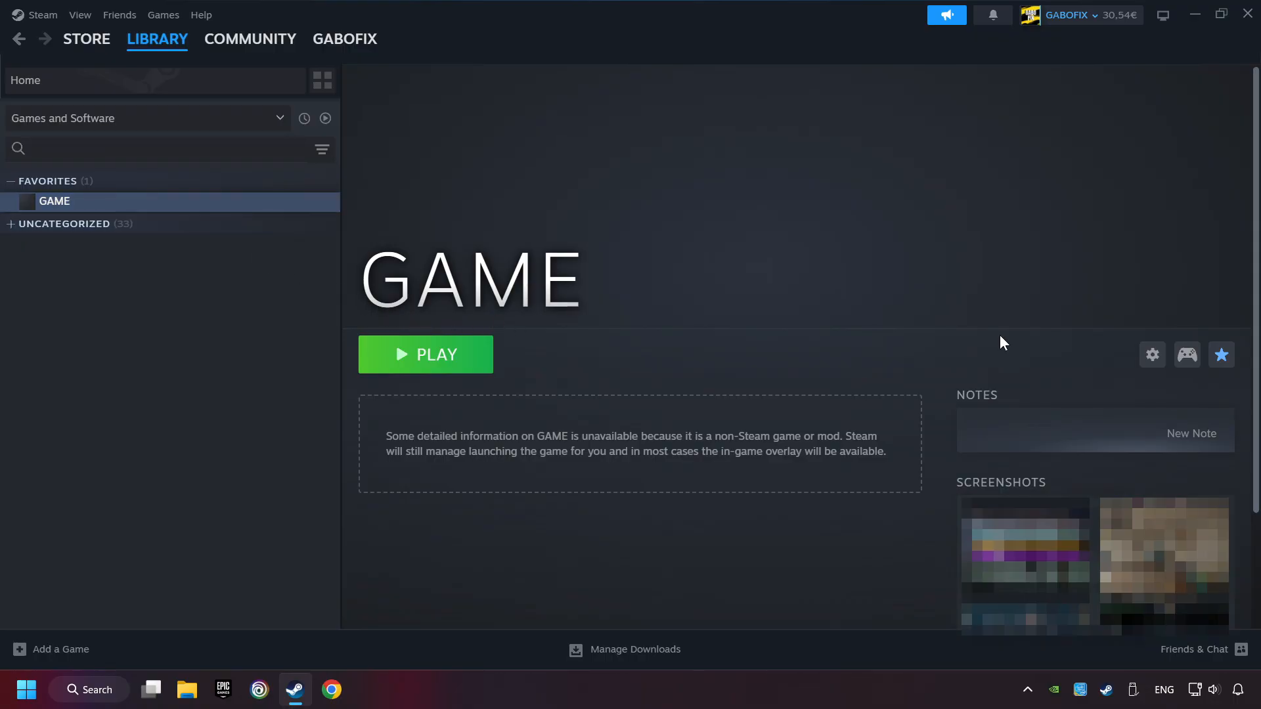
mouse_move(1186, 355)
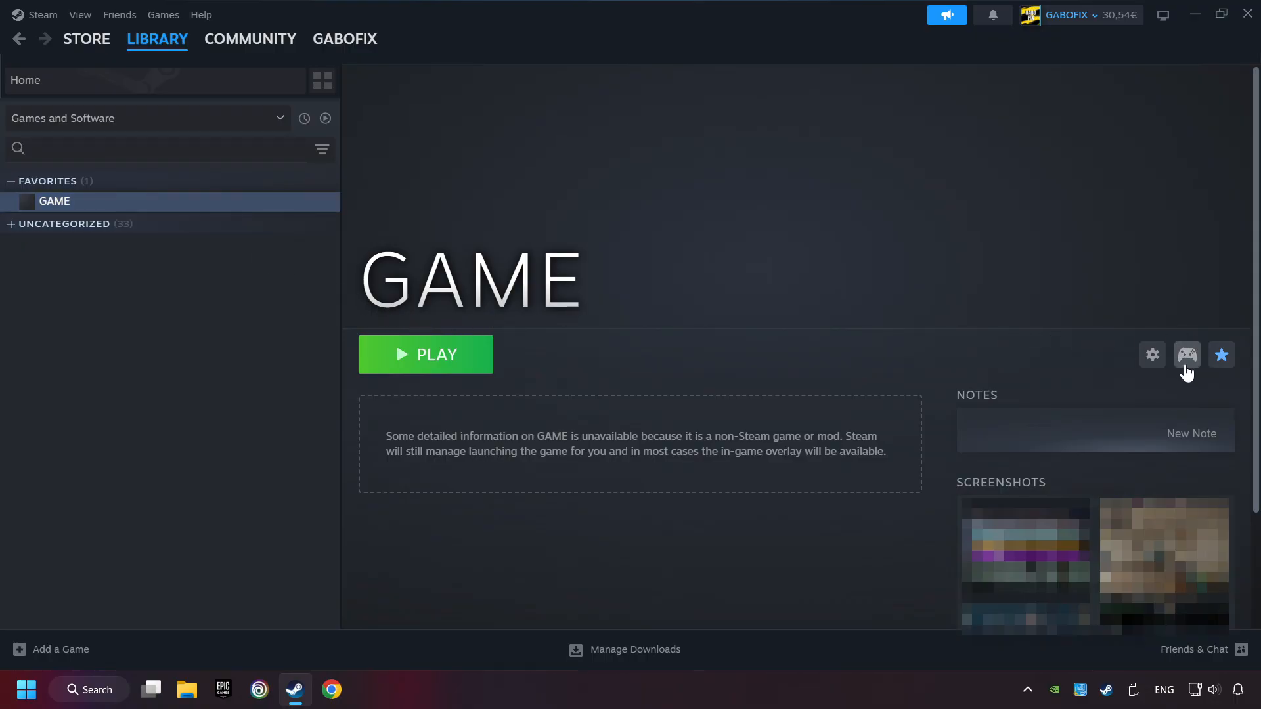
mouse_move(1190, 393)
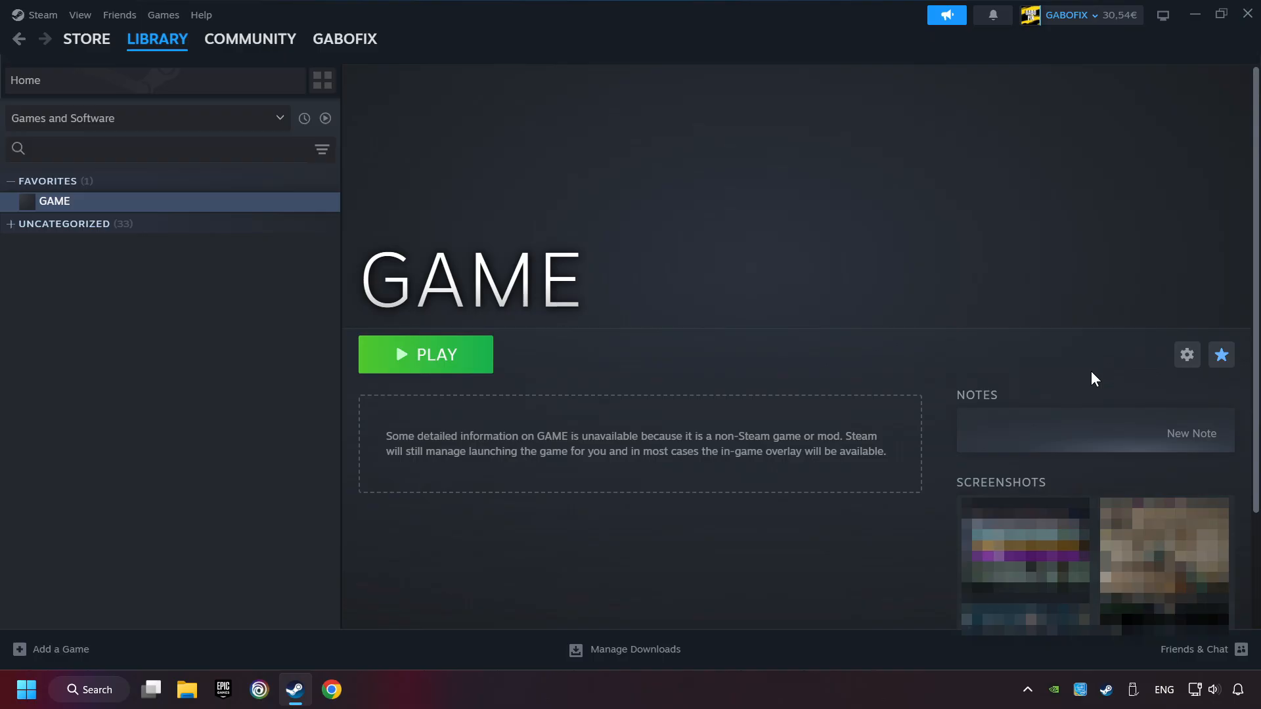
mouse_move(1203, 395)
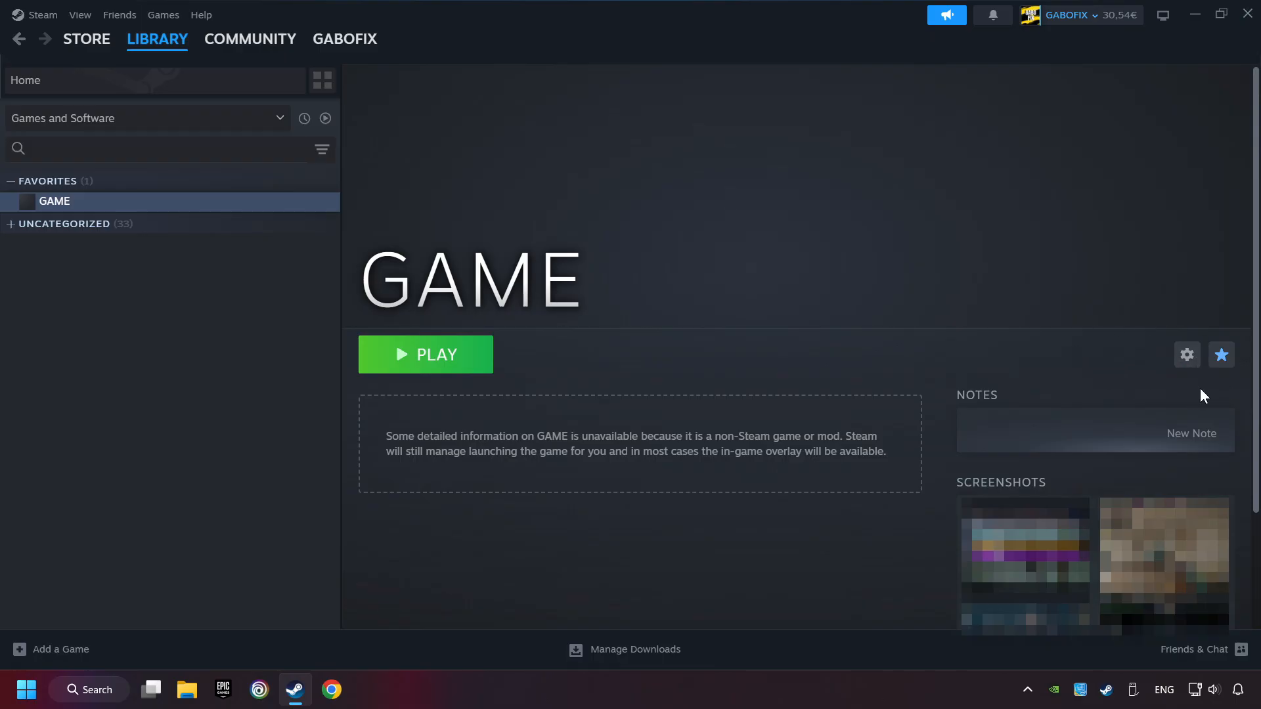
mouse_move(1188, 395)
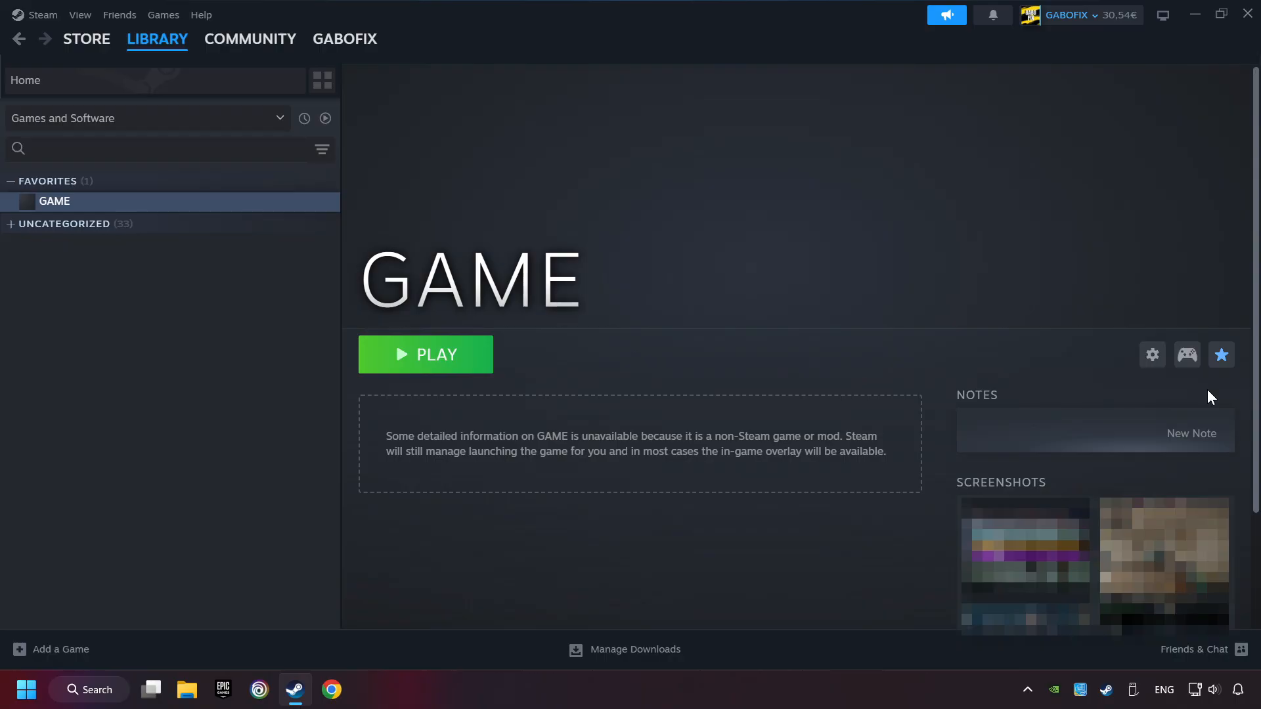
mouse_move(1186, 369)
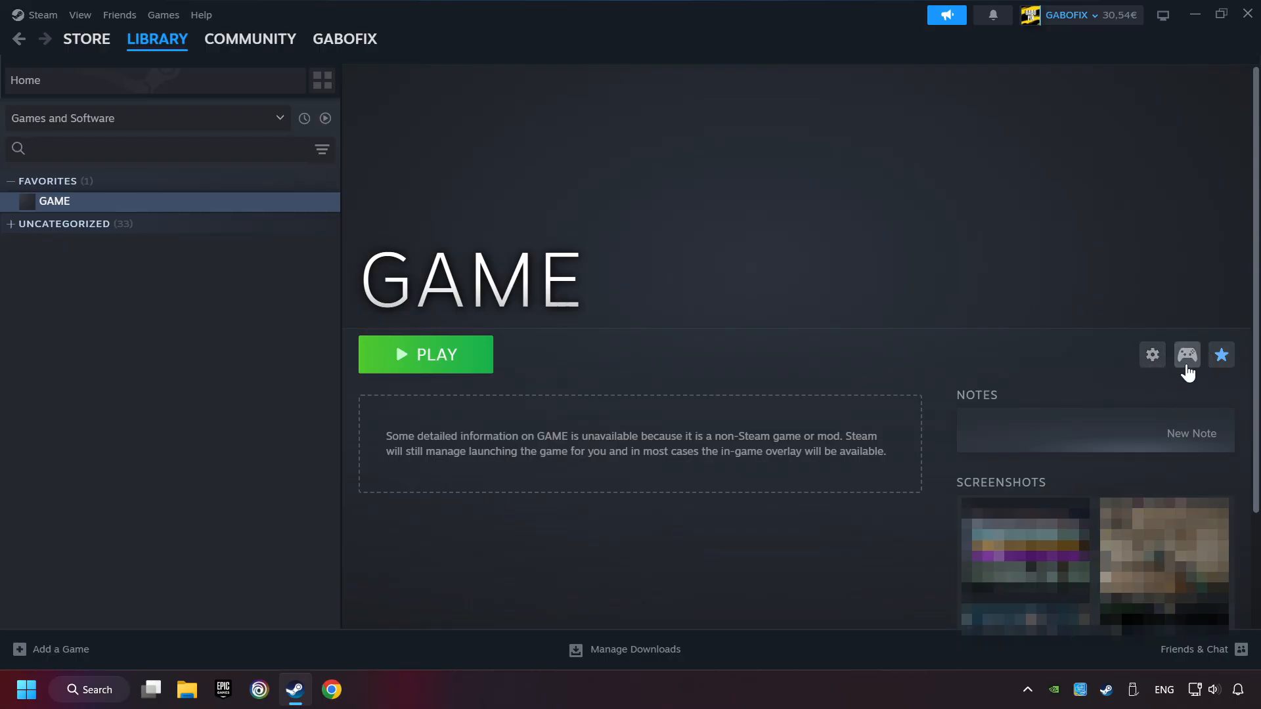
mouse_move(1188, 372)
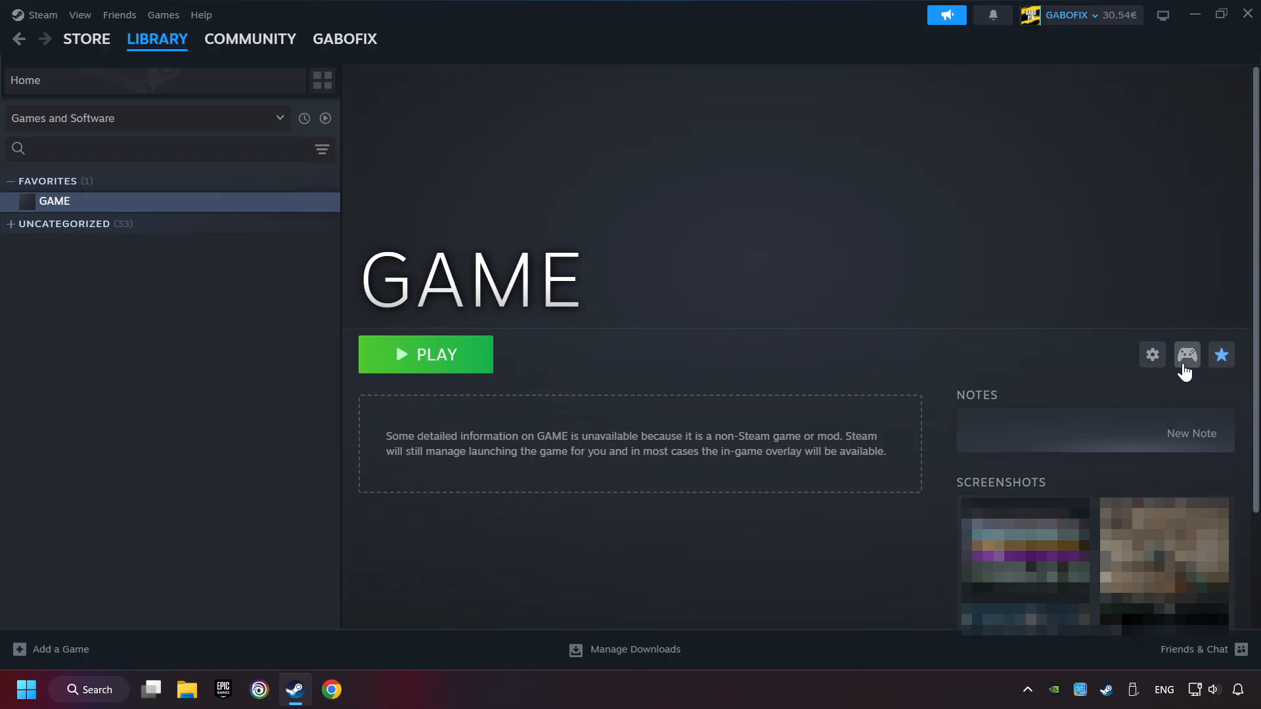
Bring up GAME's Controller Settings showing the Gamepad template under Steam Input.
click(1186, 354)
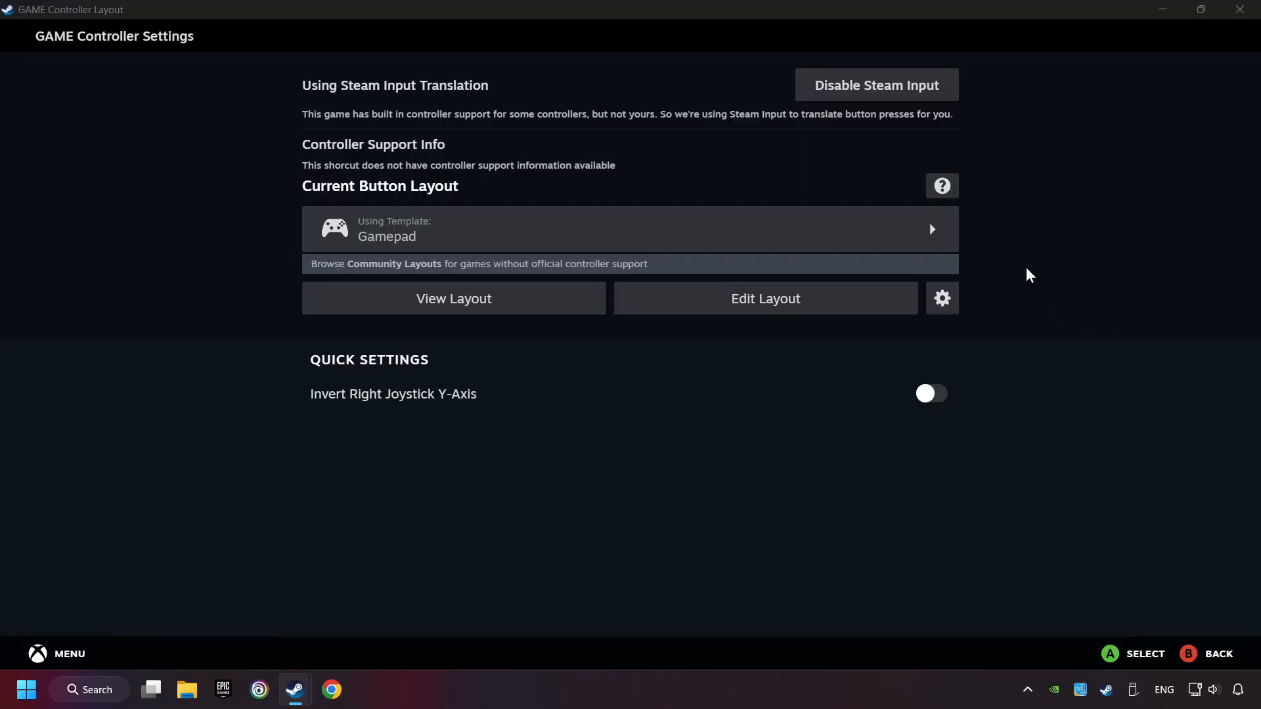
mouse_move(891, 100)
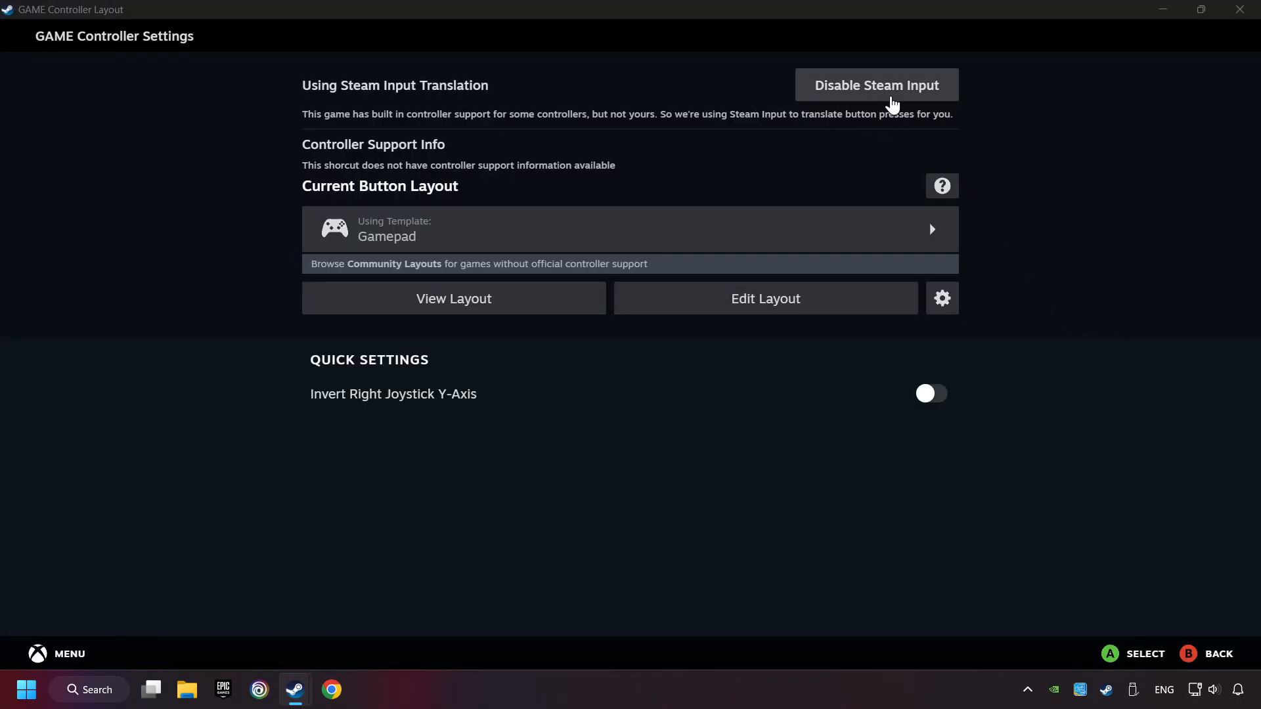
mouse_move(859, 143)
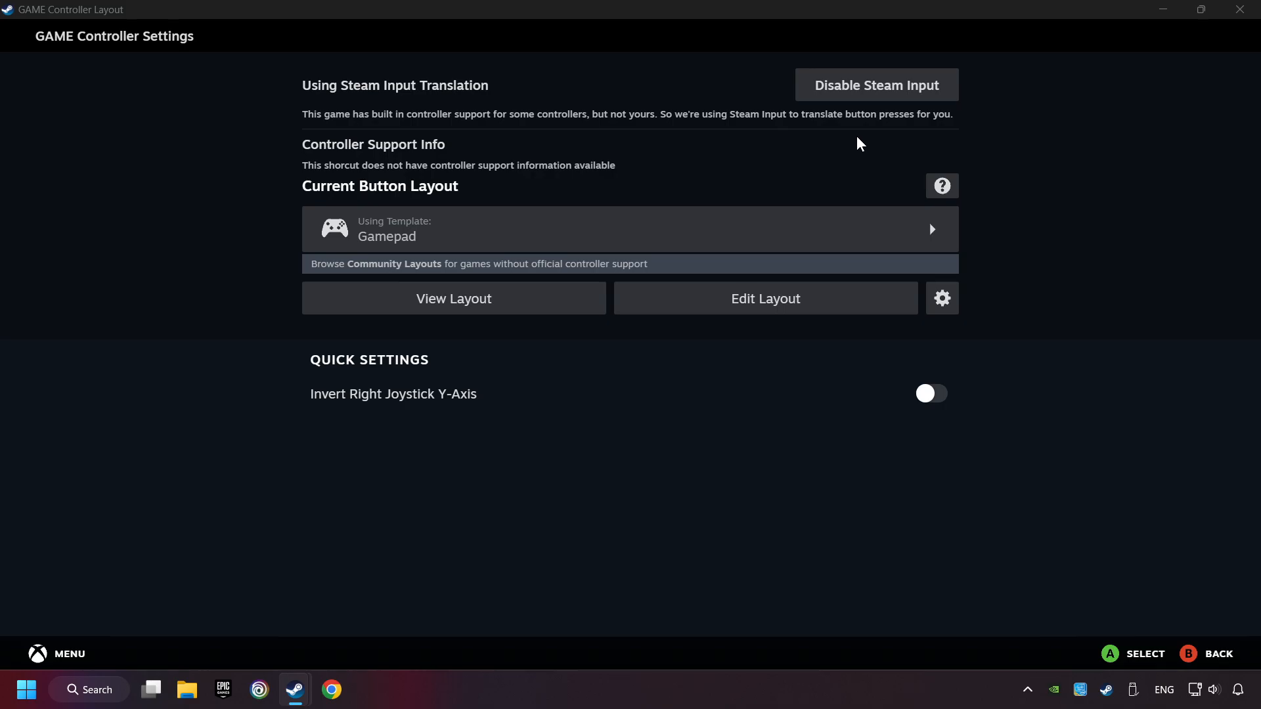
mouse_move(548, 237)
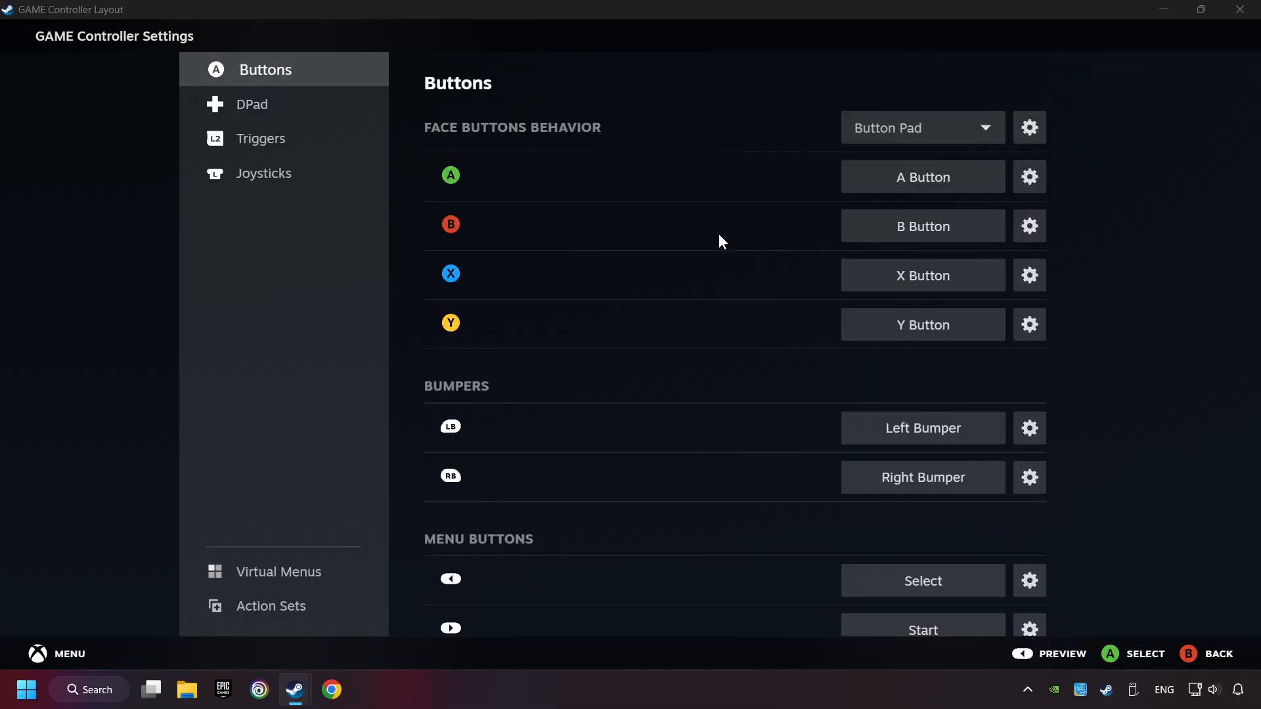
Review the DPad, Joysticks and Buttons sections of GAME's Gamepad layout.
click(256, 104)
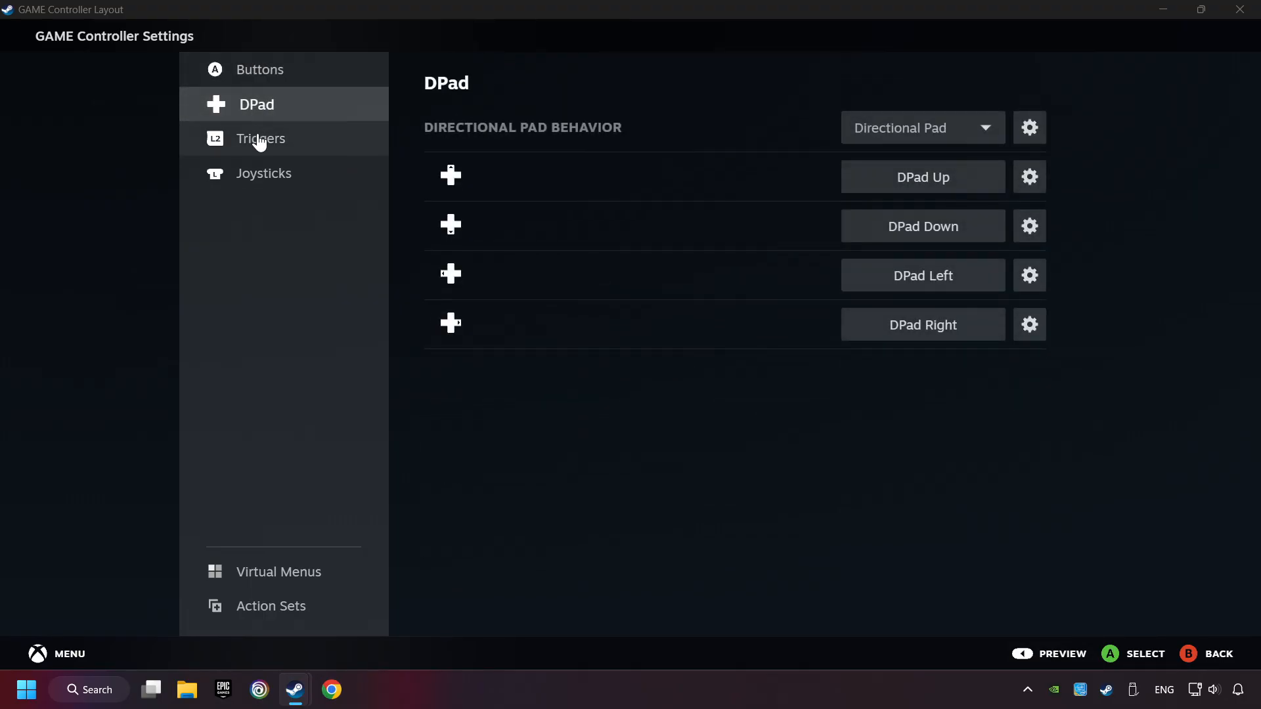
click(264, 172)
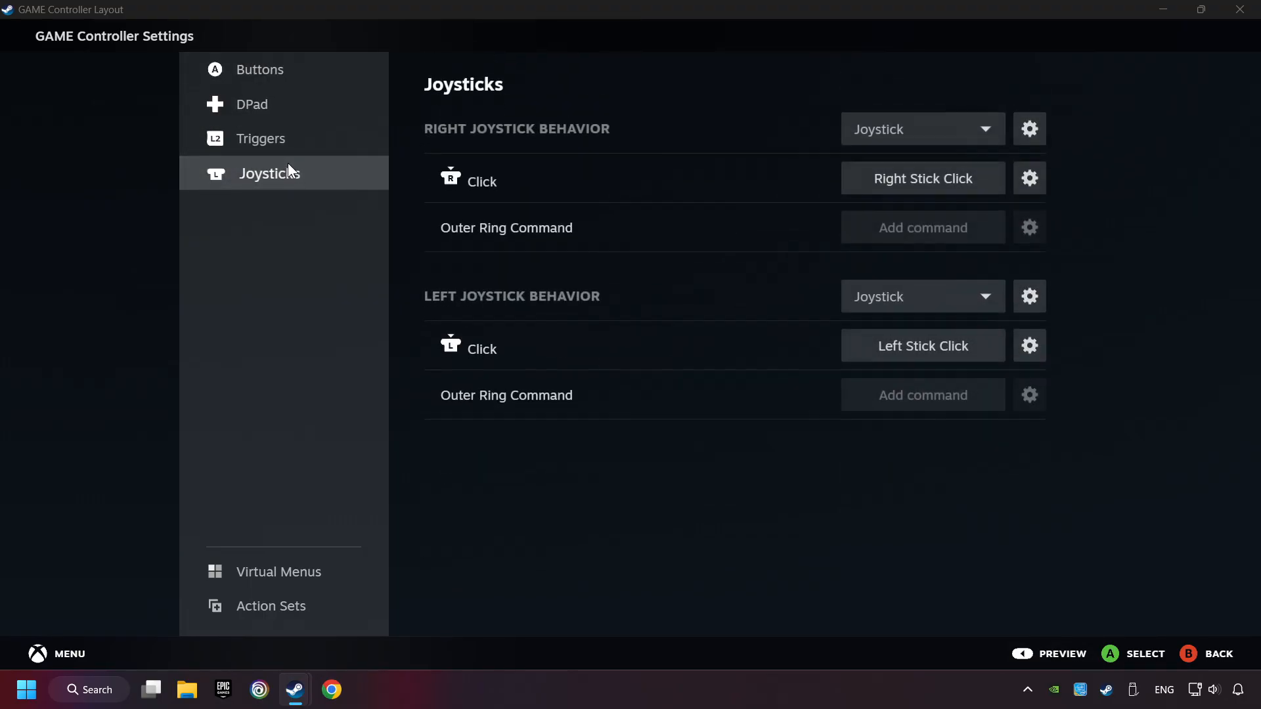
click(265, 69)
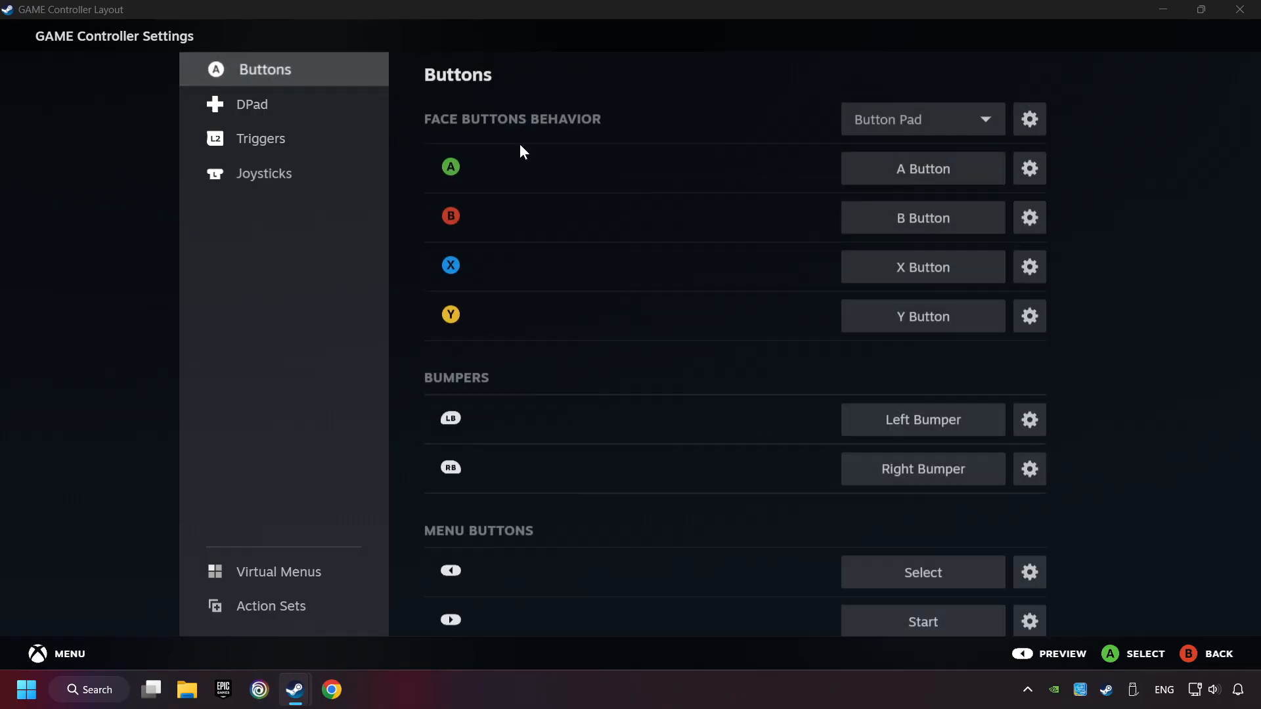
scroll(up, 3)
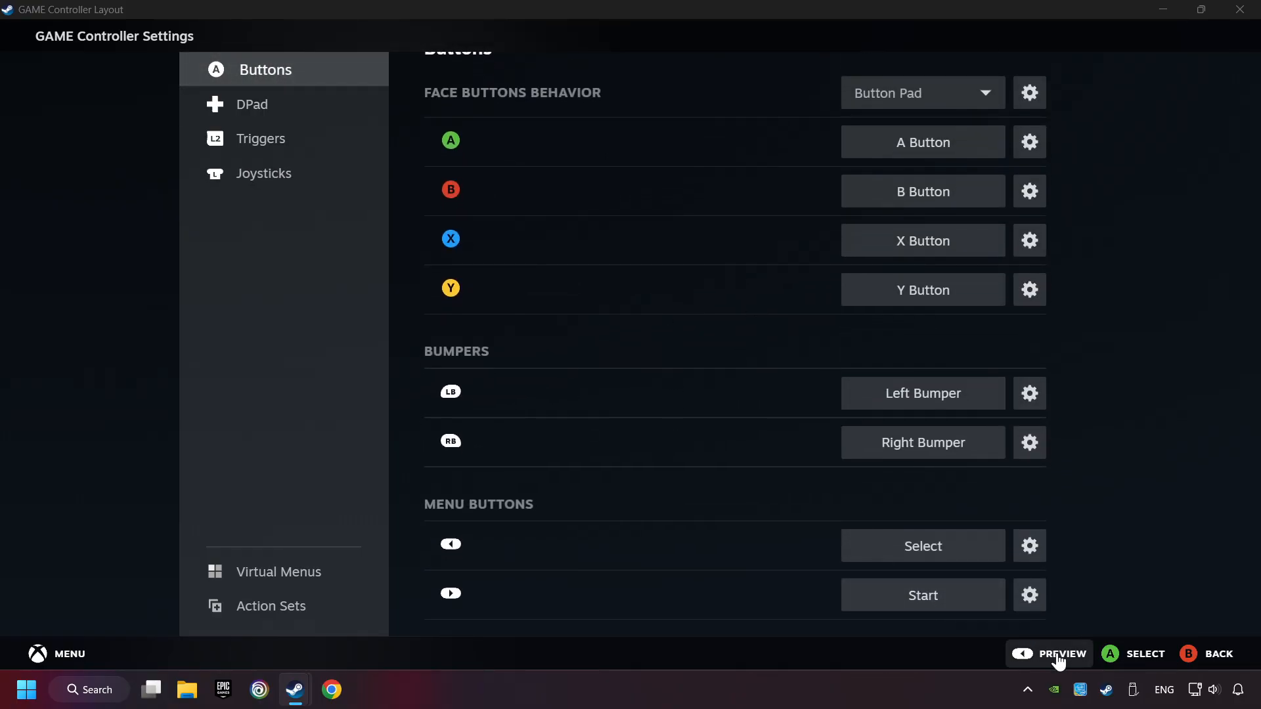
Preview the full gamepad mapping ready to apply the layout.
click(1060, 653)
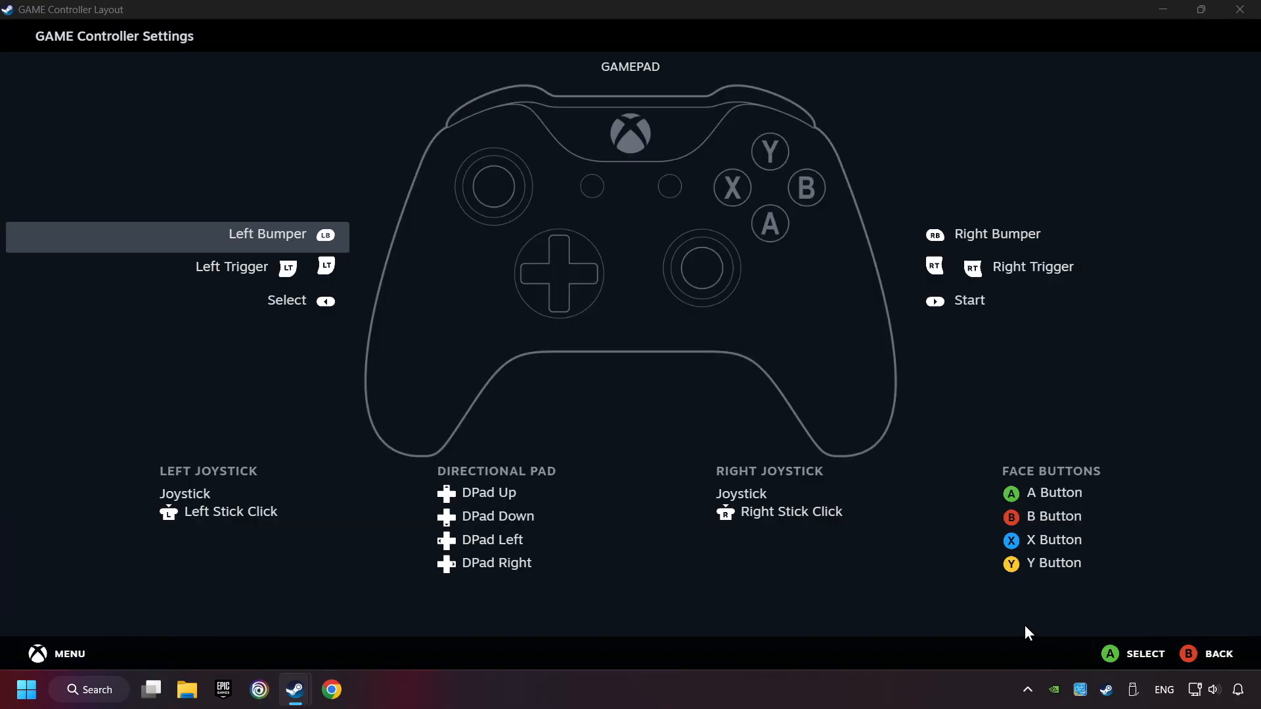
mouse_move(1186, 644)
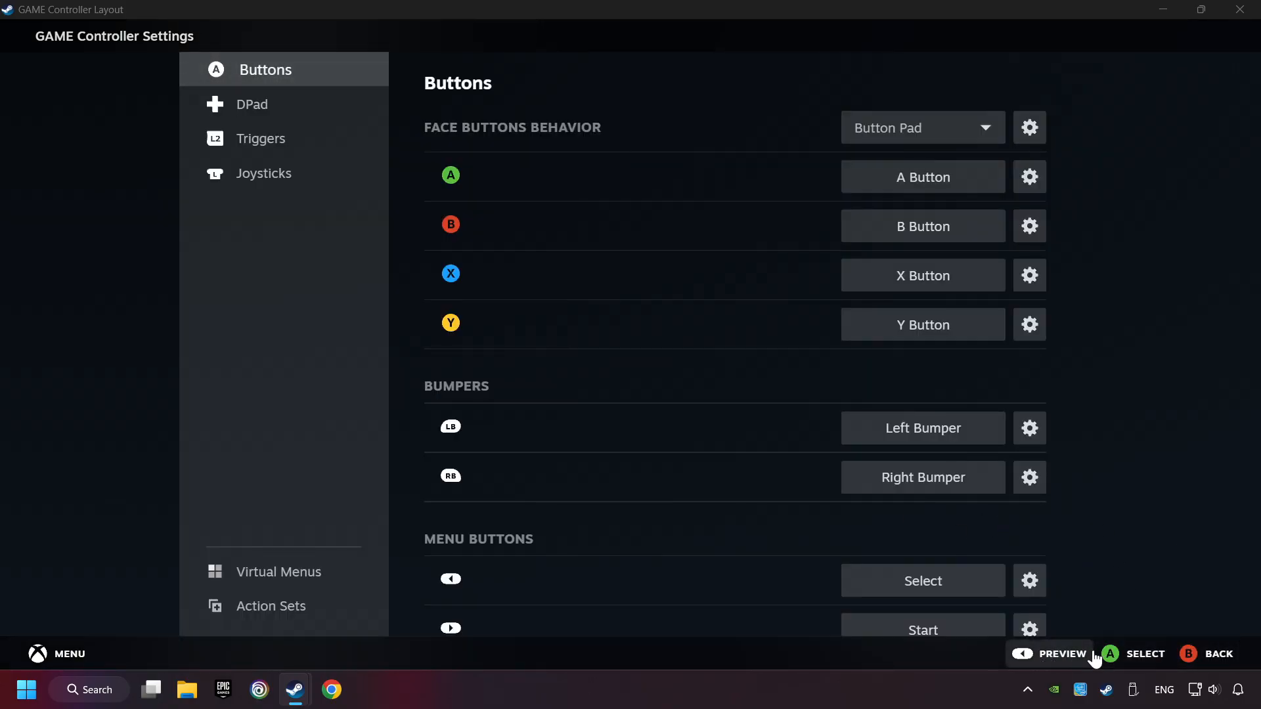
click(1060, 652)
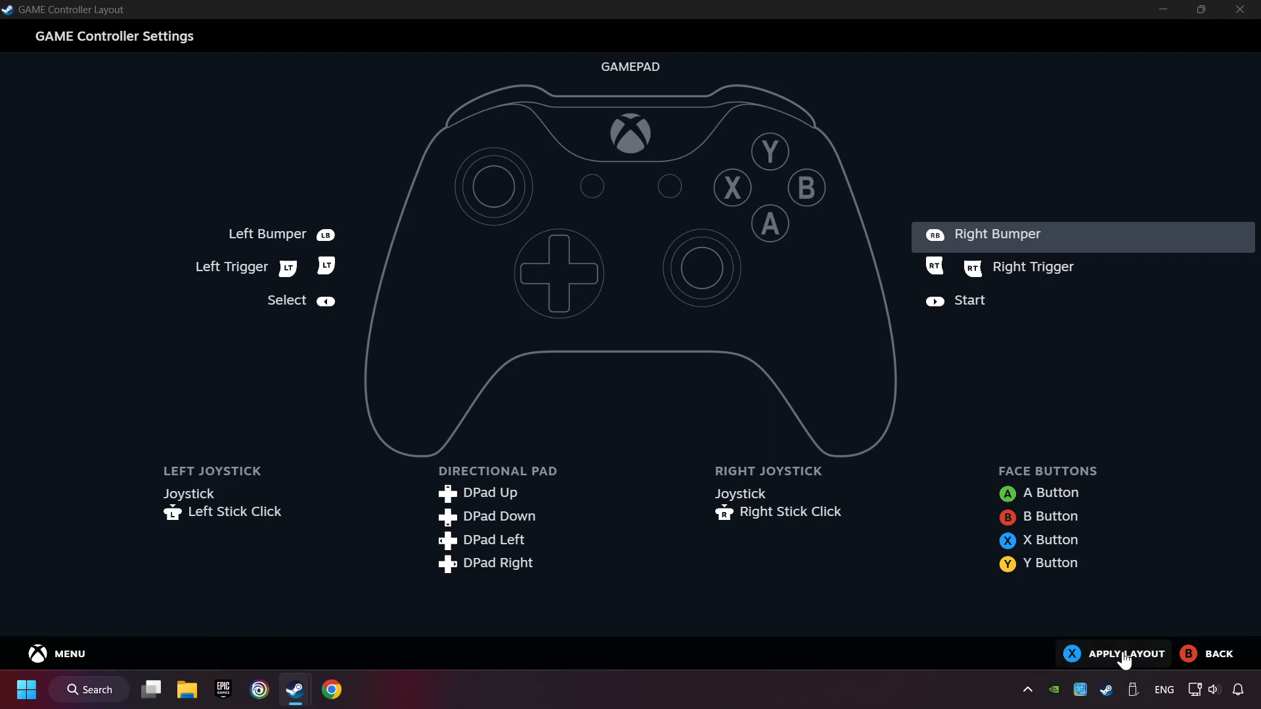
mouse_move(1107, 663)
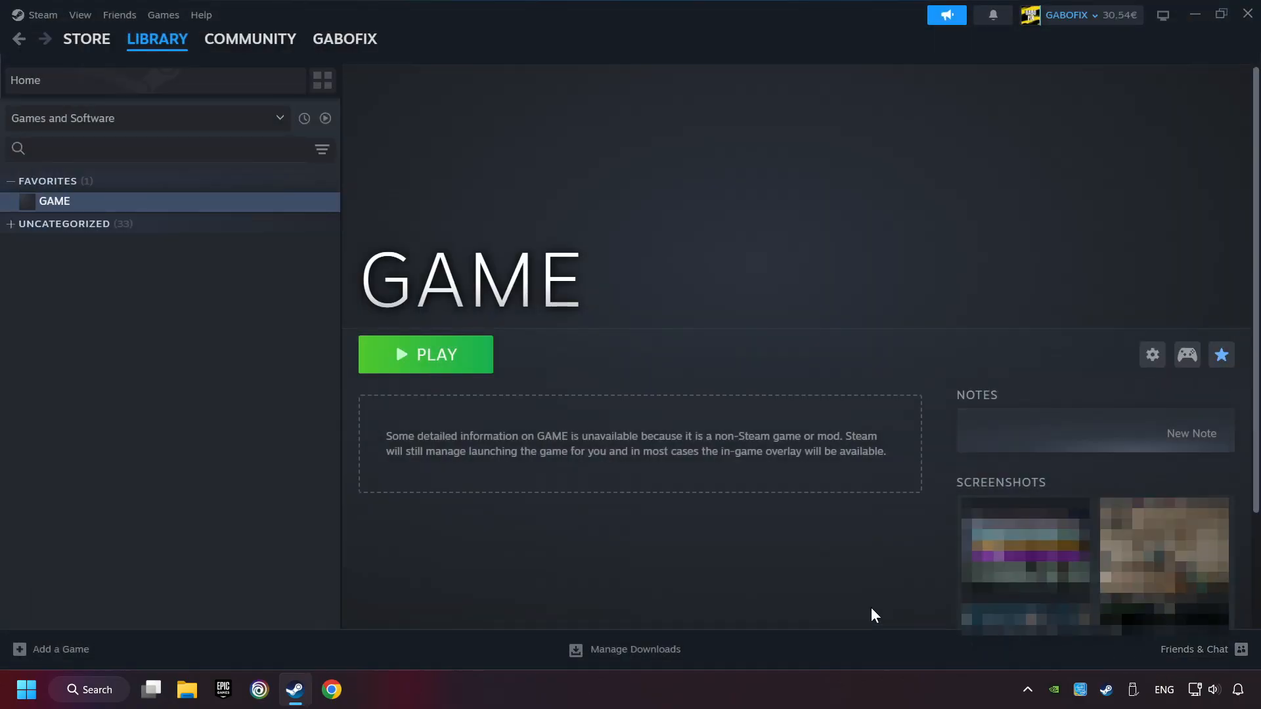
mouse_move(585, 388)
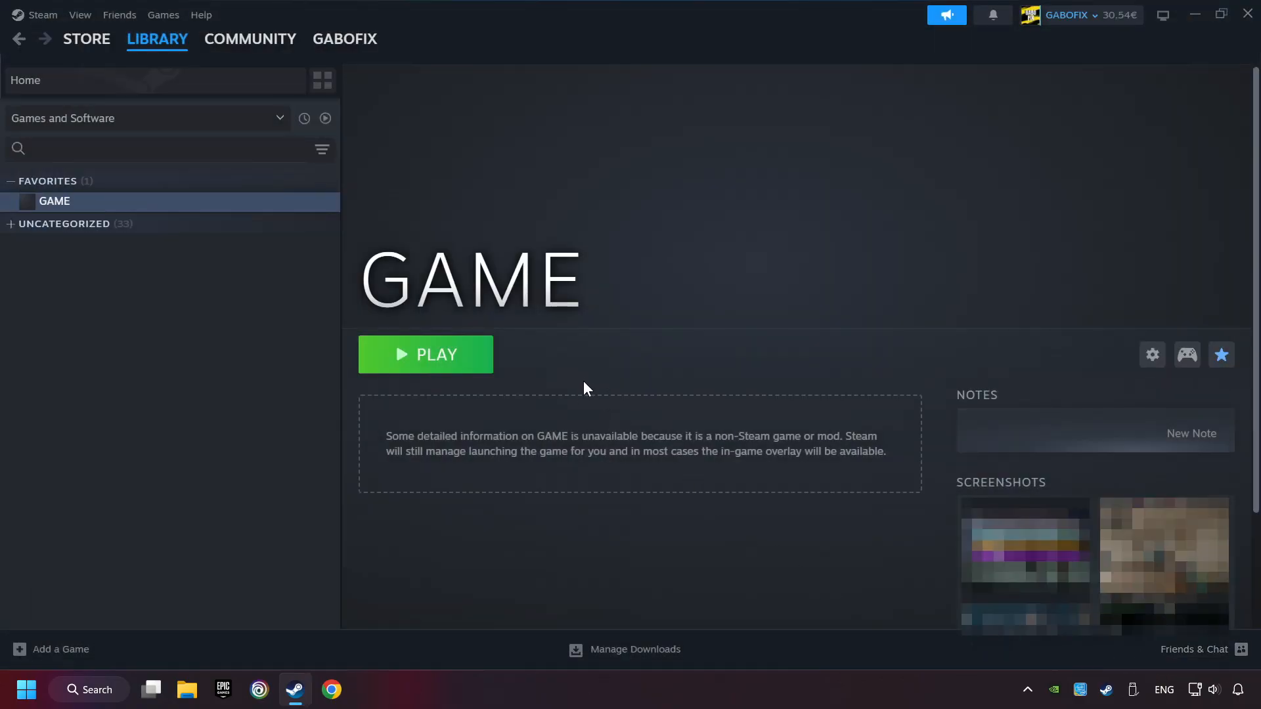
mouse_move(447, 376)
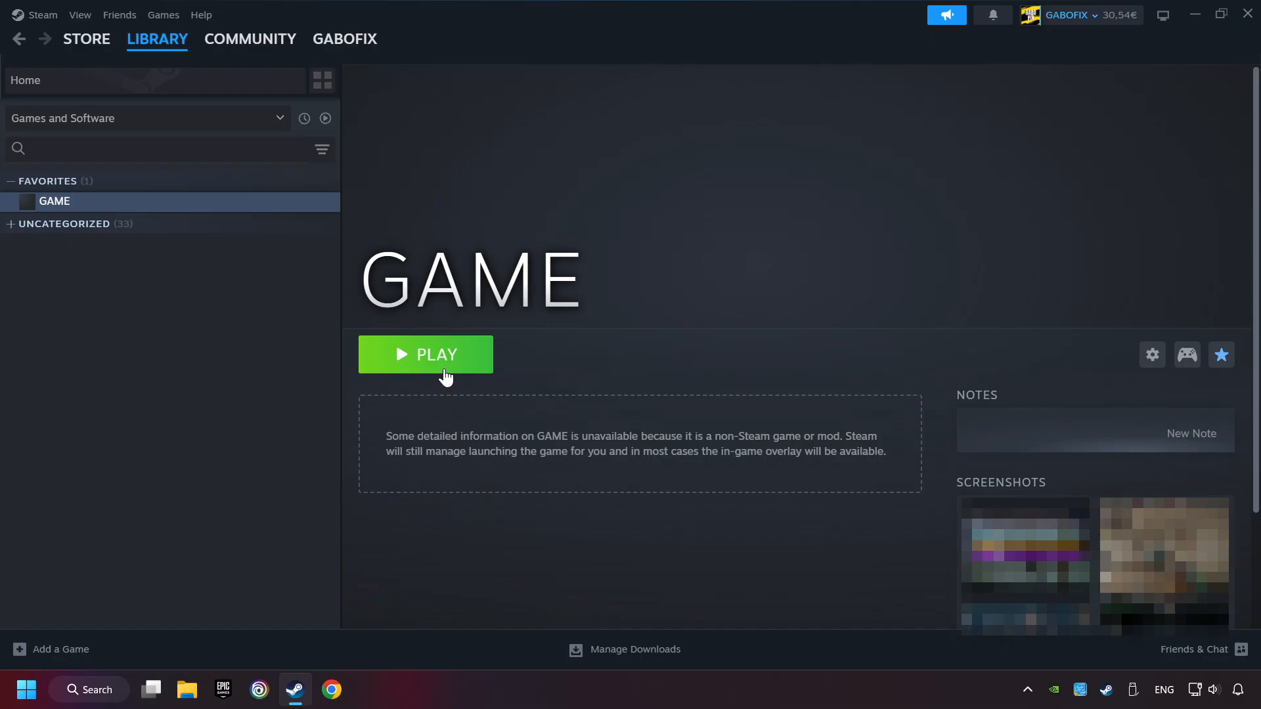